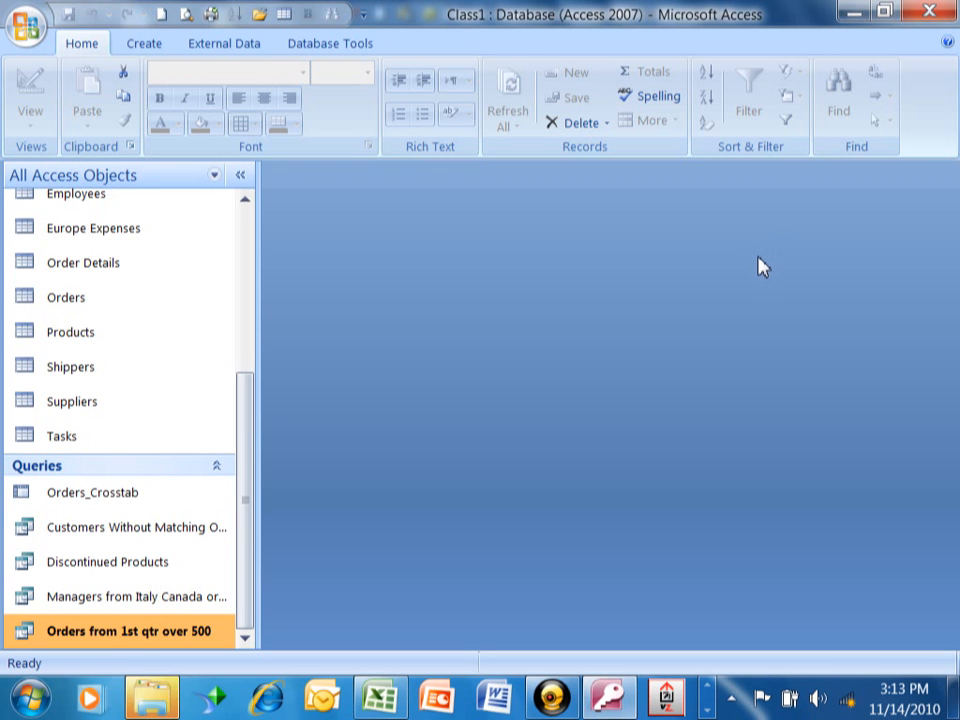
mouse_move(704, 352)
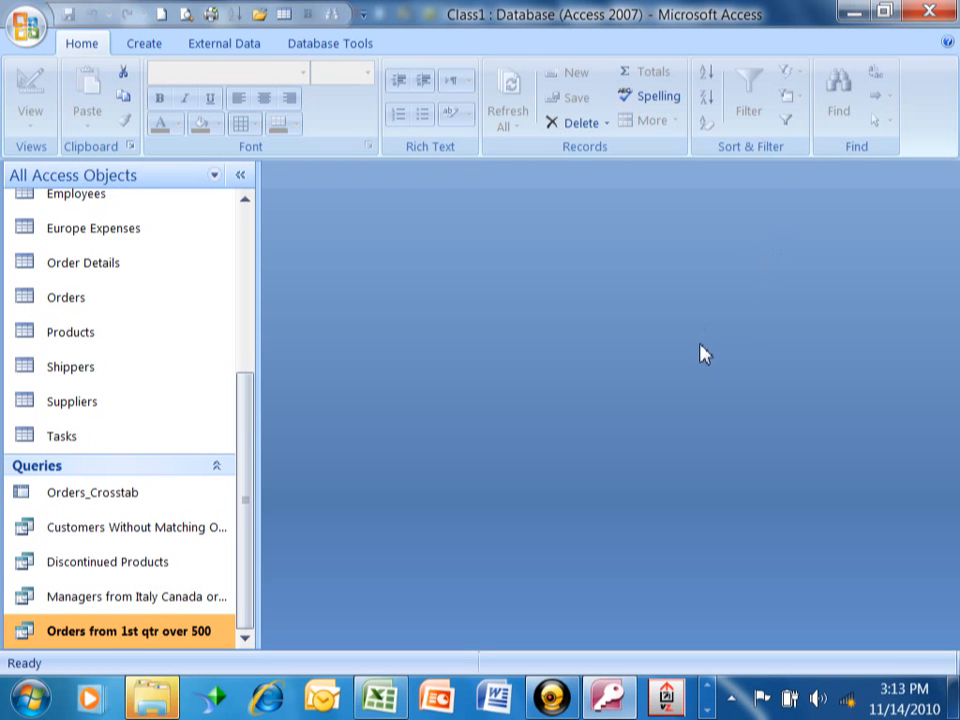
mouse_move(716, 332)
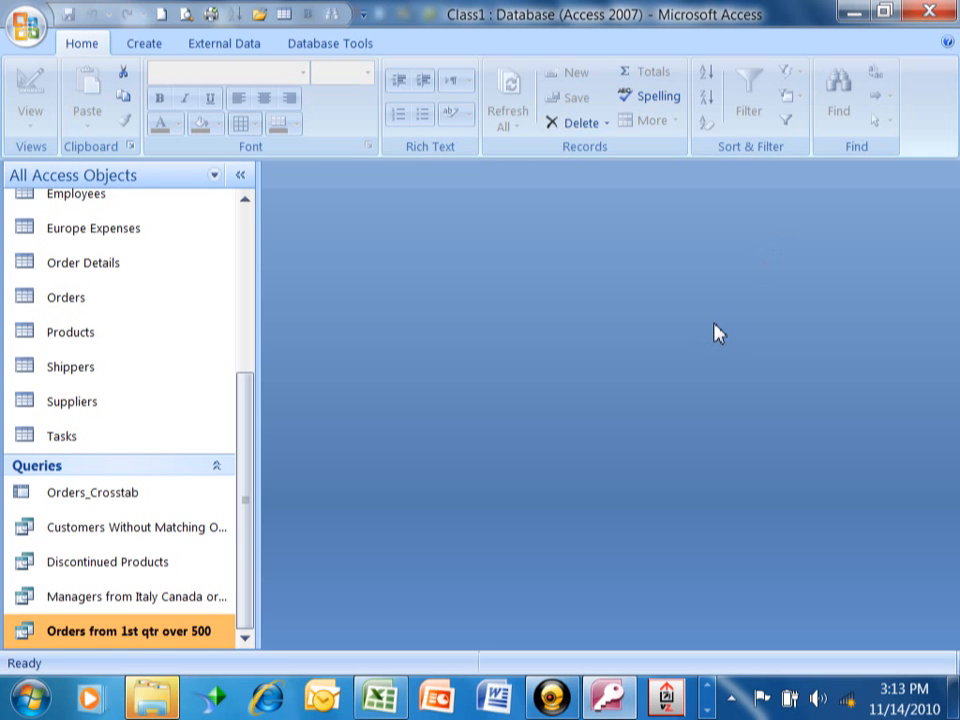
mouse_move(774, 408)
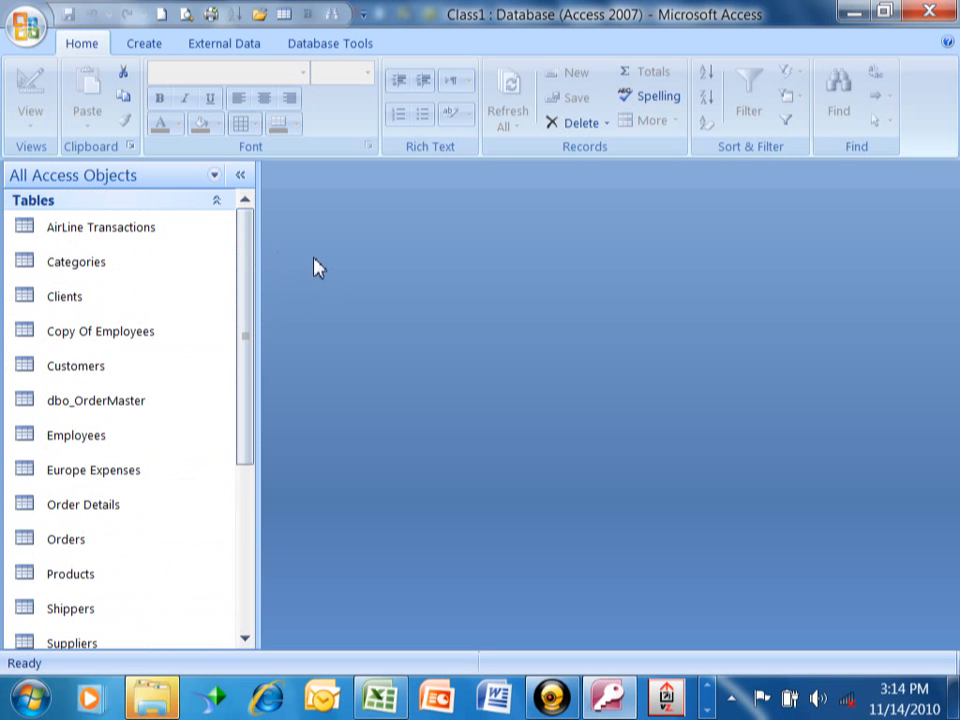
mouse_move(336, 274)
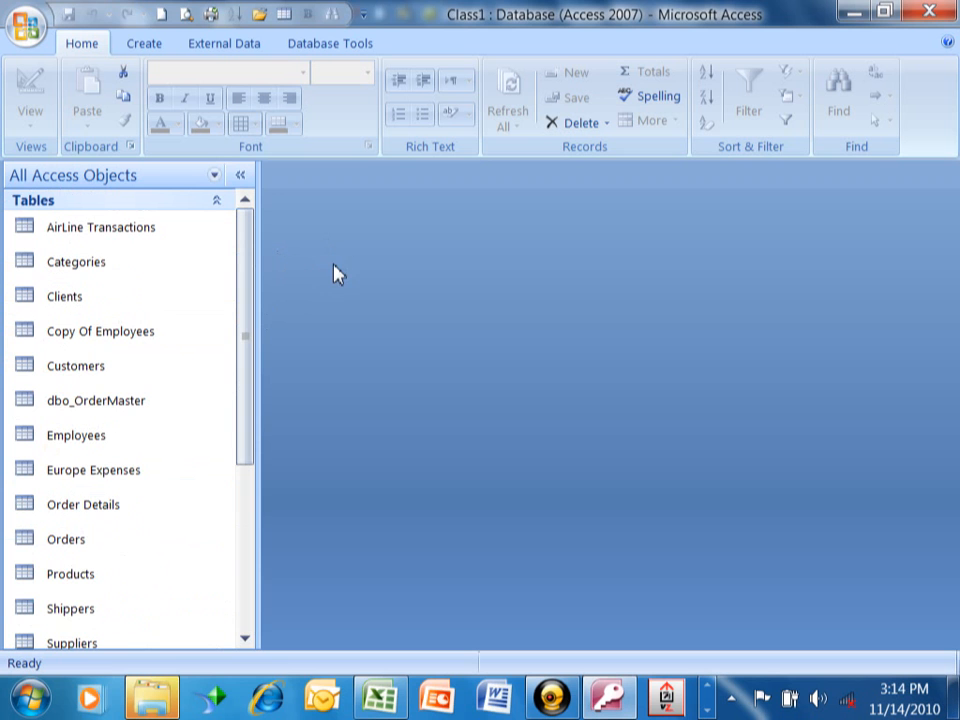
mouse_move(310, 284)
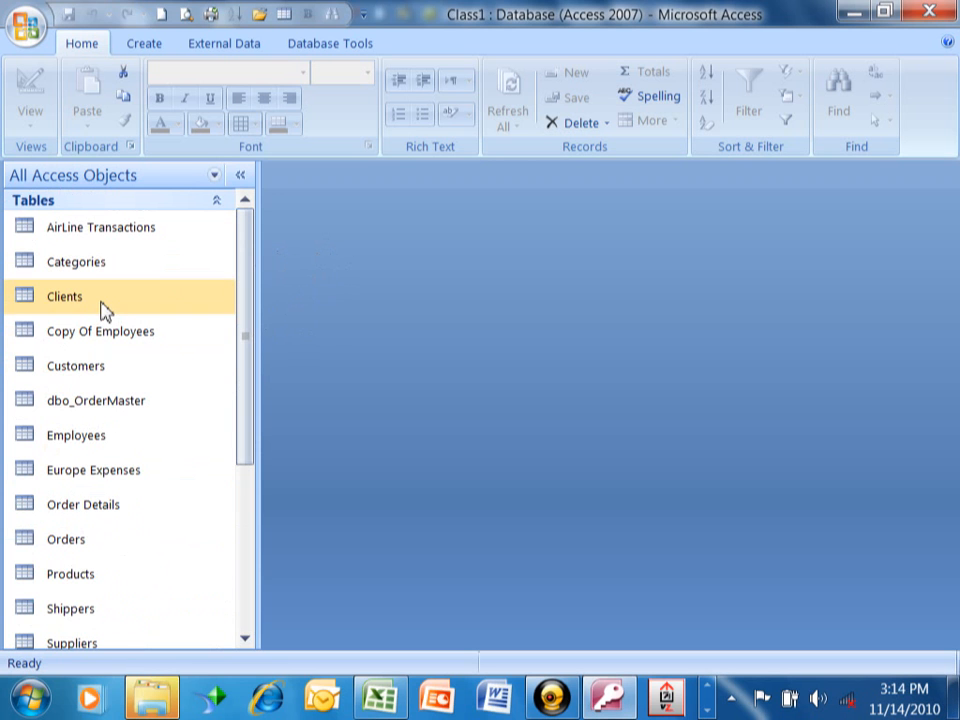
- Look at the Clients table's records briefly and close it again
double_click(64, 296)
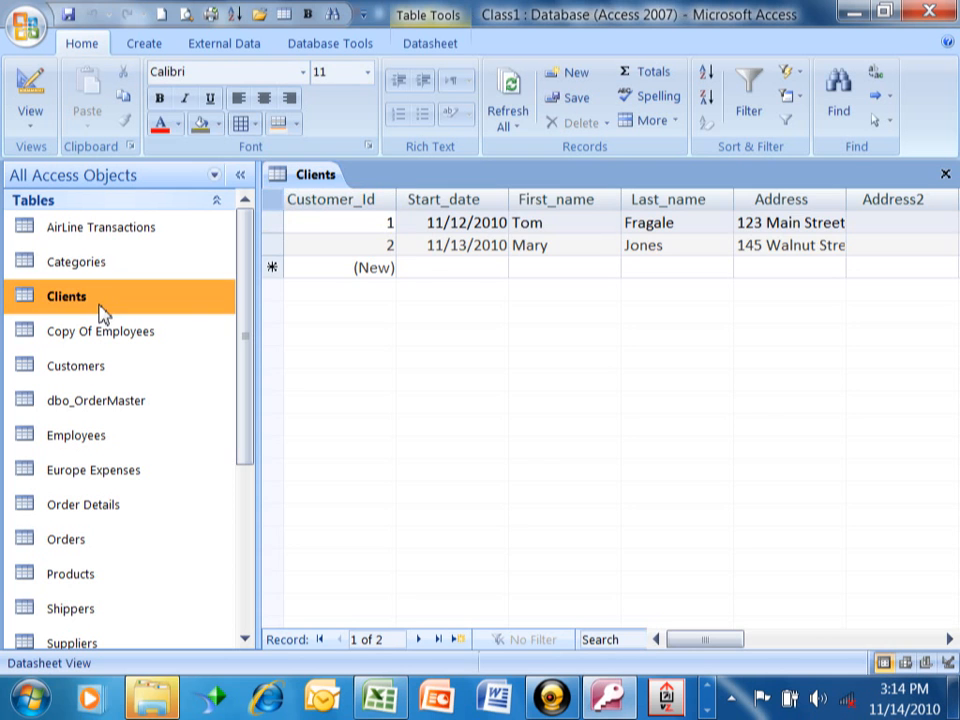
mouse_move(428, 268)
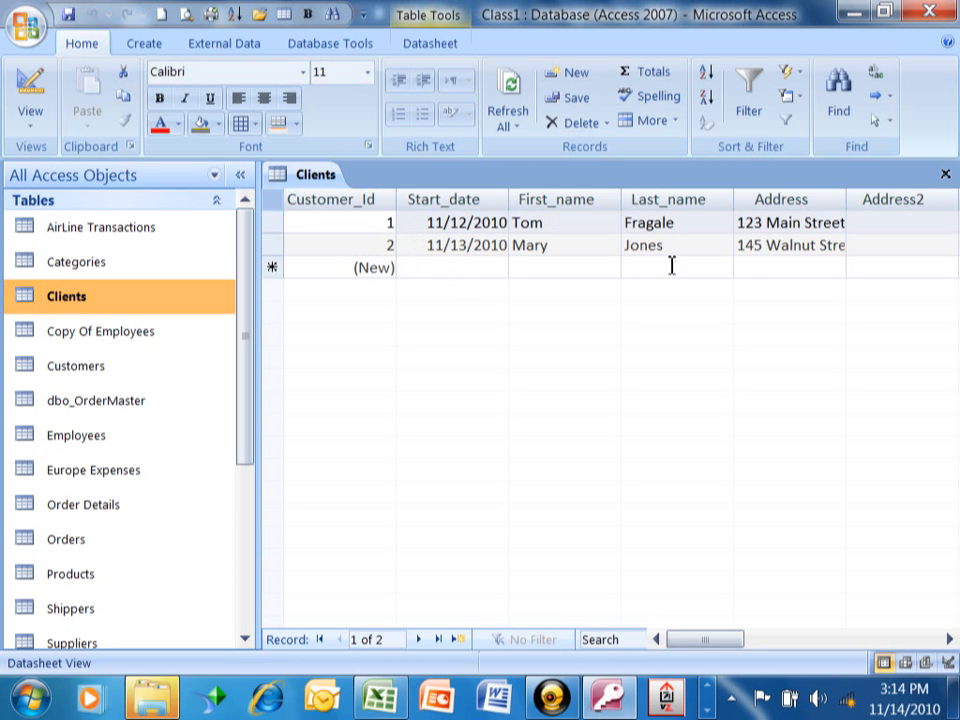
mouse_move(944, 172)
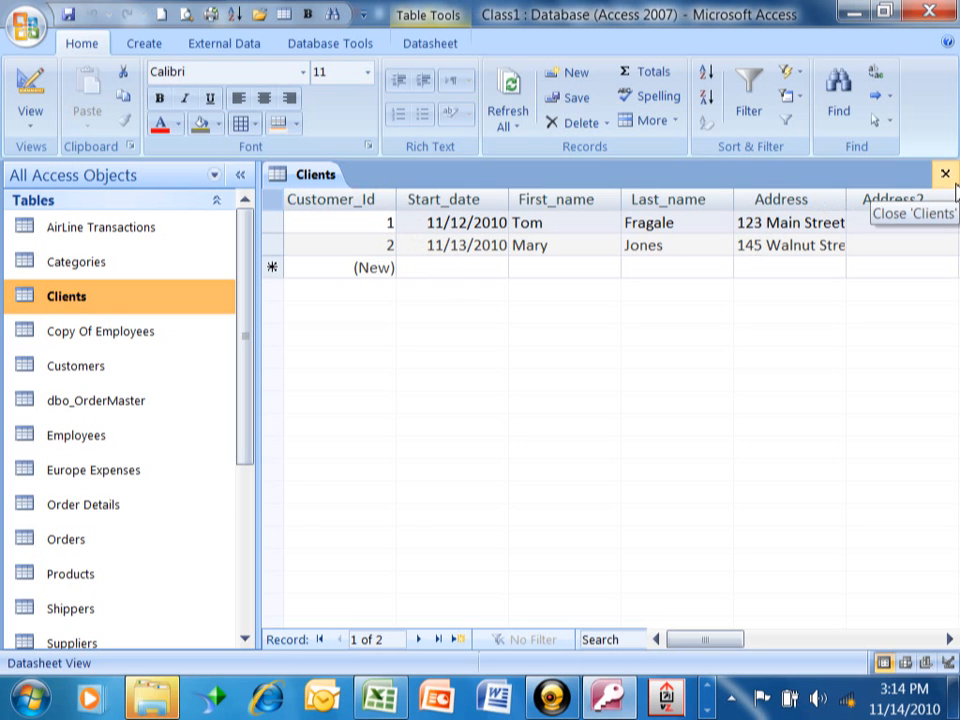
click(944, 174)
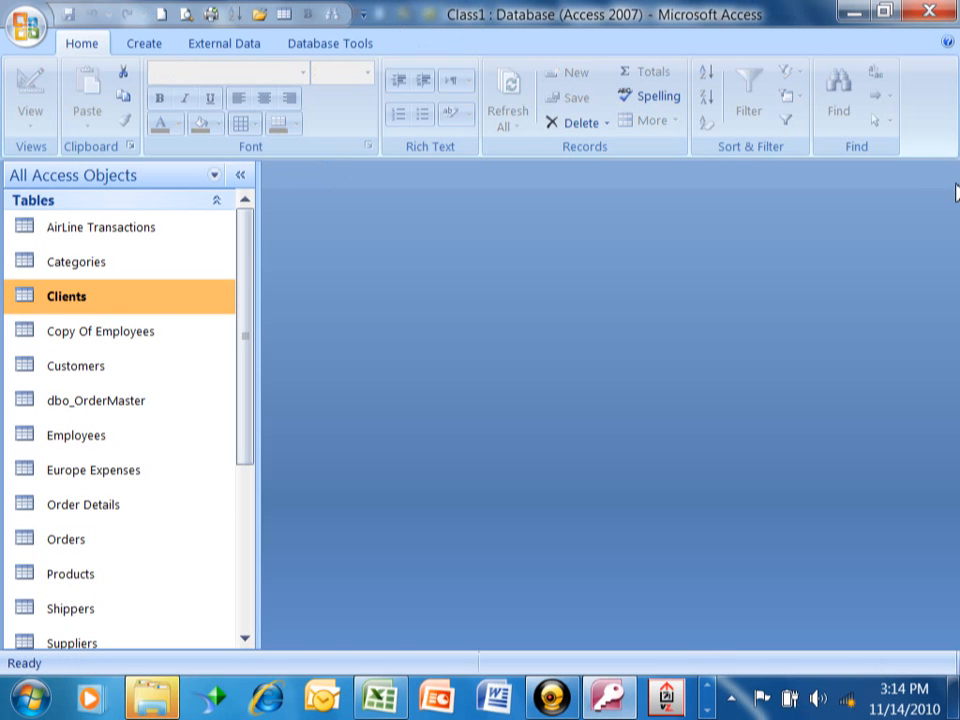
mouse_move(936, 200)
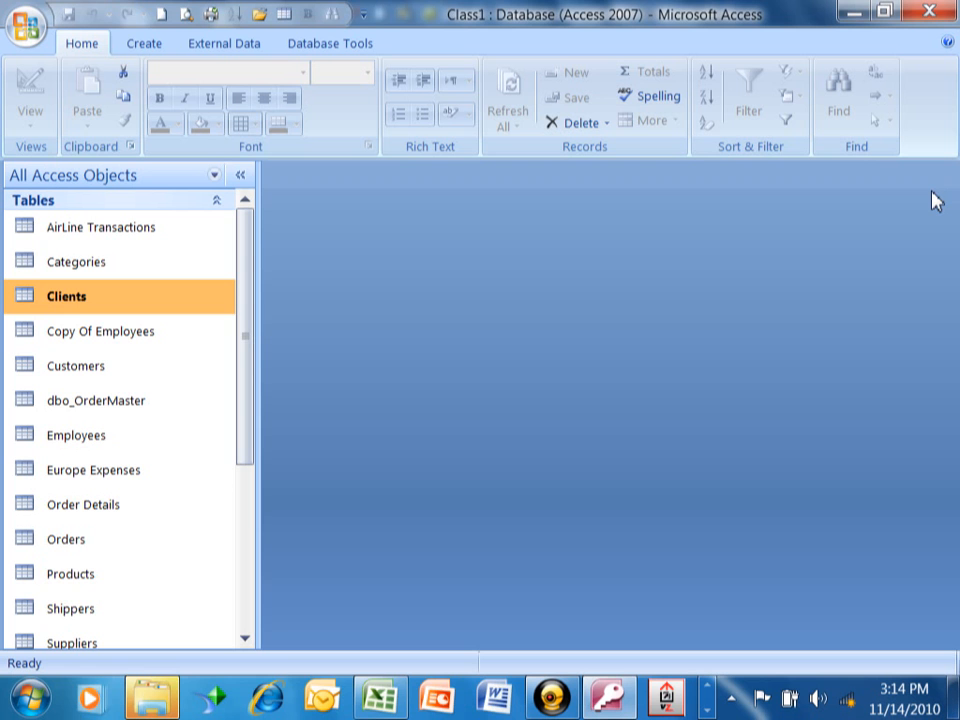
mouse_move(568, 268)
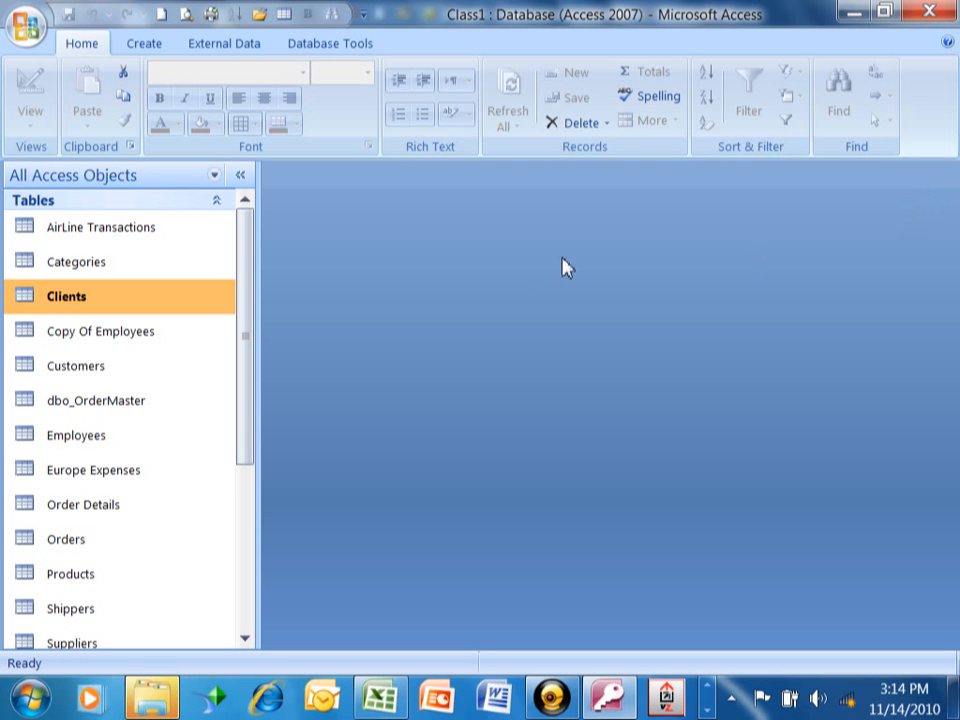
mouse_move(652, 316)
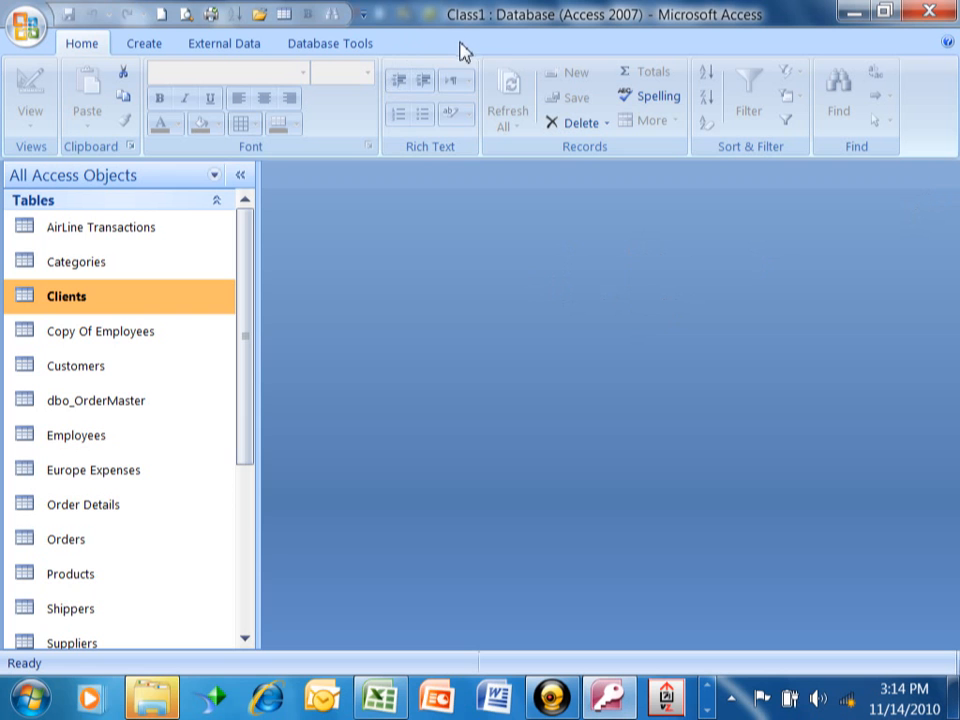
mouse_move(404, 48)
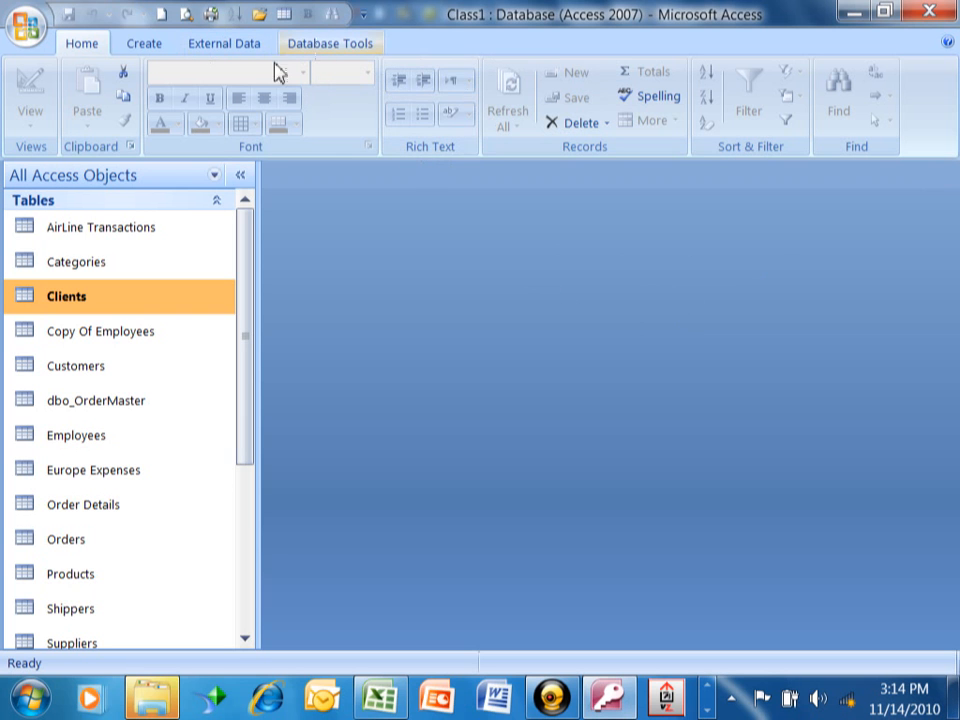
- Bring up the More Forms list from the Create ribbon, showing Form Wizard
click(142, 44)
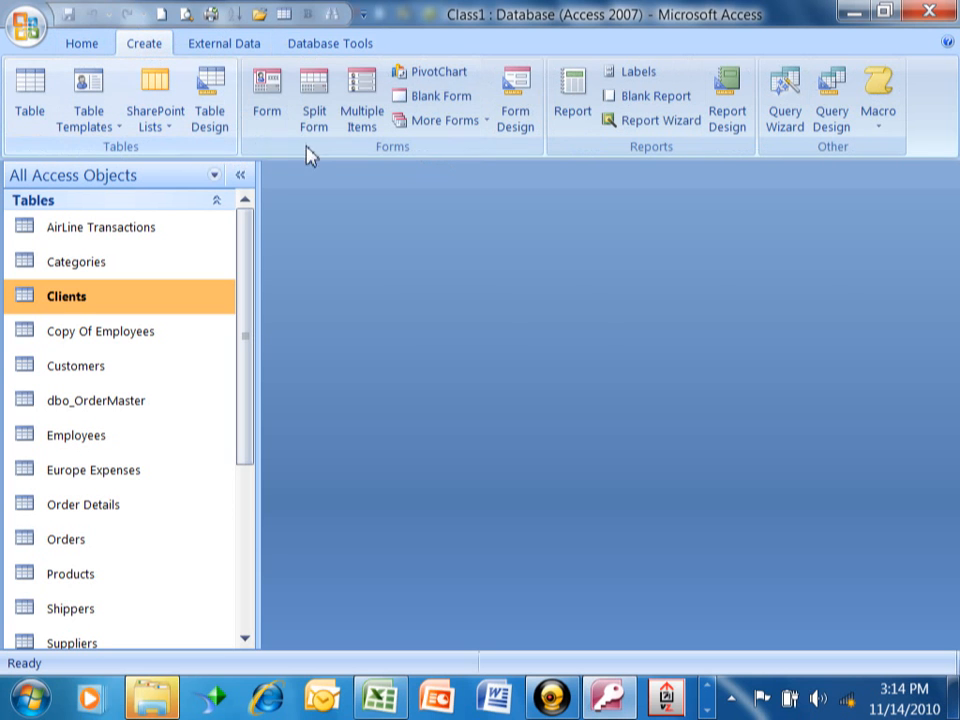
mouse_move(516, 220)
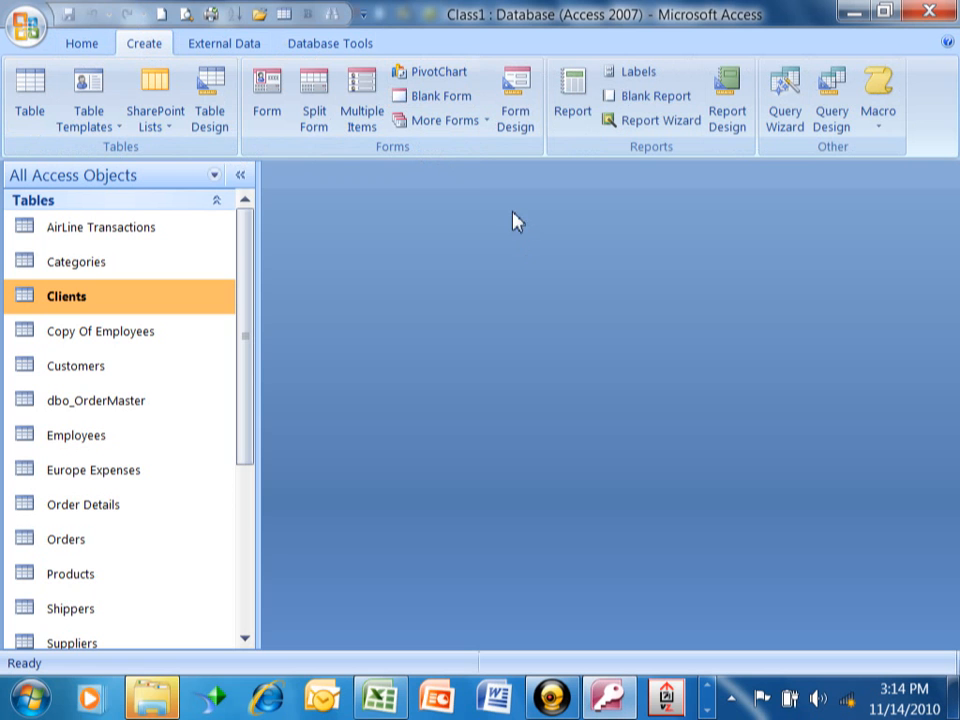
mouse_move(484, 154)
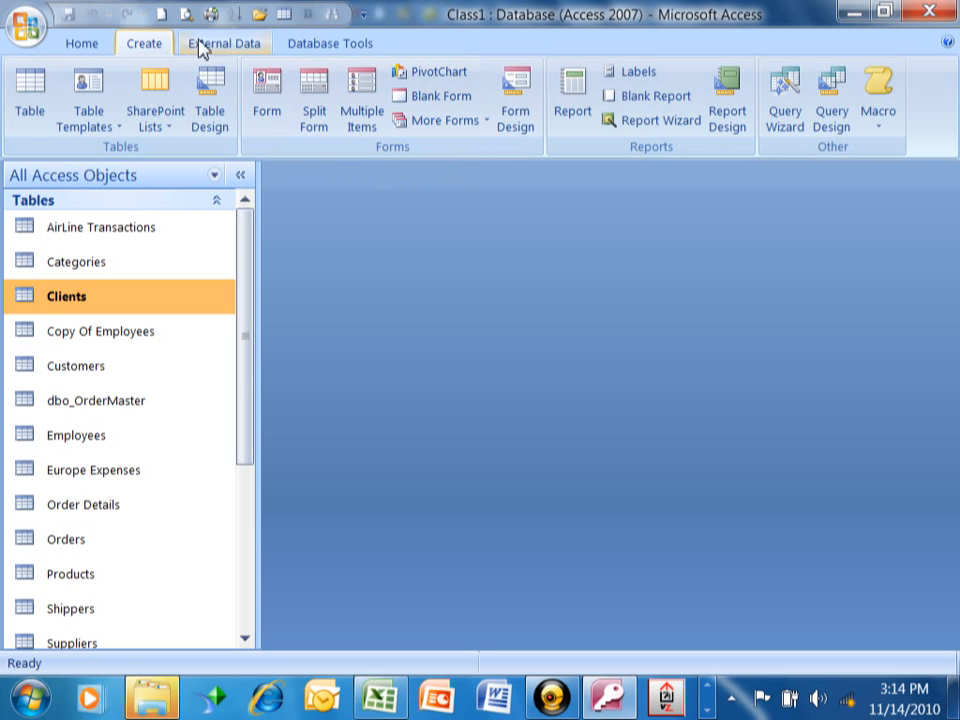
click(440, 120)
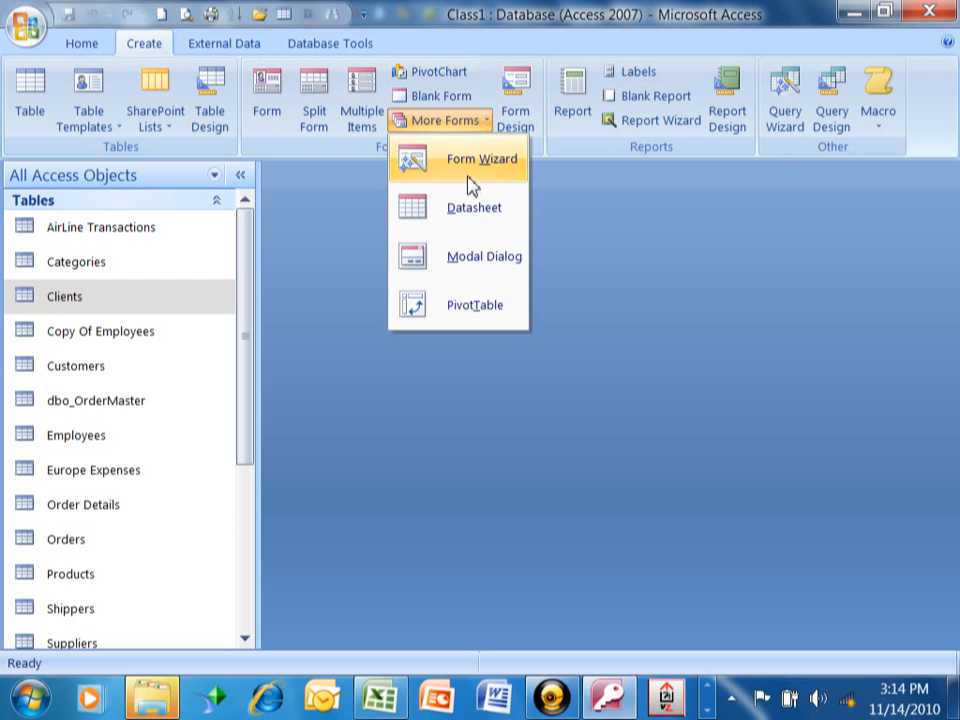
- Start the Form Wizard and choose Table: Orders as the field source
click(482, 160)
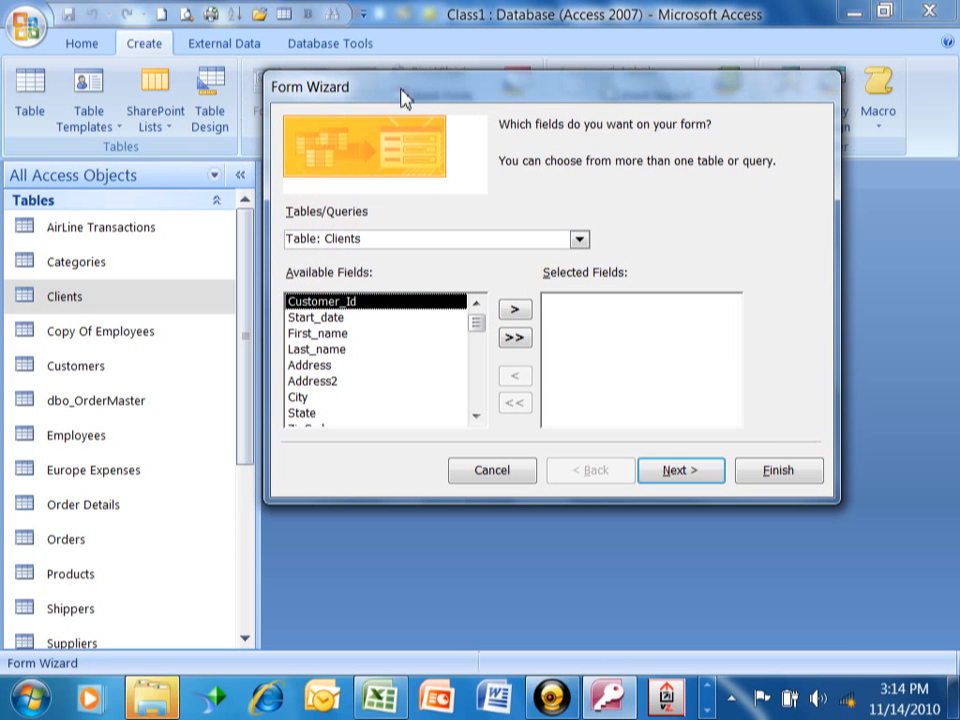
mouse_move(606, 244)
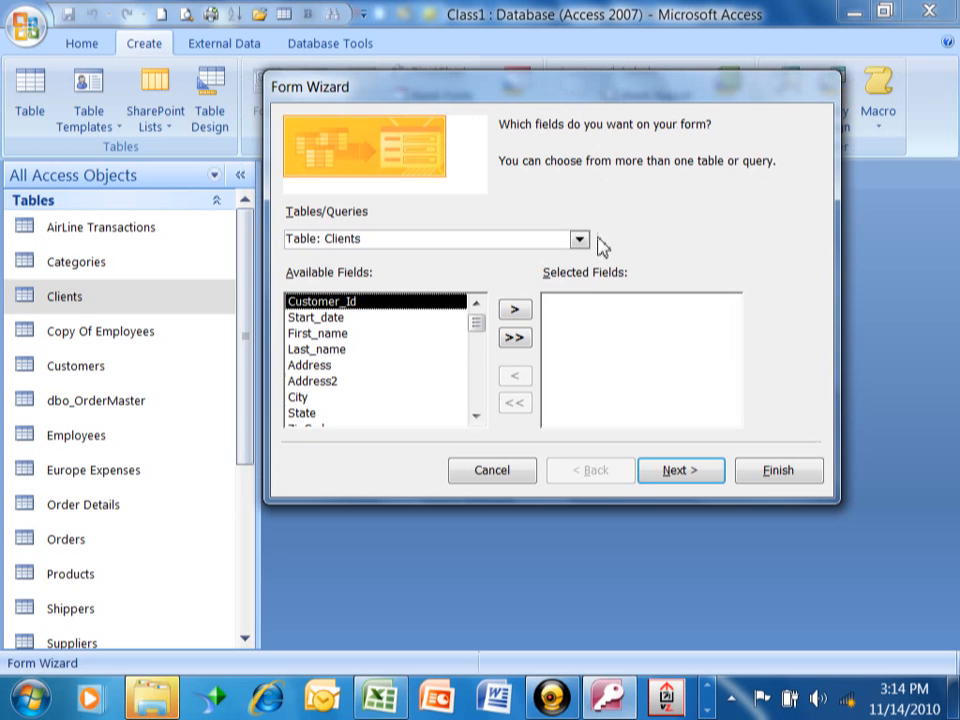
click(580, 238)
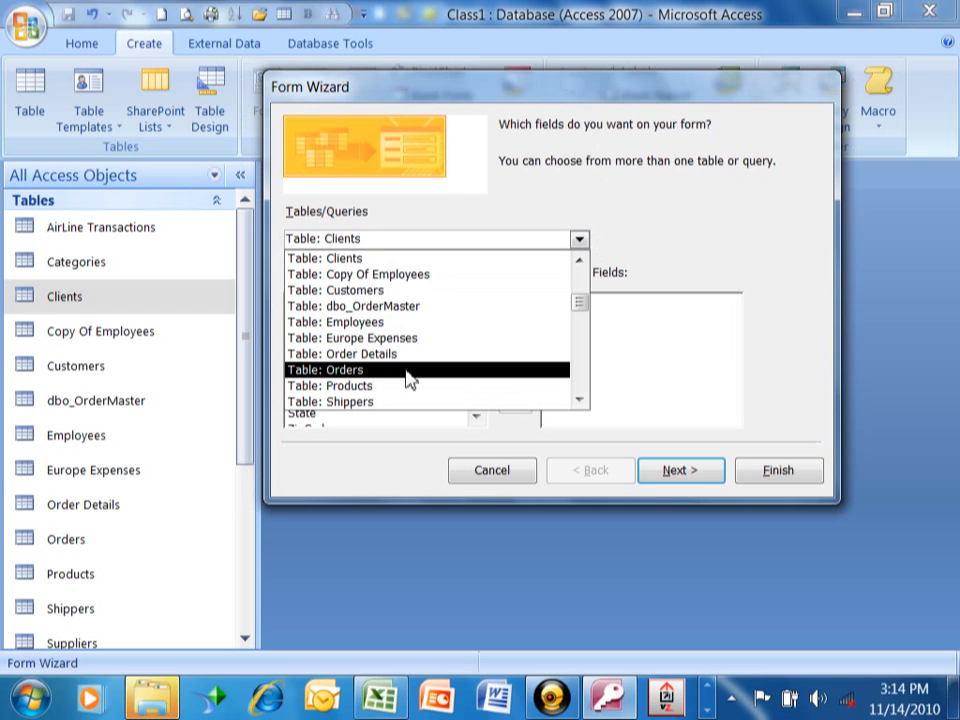
click(344, 368)
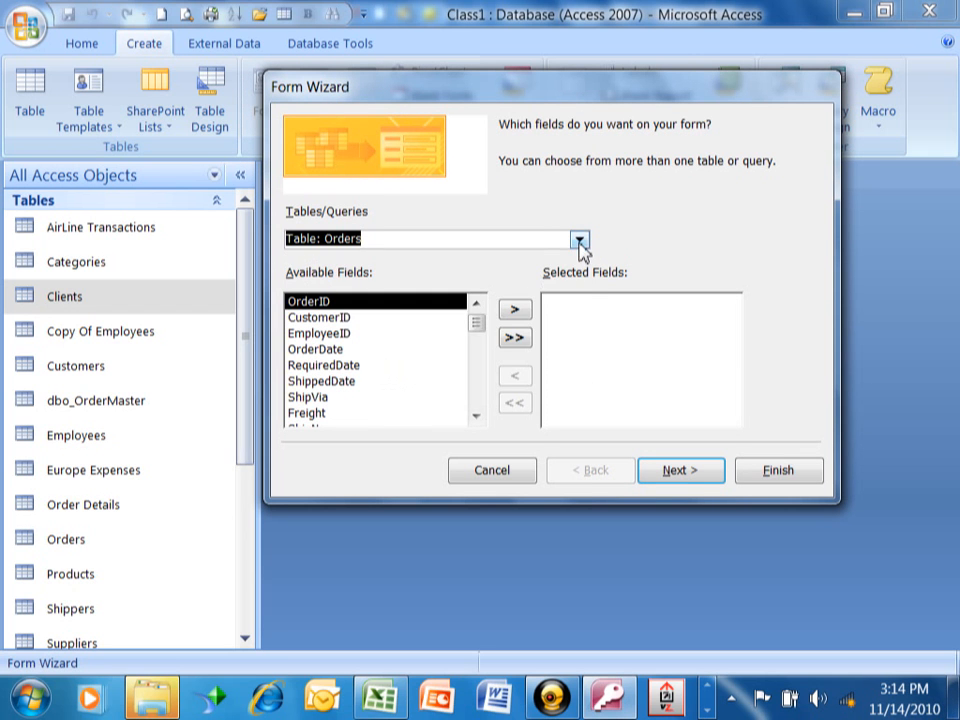
click(580, 238)
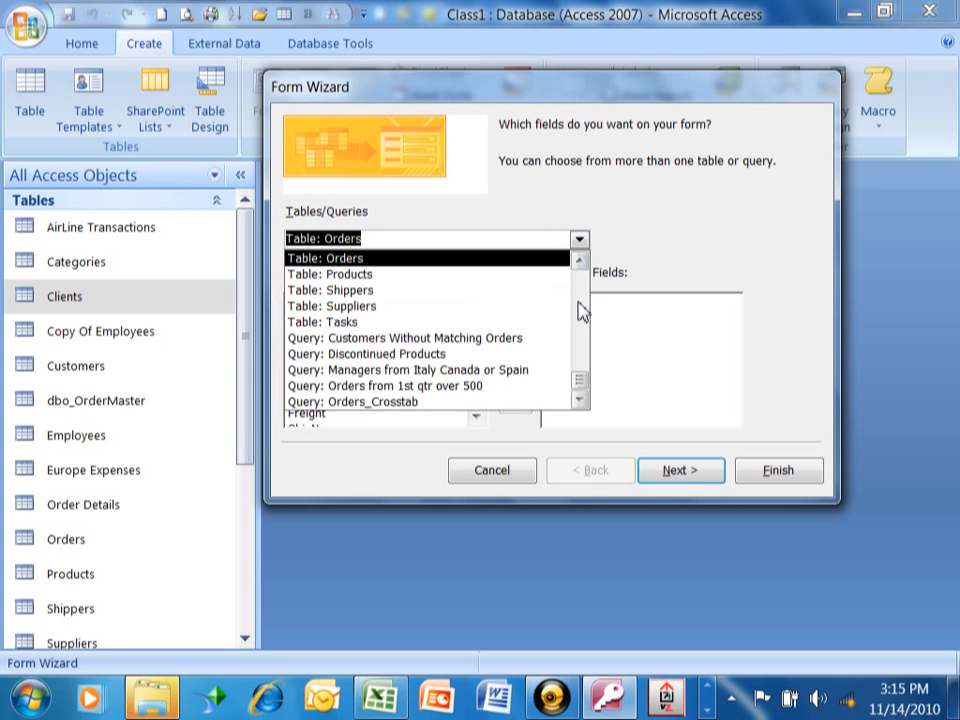
click(340, 256)
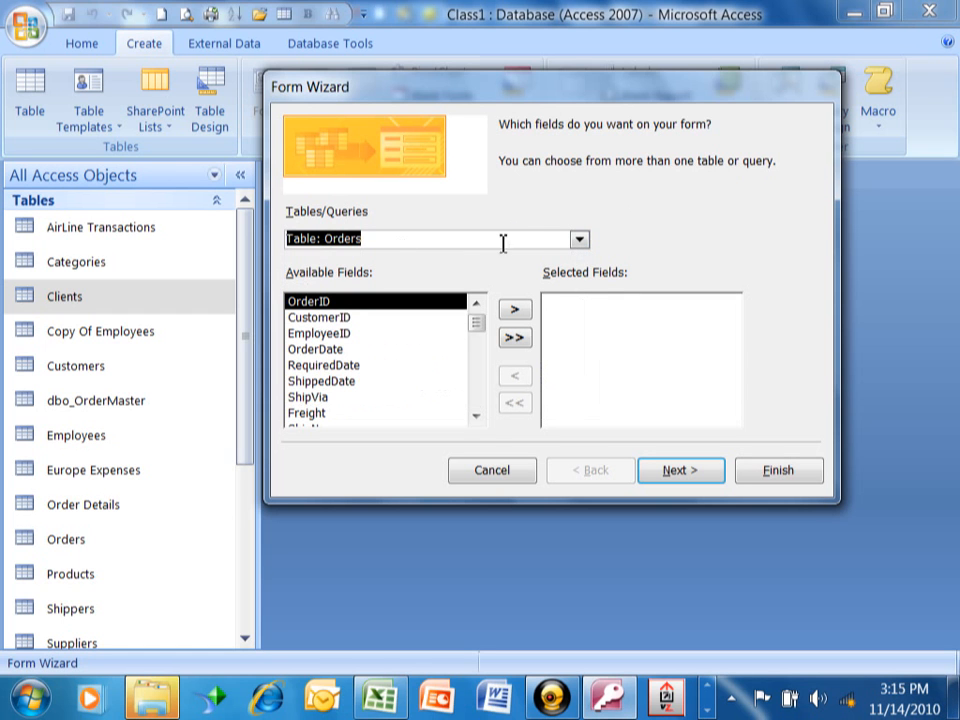
mouse_move(576, 312)
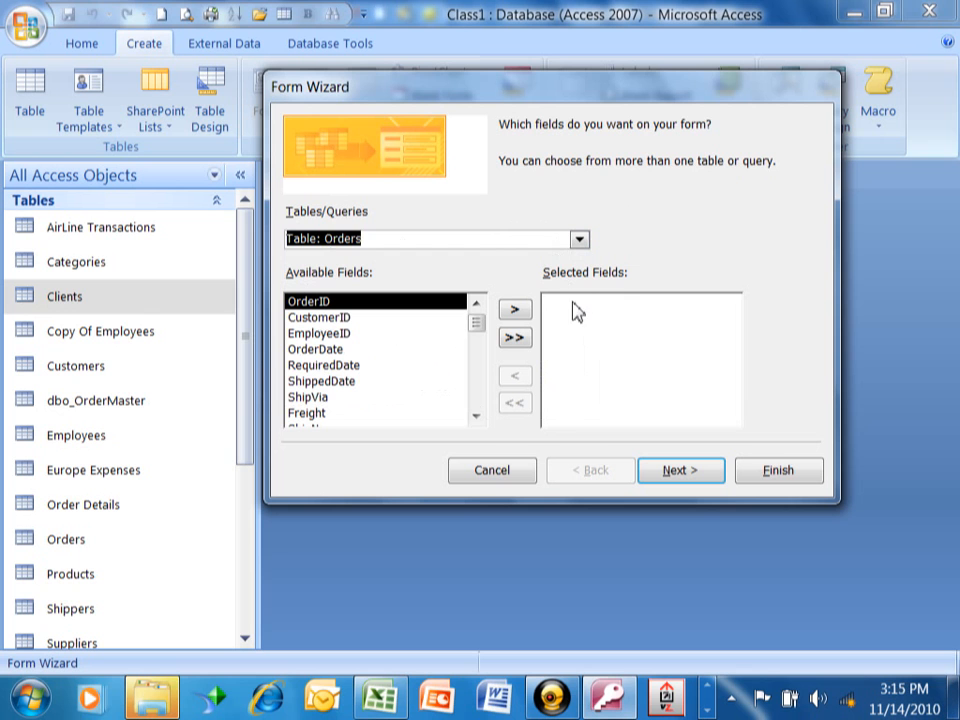
mouse_move(812, 68)
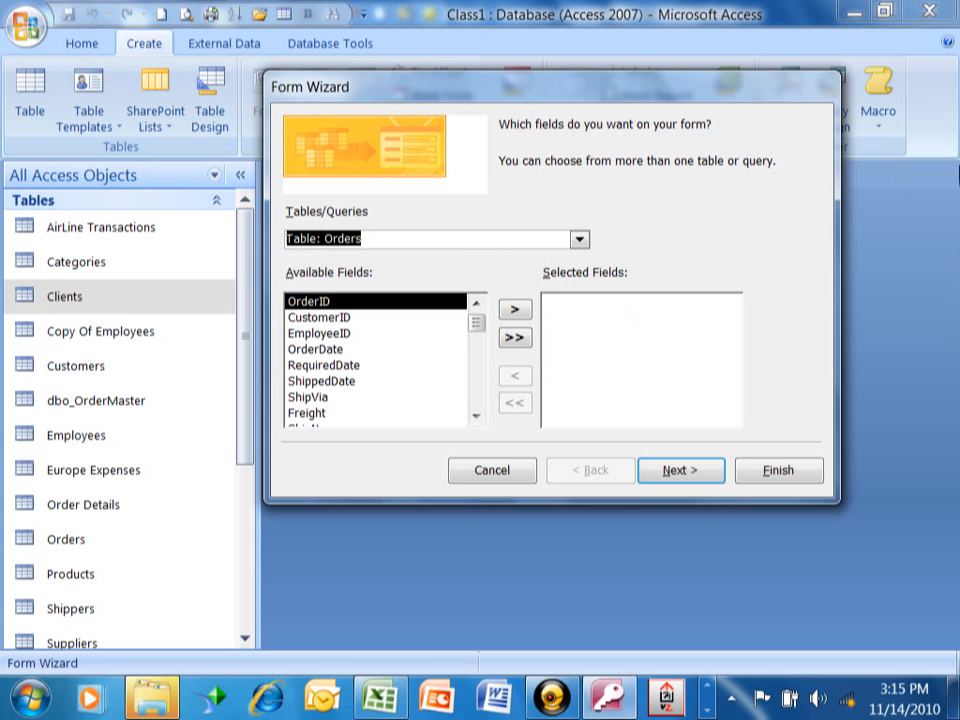
mouse_move(916, 140)
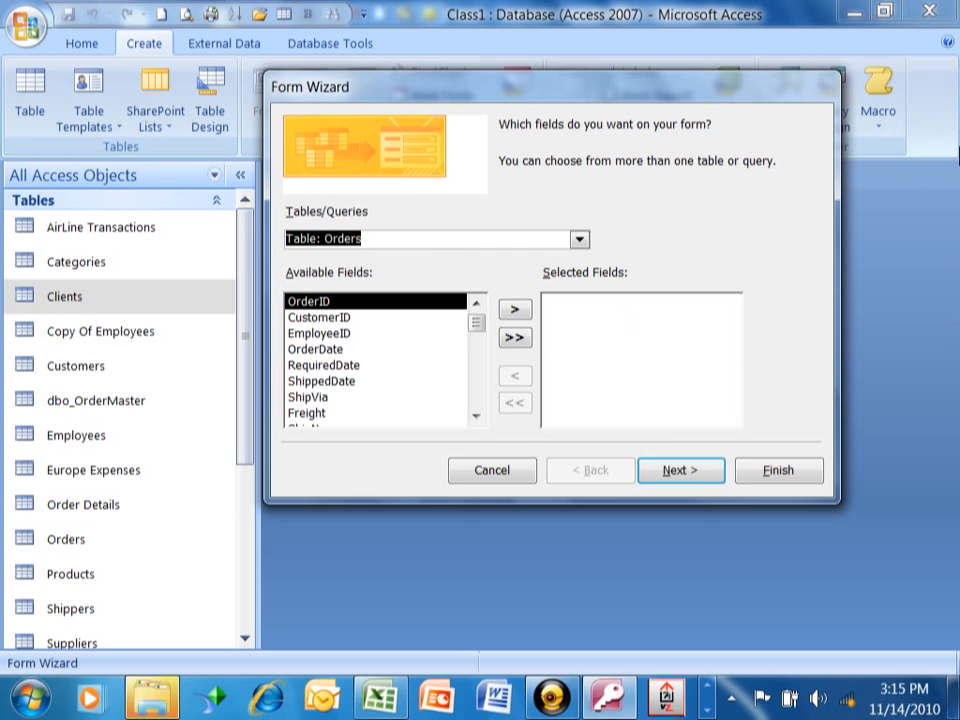
mouse_move(50, 230)
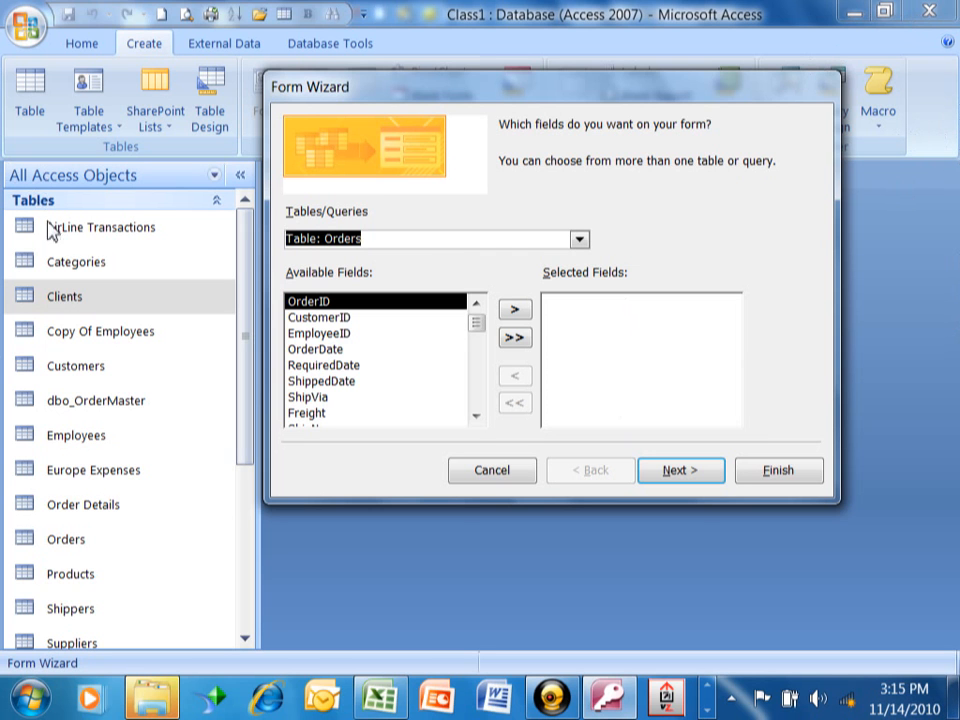
mouse_move(304, 510)
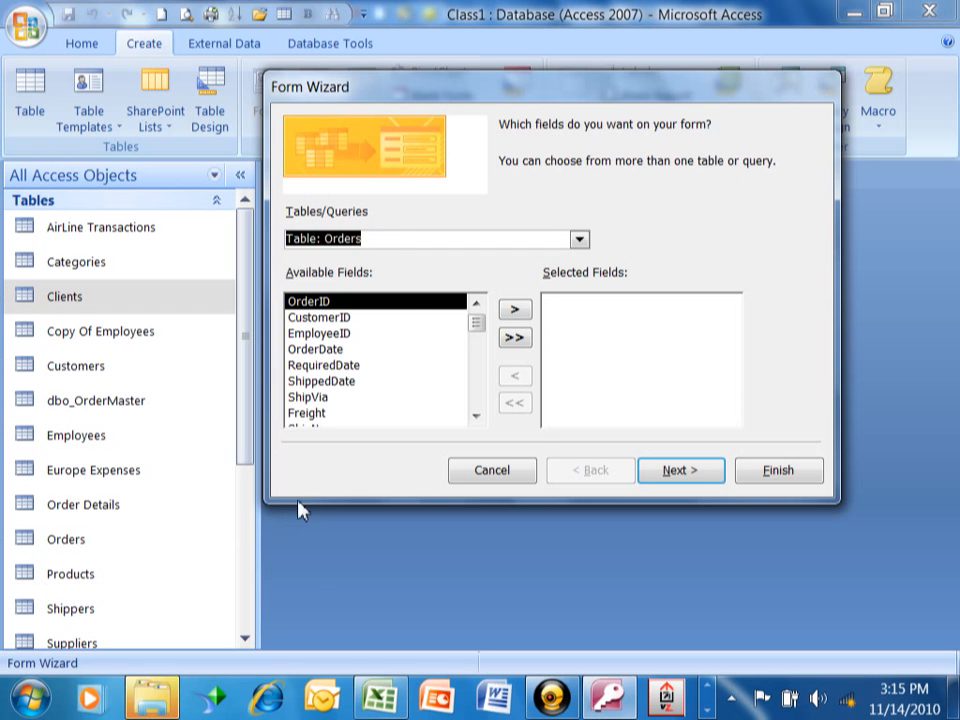
mouse_move(564, 320)
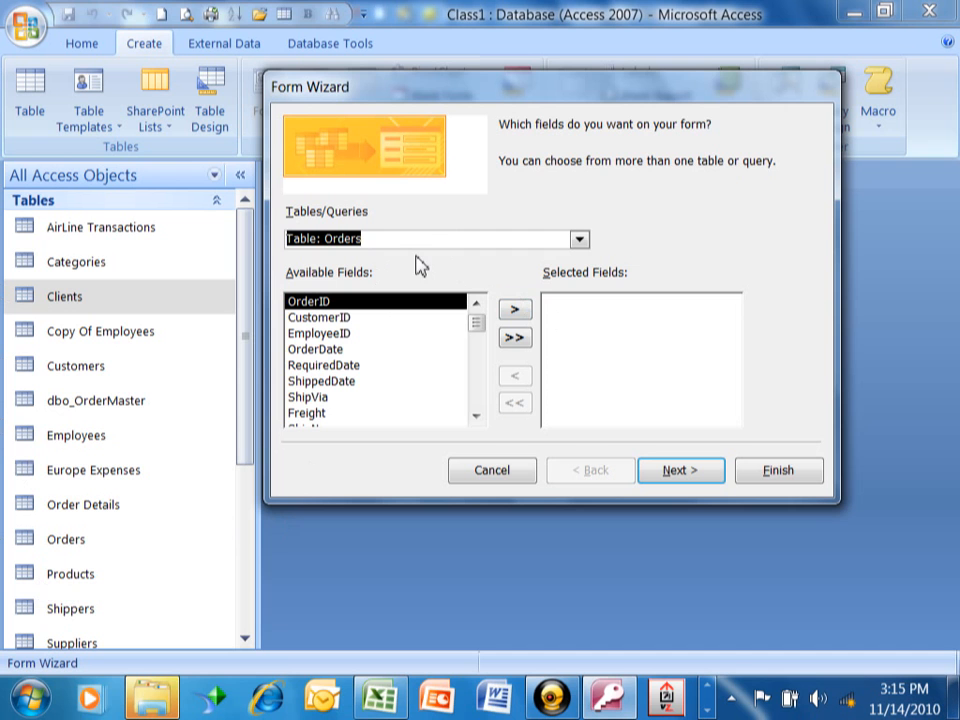
mouse_move(476, 390)
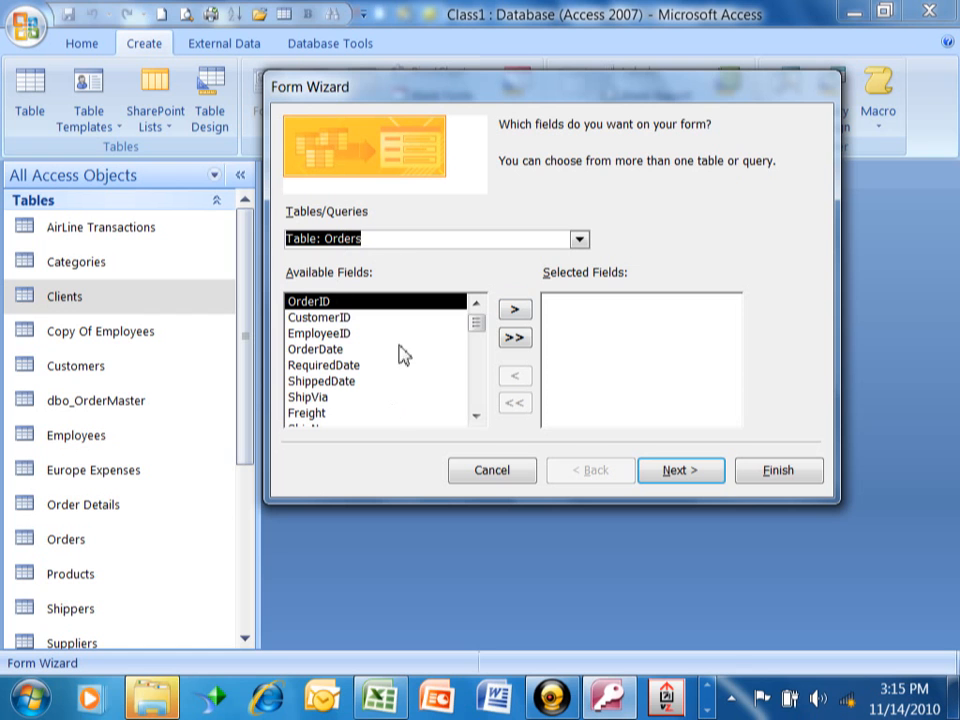
mouse_move(500, 336)
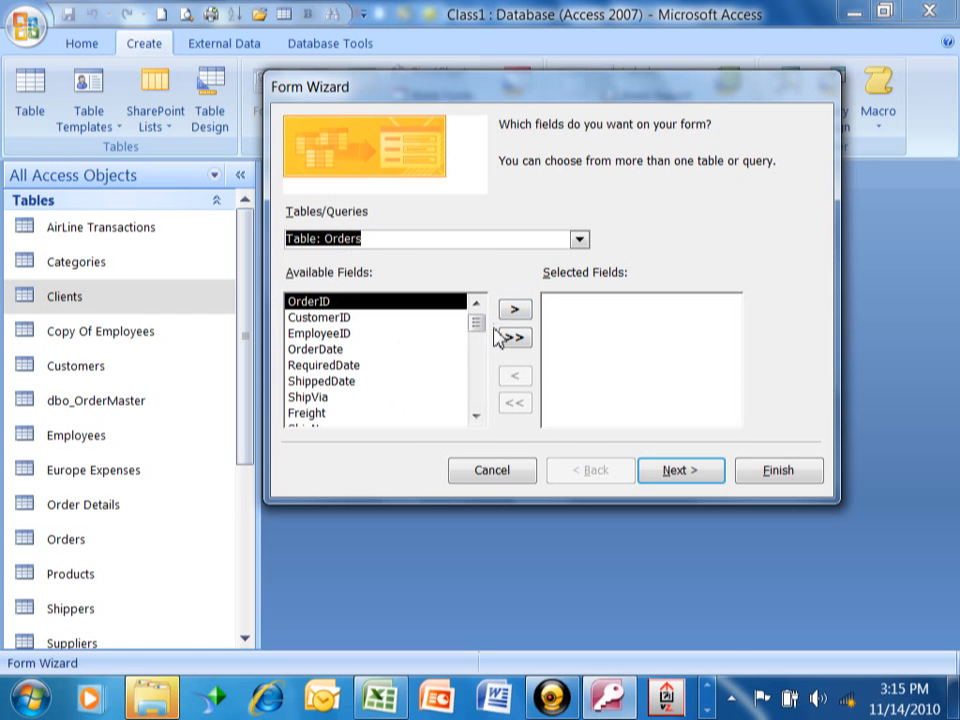
mouse_move(408, 376)
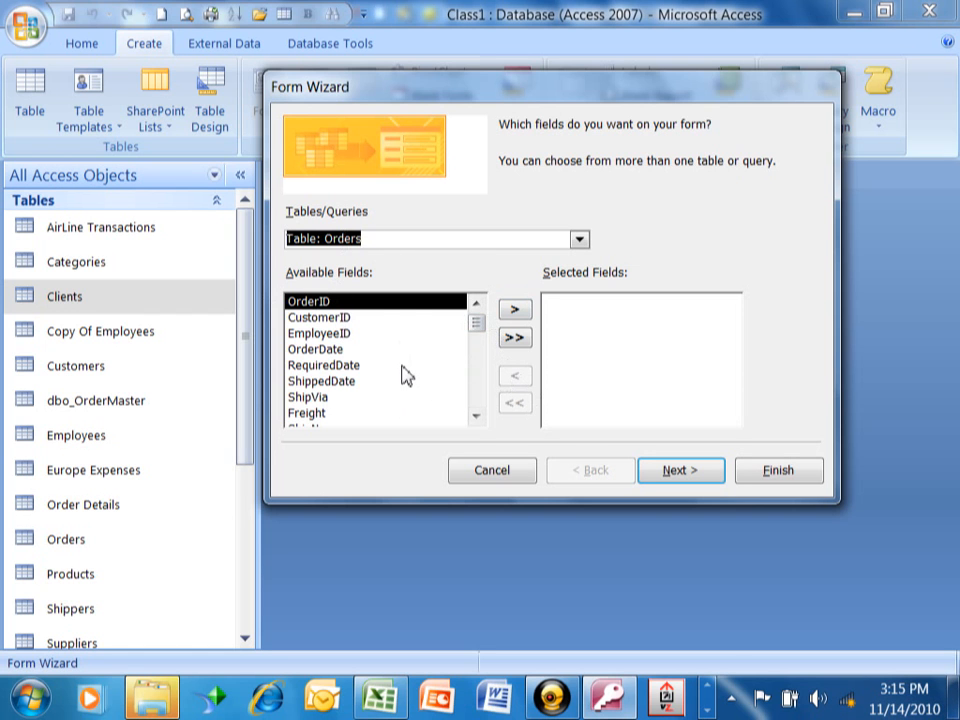
mouse_move(340, 314)
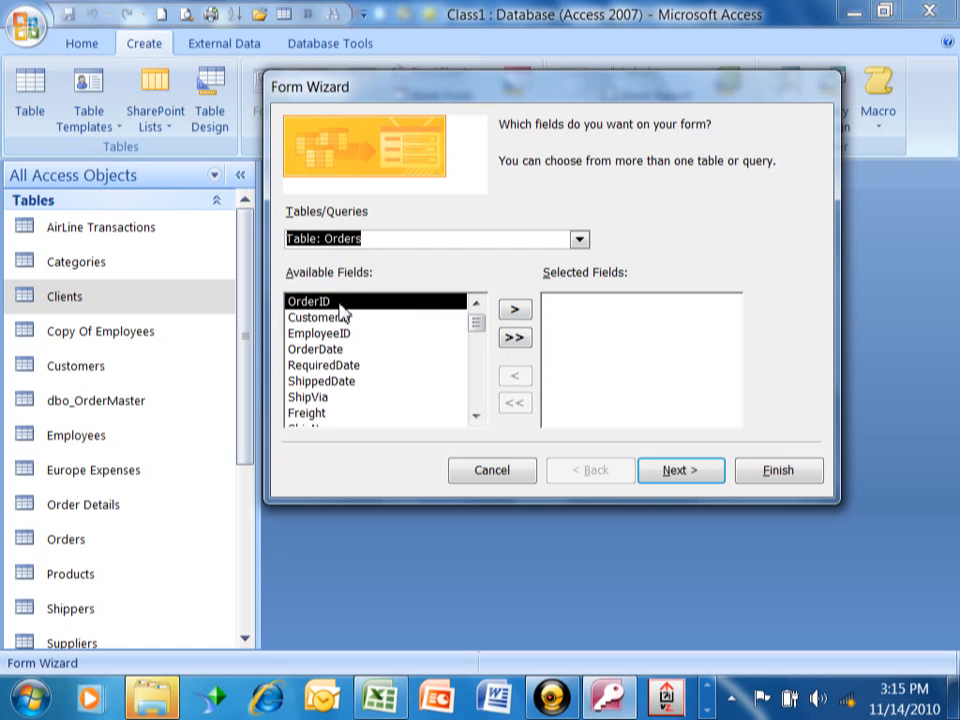
- Move the Orders fields OrderID through RequiredDate into the form's selected fields
click(514, 308)
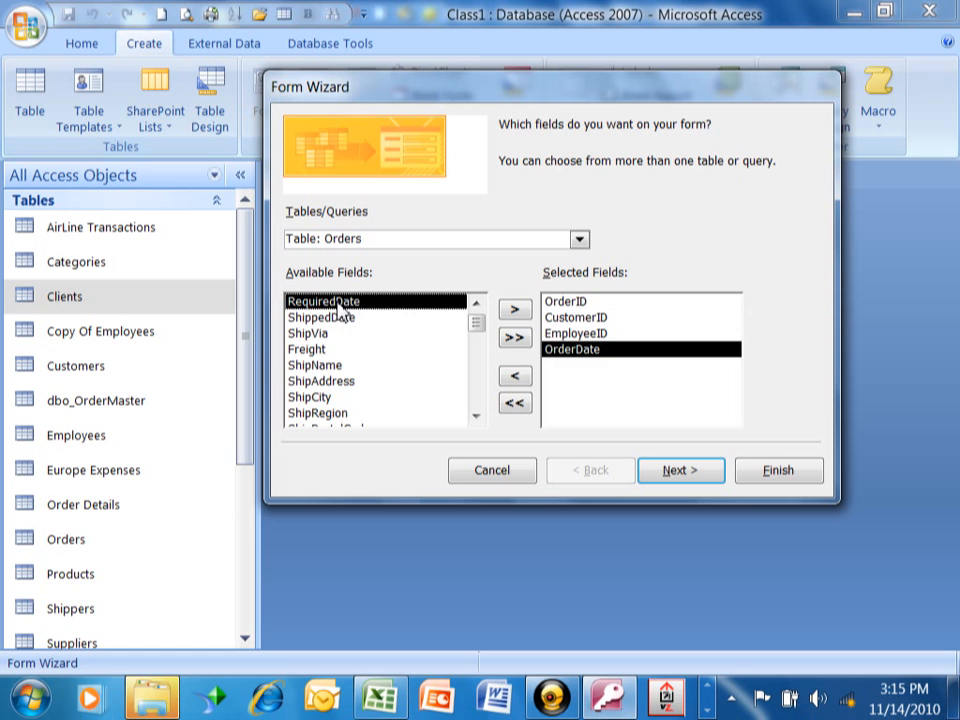
click(512, 308)
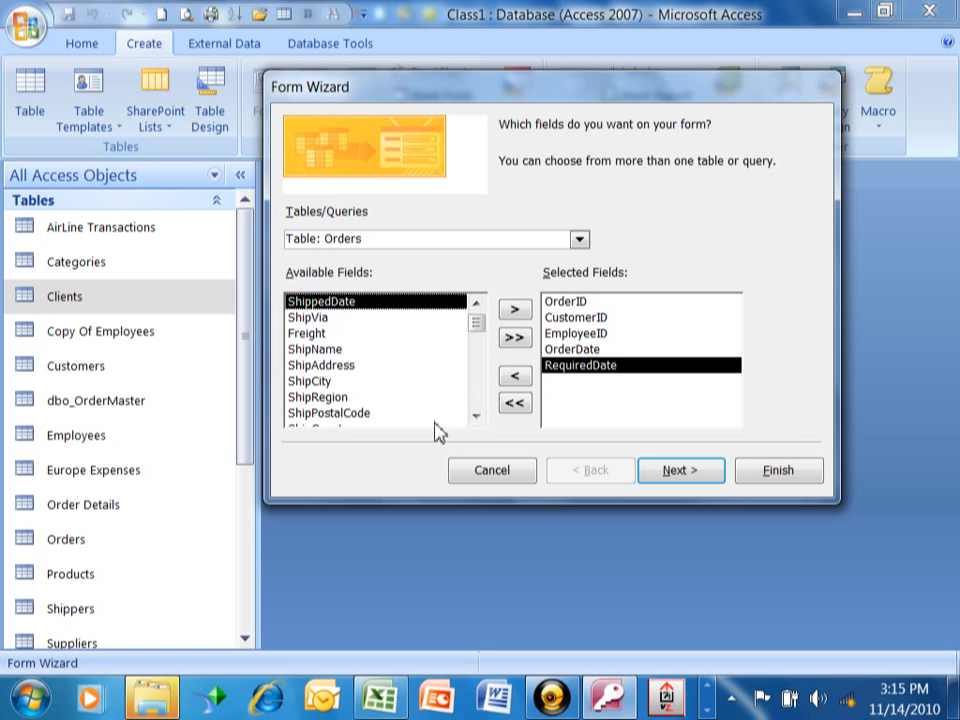
mouse_move(344, 306)
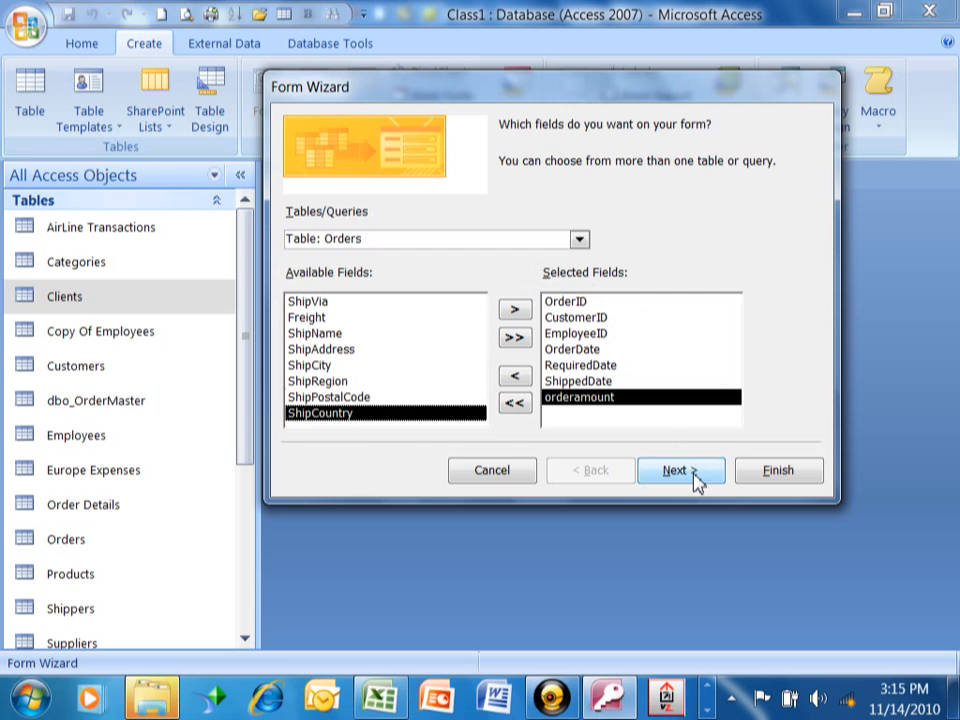
- Advance to layouts and preview Tabular, Datasheet and Justified arrangements
click(680, 470)
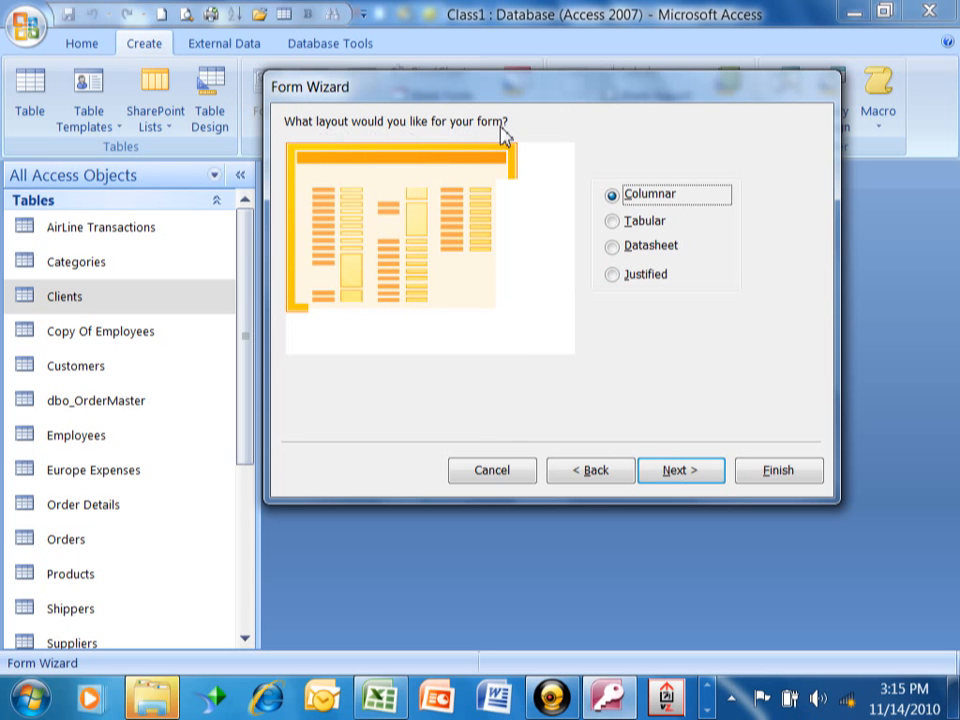
mouse_move(636, 204)
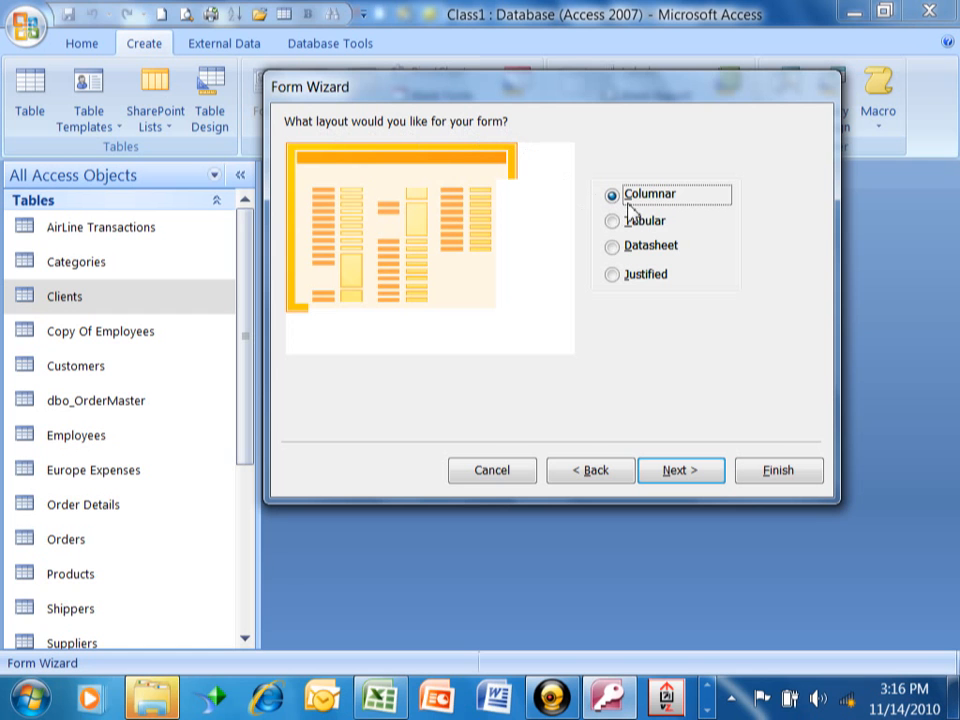
mouse_move(472, 268)
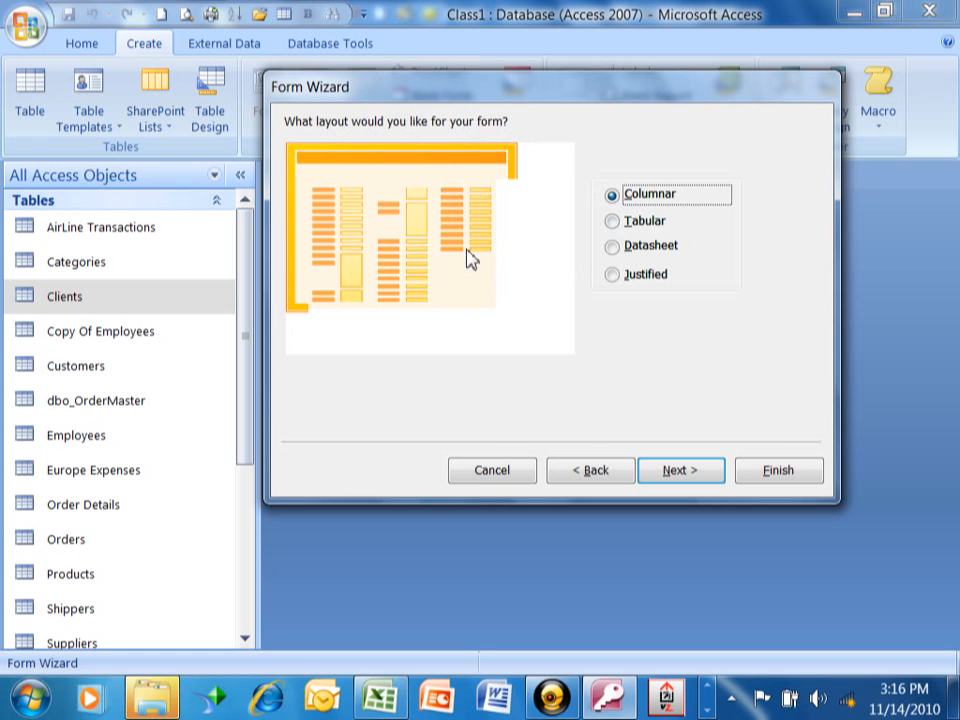
mouse_move(484, 268)
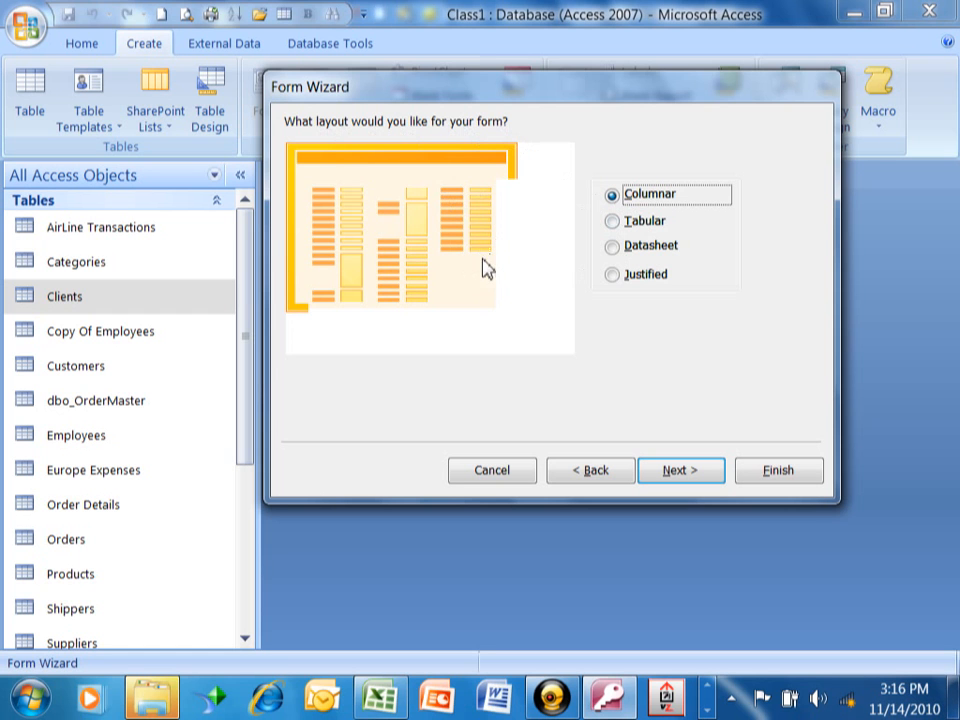
mouse_move(460, 260)
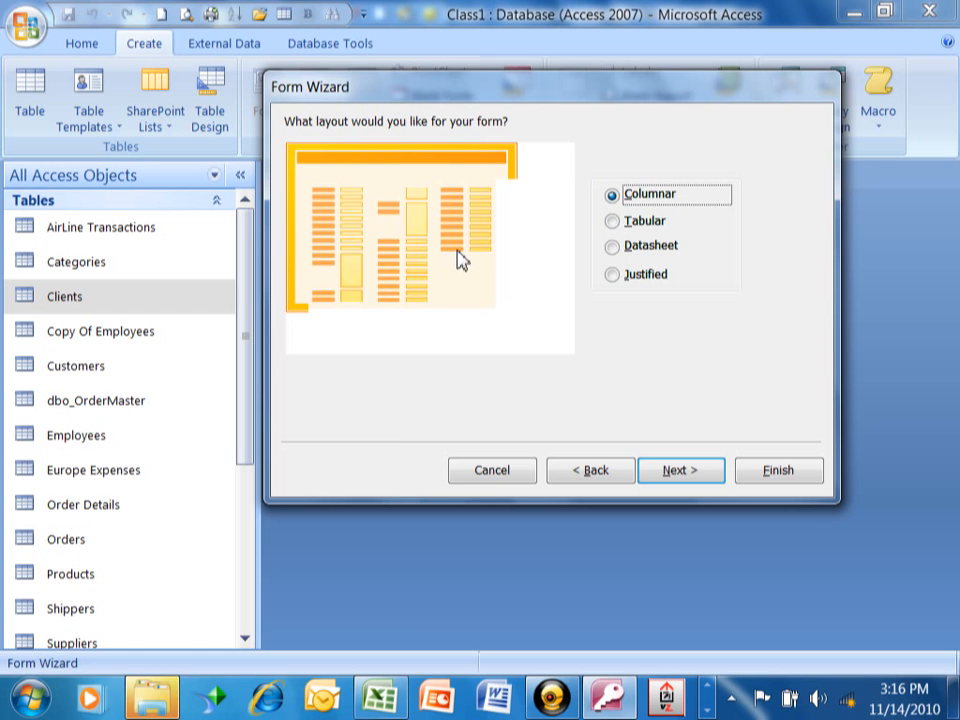
mouse_move(484, 264)
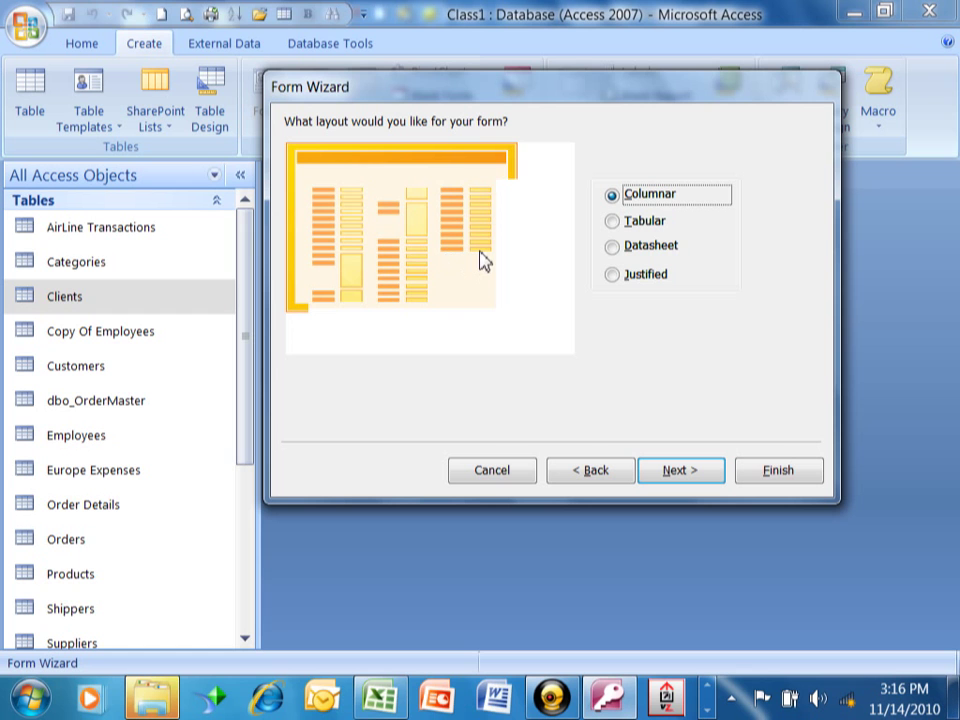
mouse_move(592, 232)
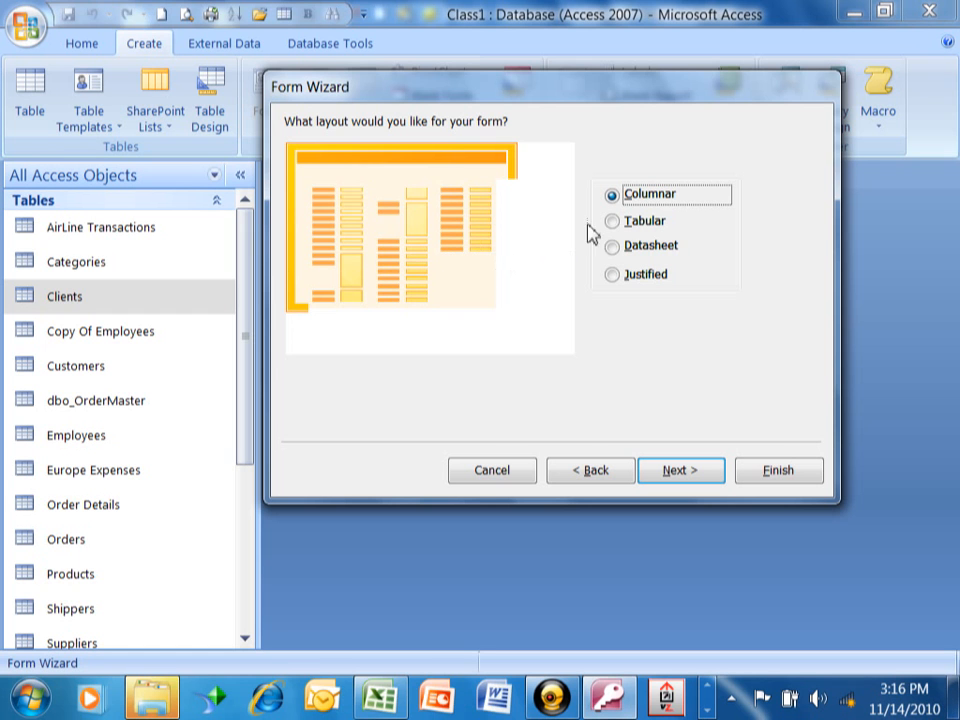
click(612, 218)
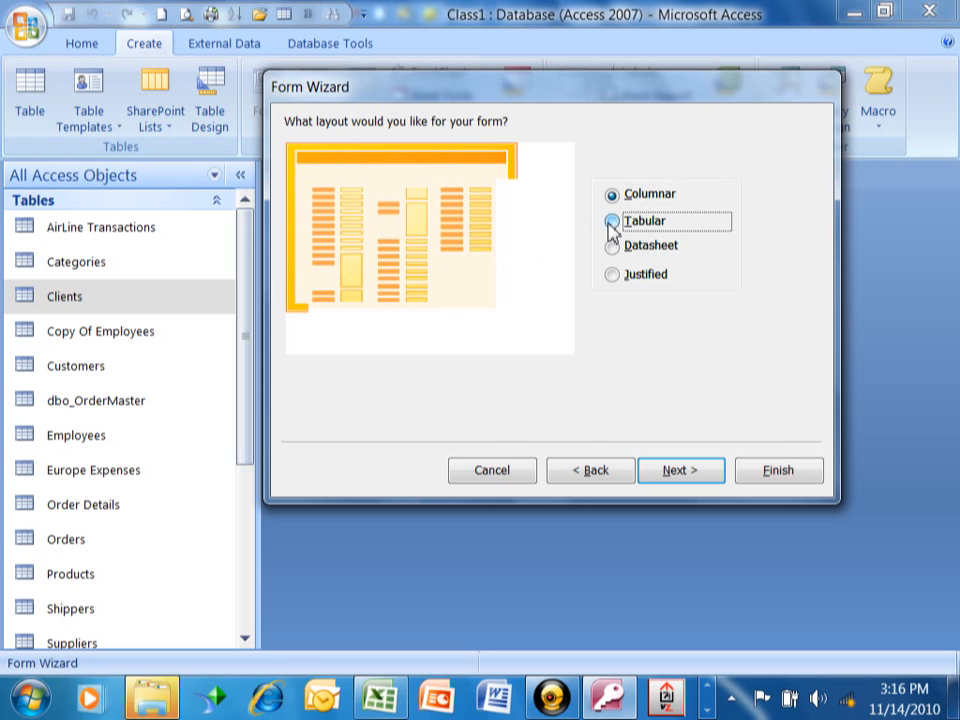
click(610, 220)
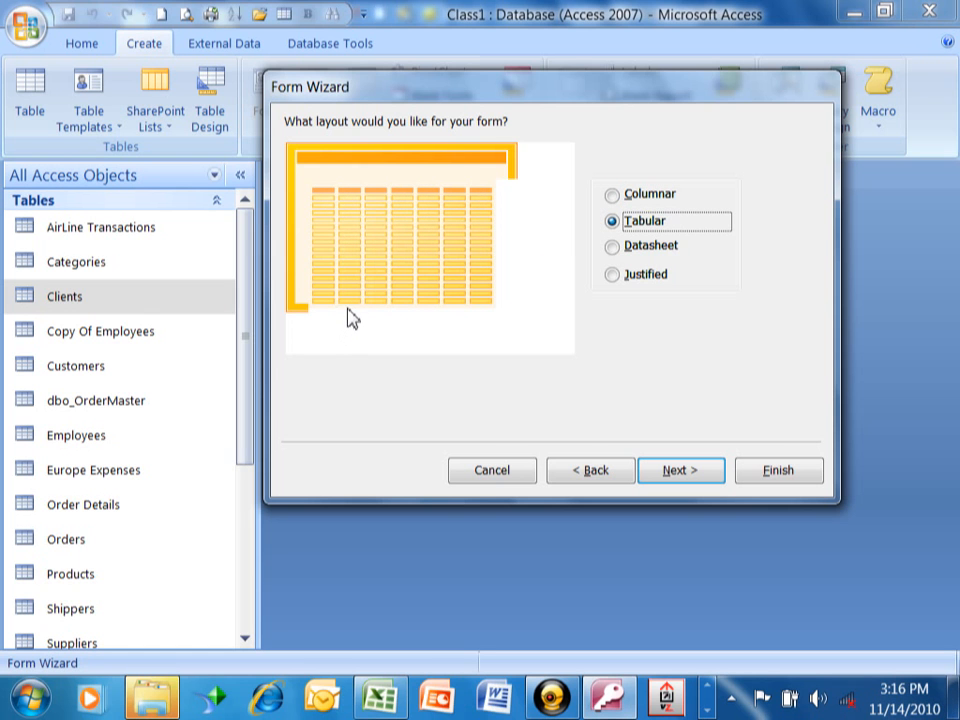
mouse_move(614, 256)
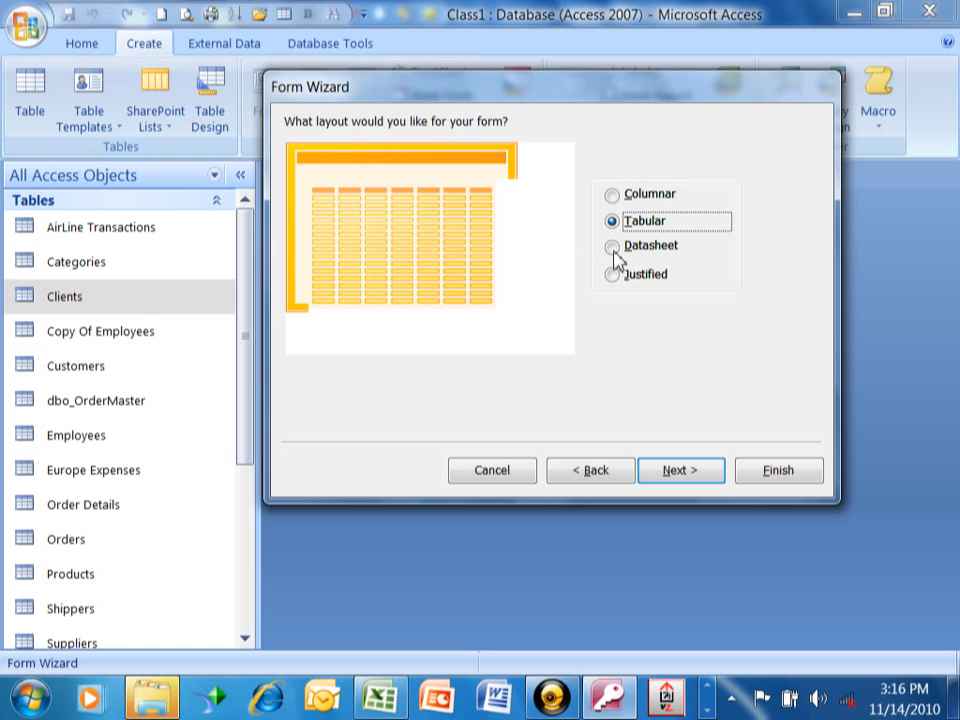
click(608, 244)
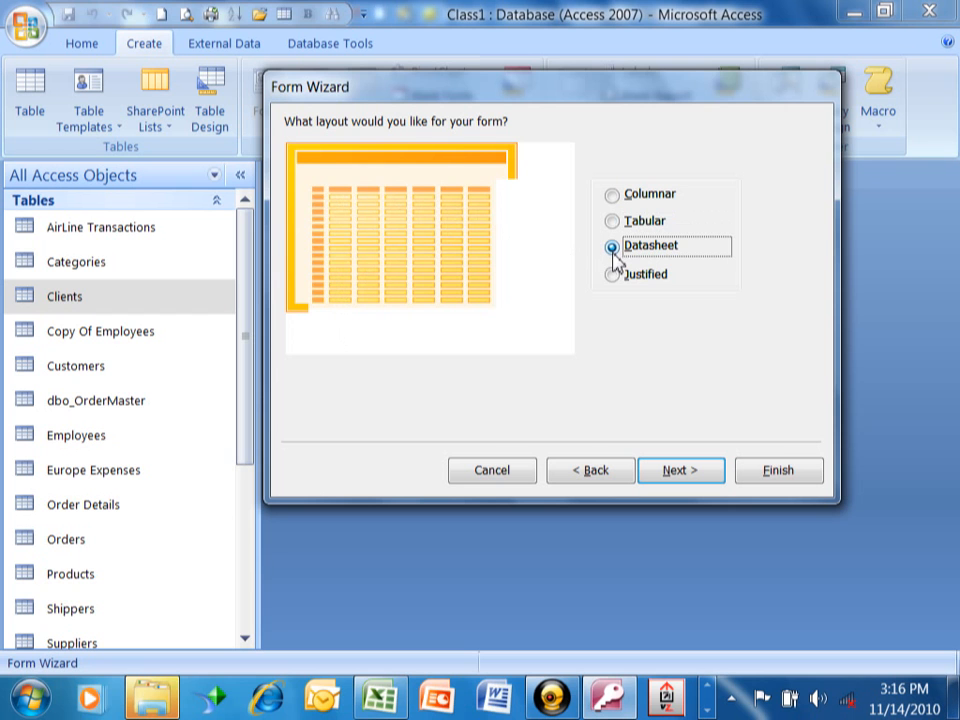
mouse_move(602, 268)
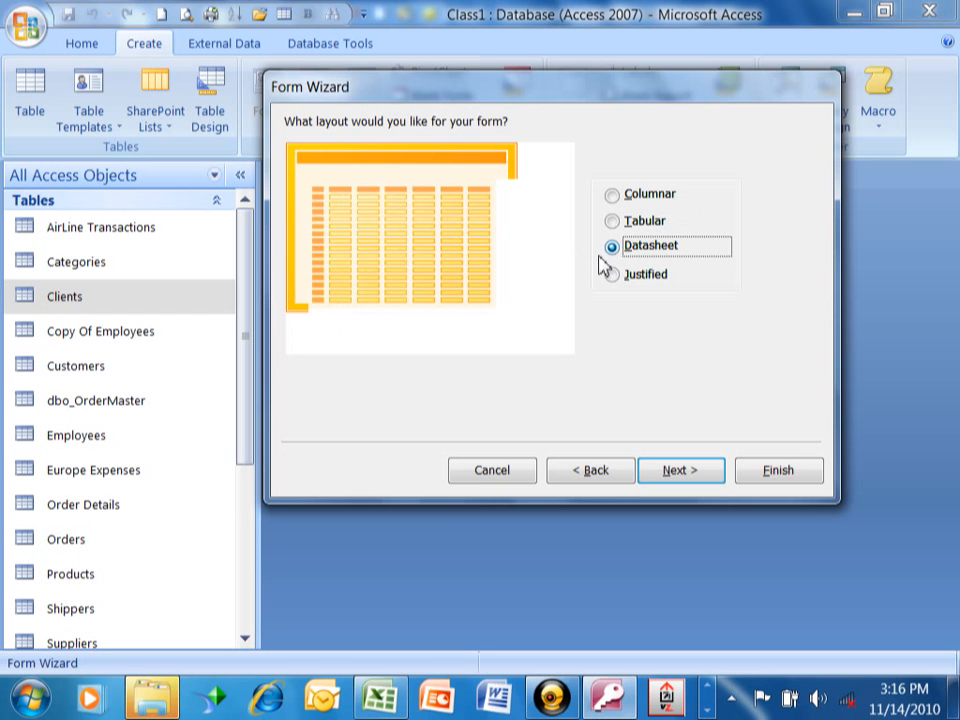
mouse_move(400, 232)
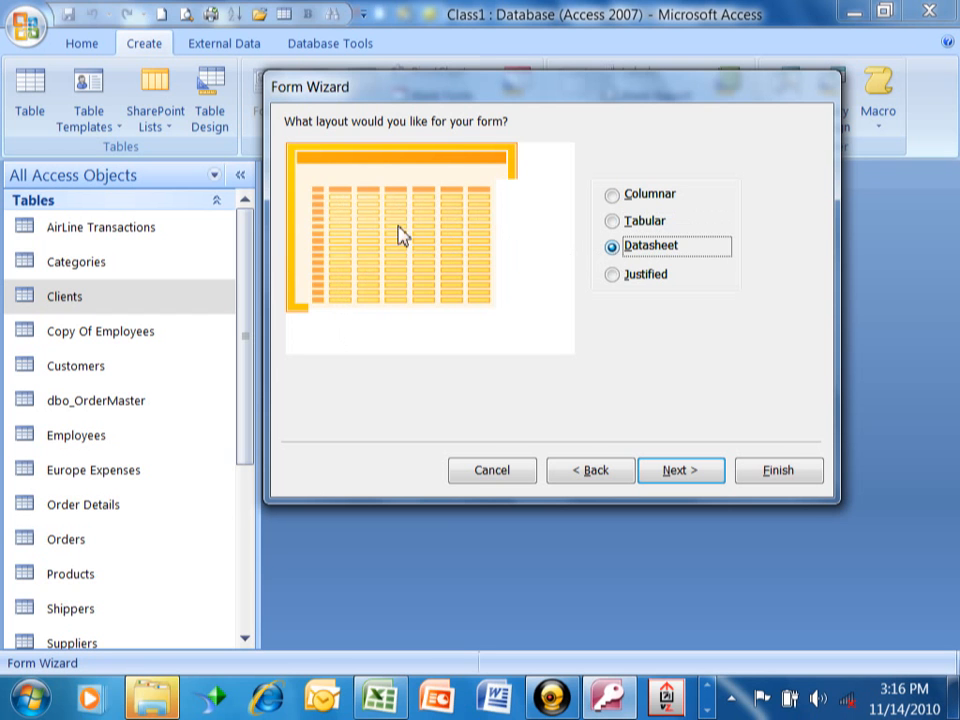
mouse_move(364, 200)
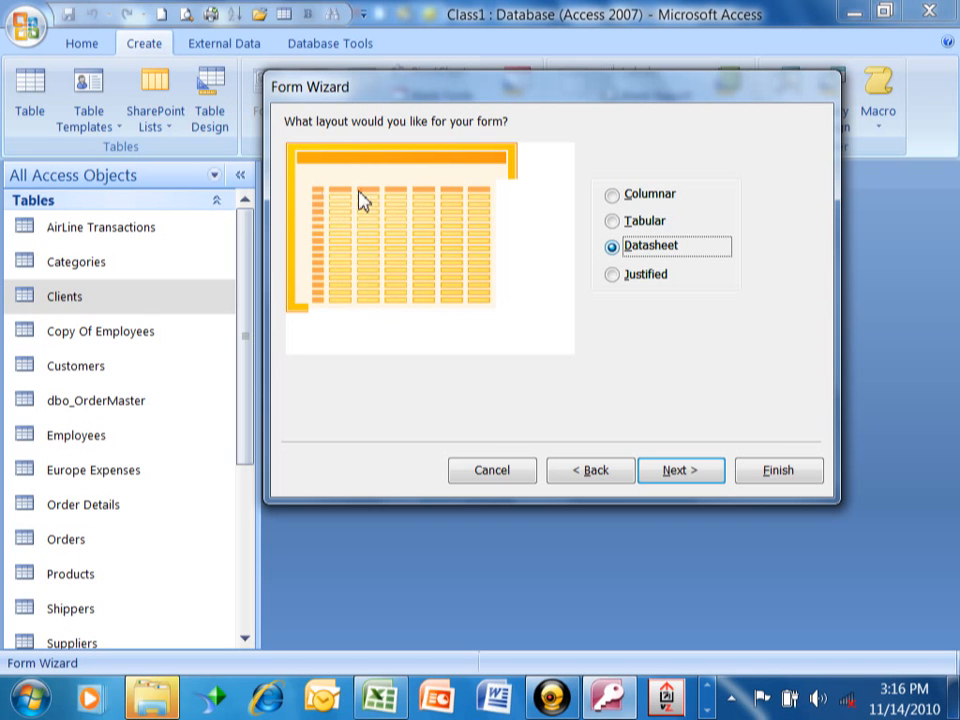
mouse_move(496, 308)
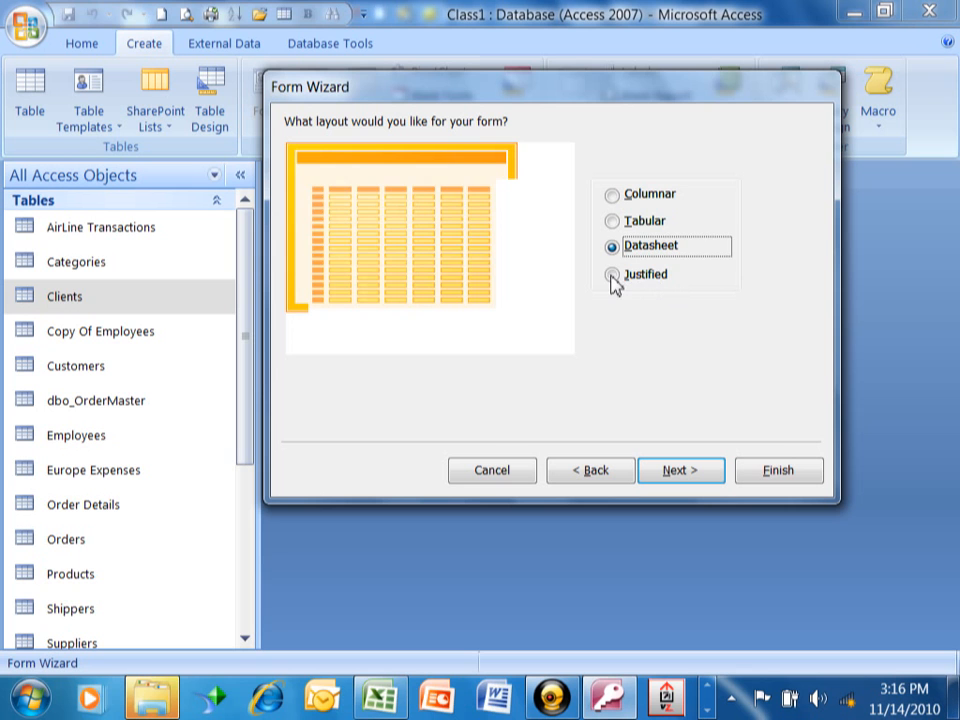
click(608, 274)
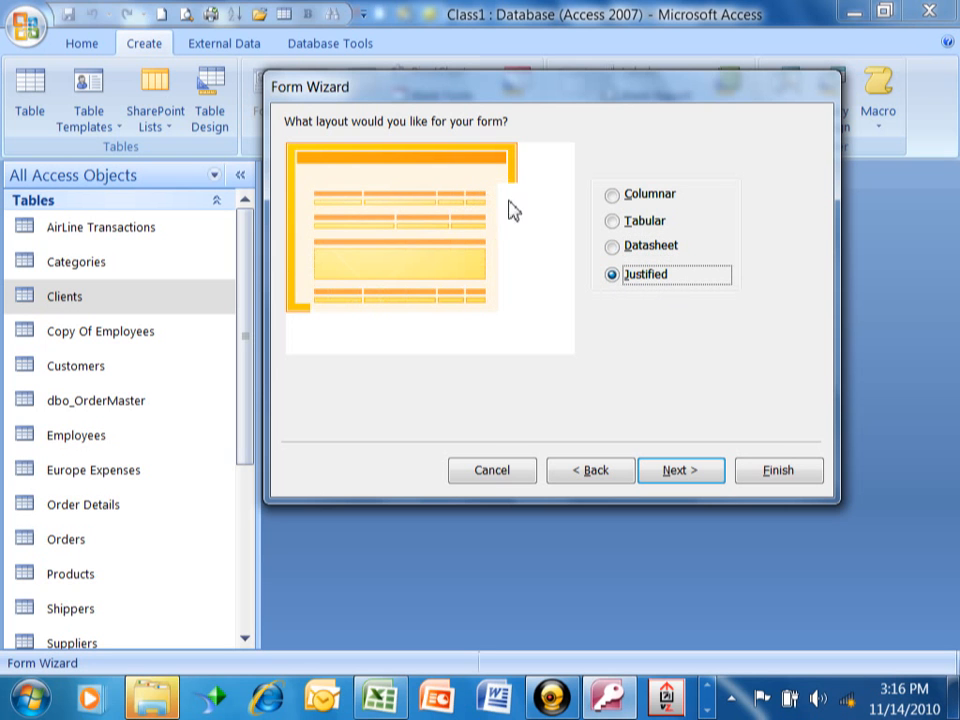
mouse_move(538, 216)
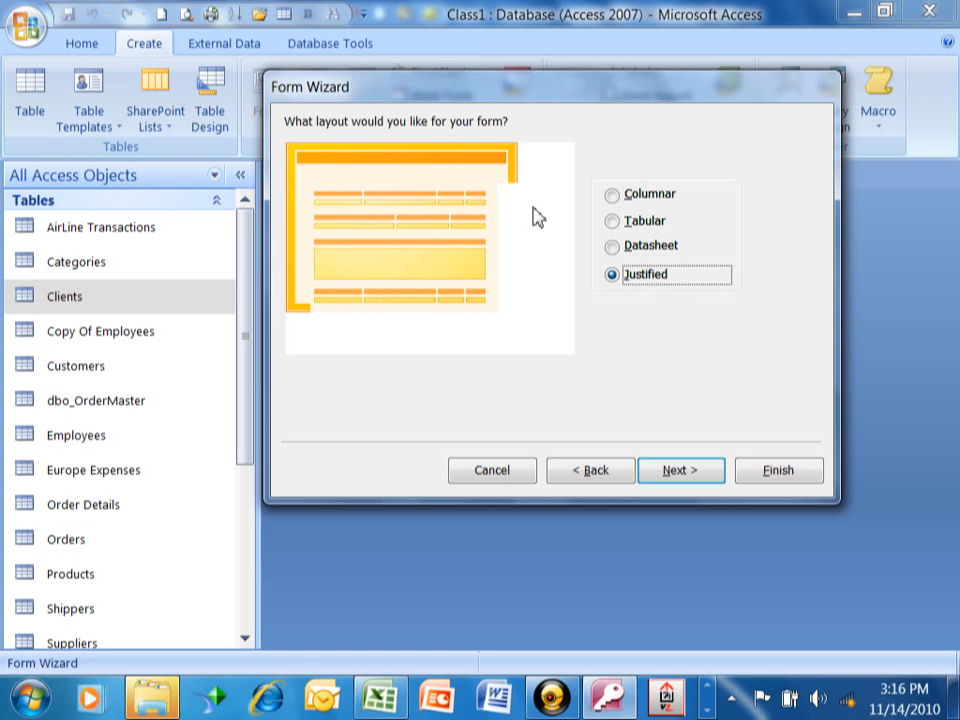
mouse_move(478, 252)
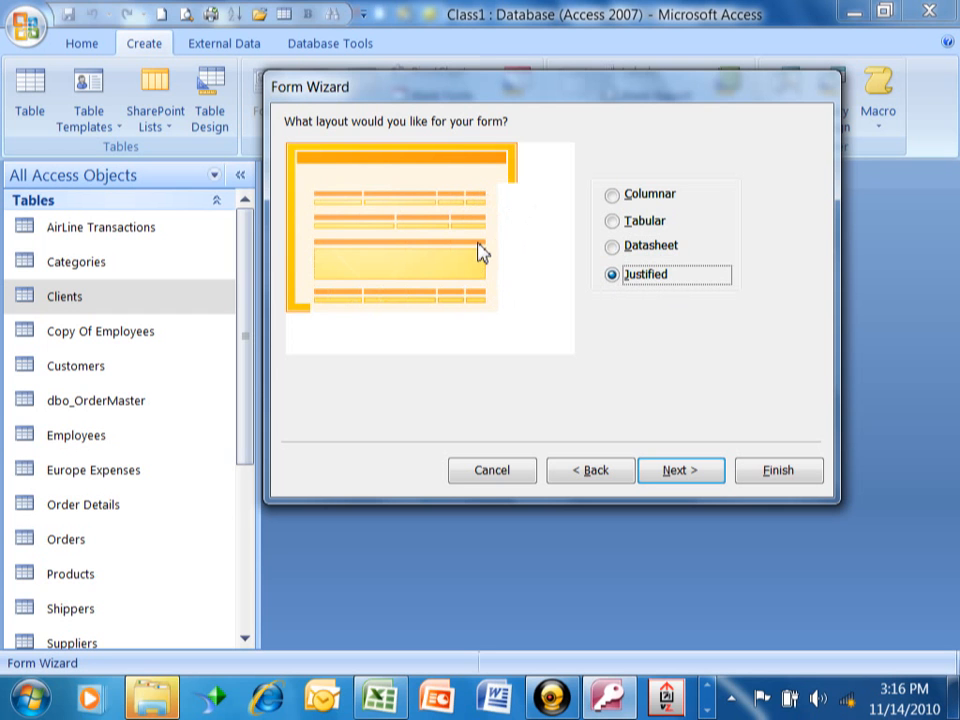
mouse_move(470, 270)
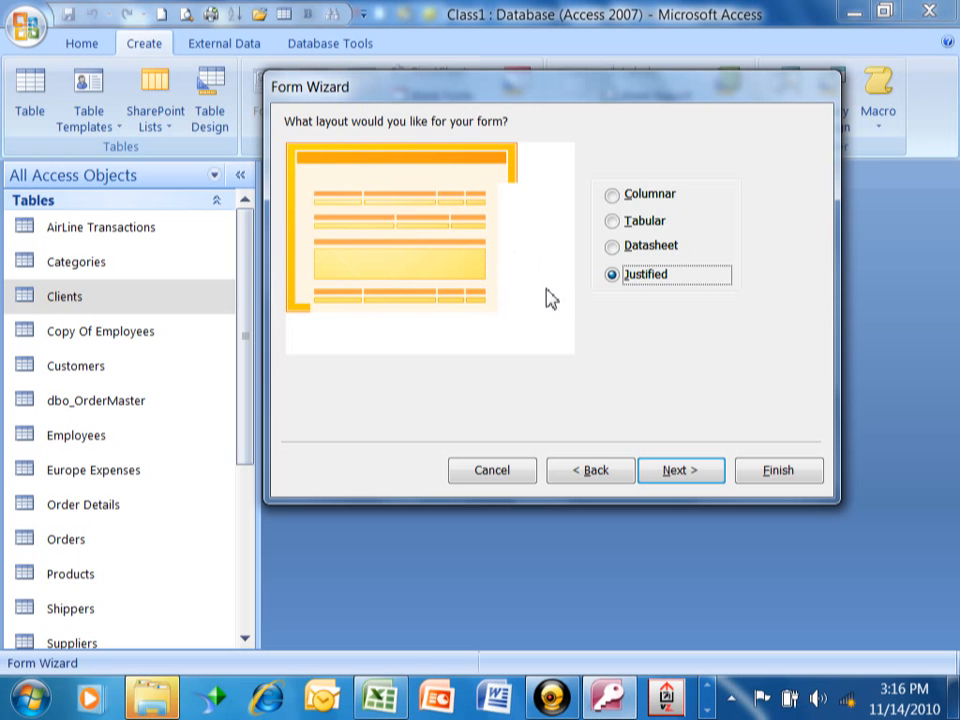
mouse_move(604, 324)
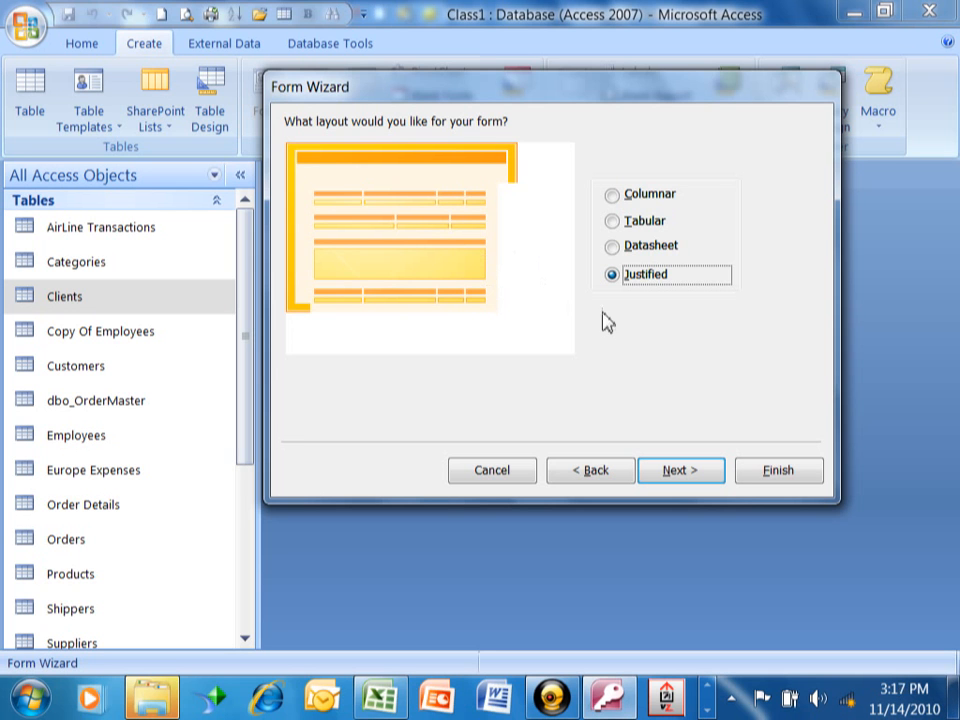
mouse_move(714, 240)
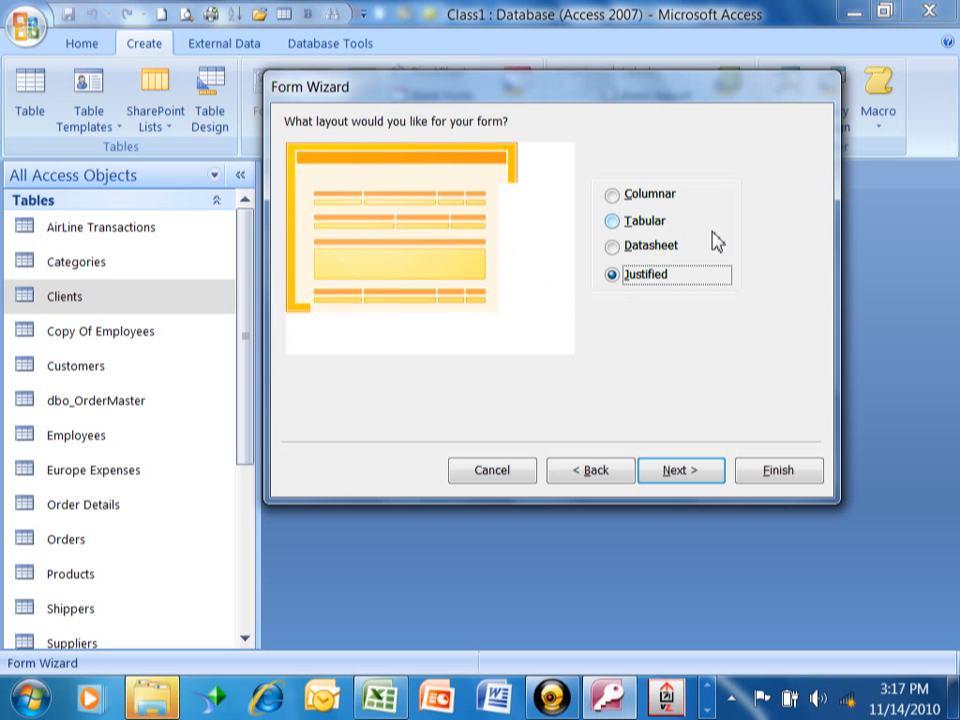
mouse_move(698, 210)
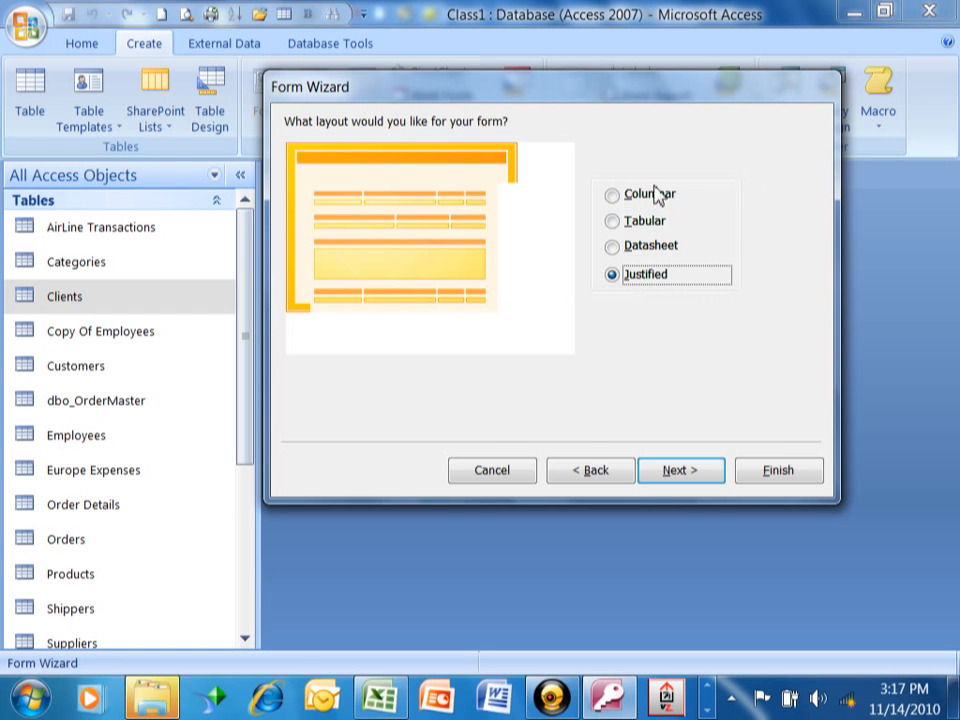
- Choose the Columnar layout and continue to the style step
click(608, 194)
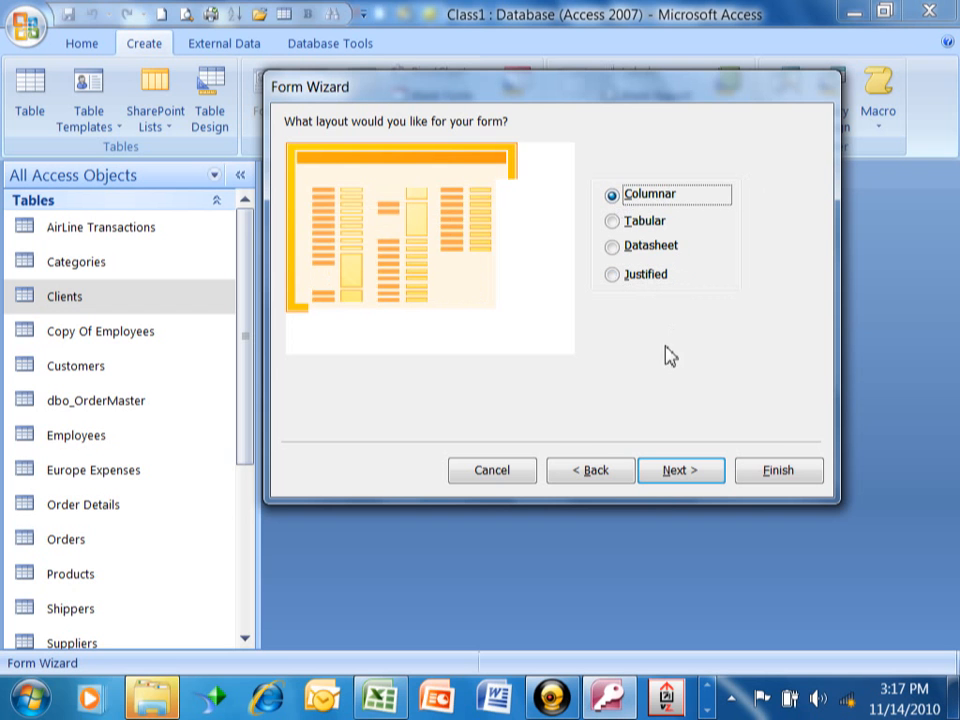
click(680, 470)
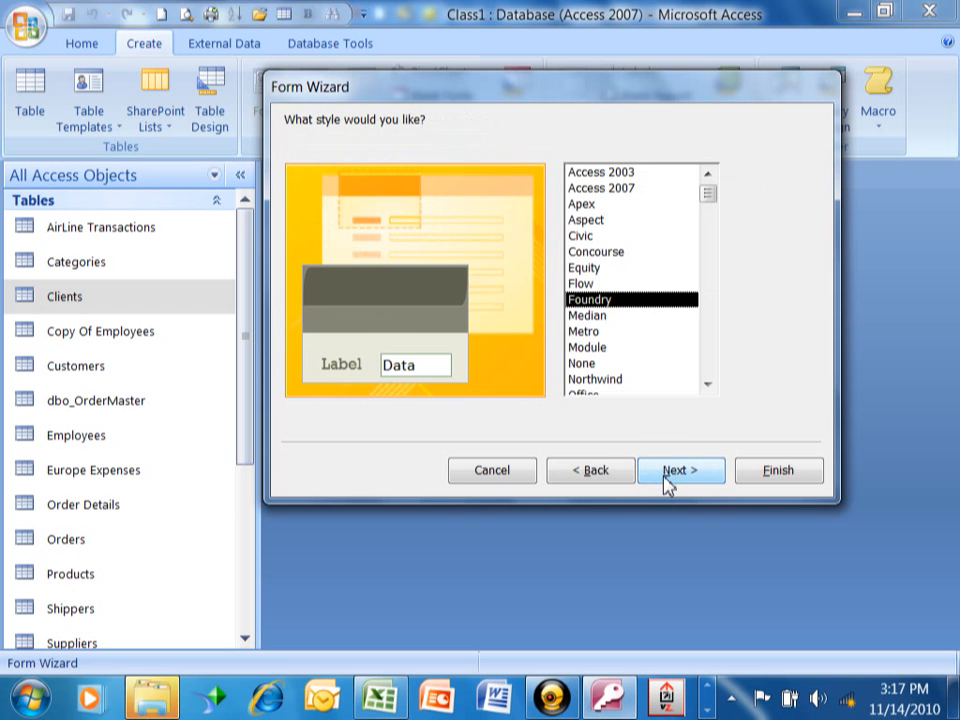
mouse_move(312, 220)
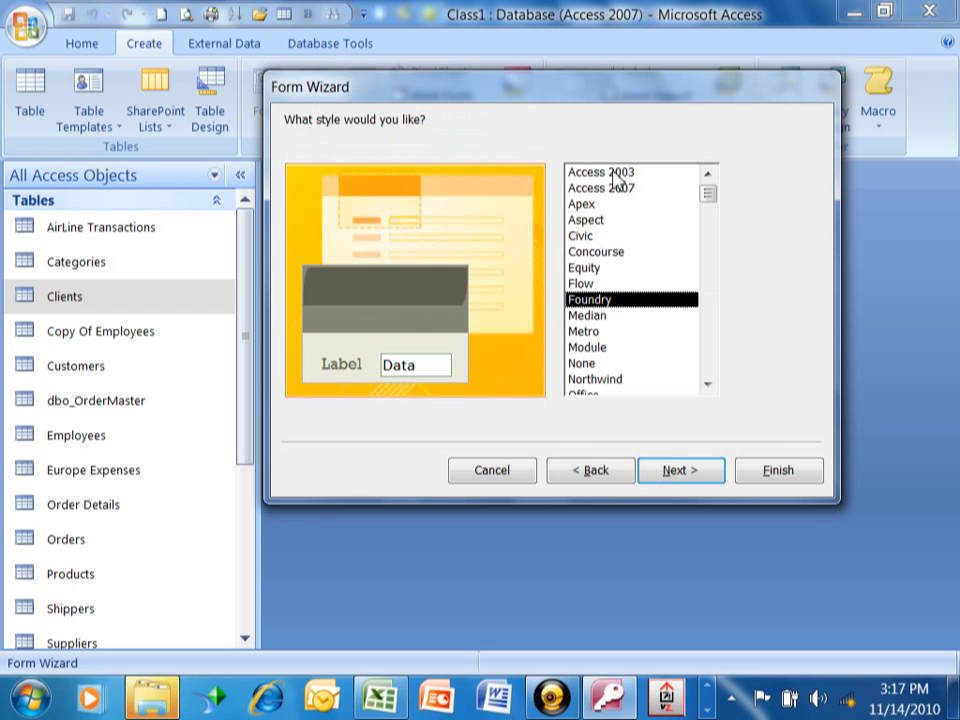
- Preview the Aspect, Concourse, Foundry, Module and Equity styles
click(586, 218)
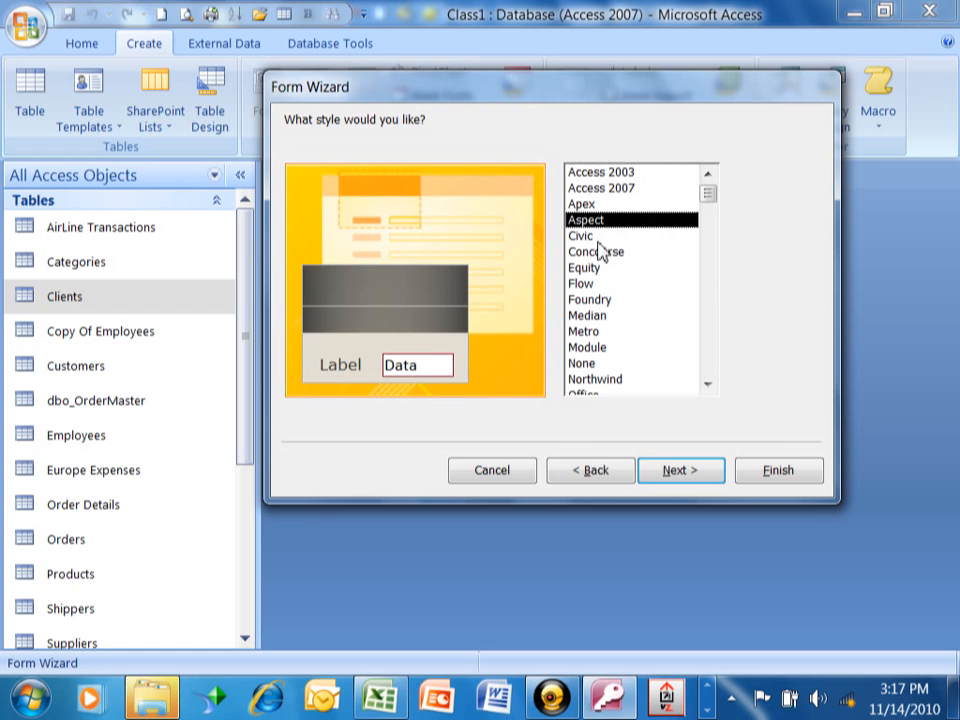
click(596, 252)
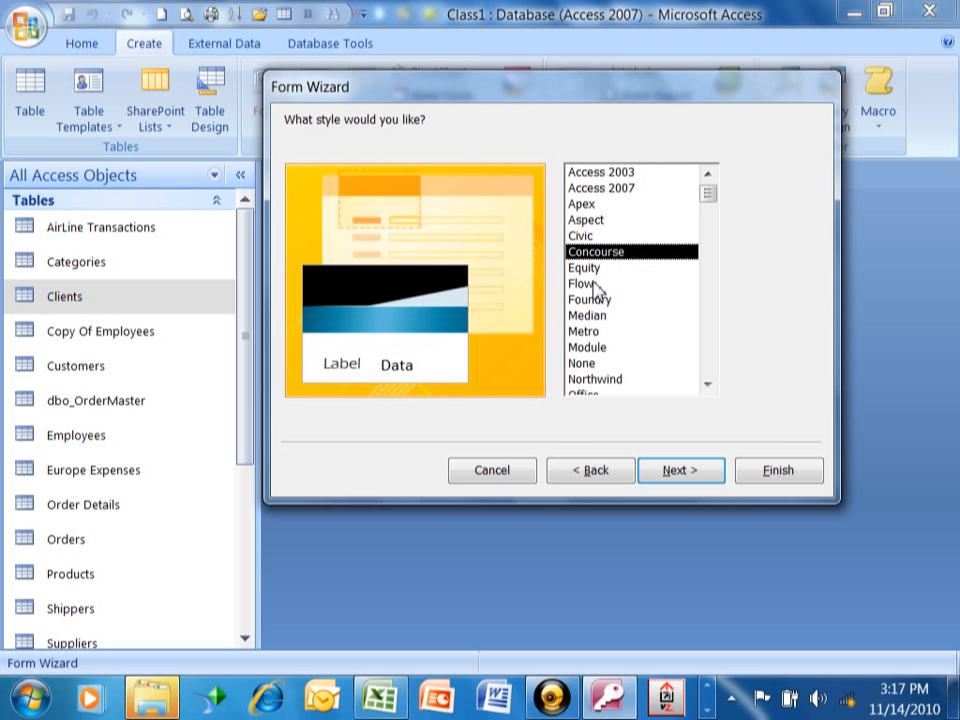
click(590, 300)
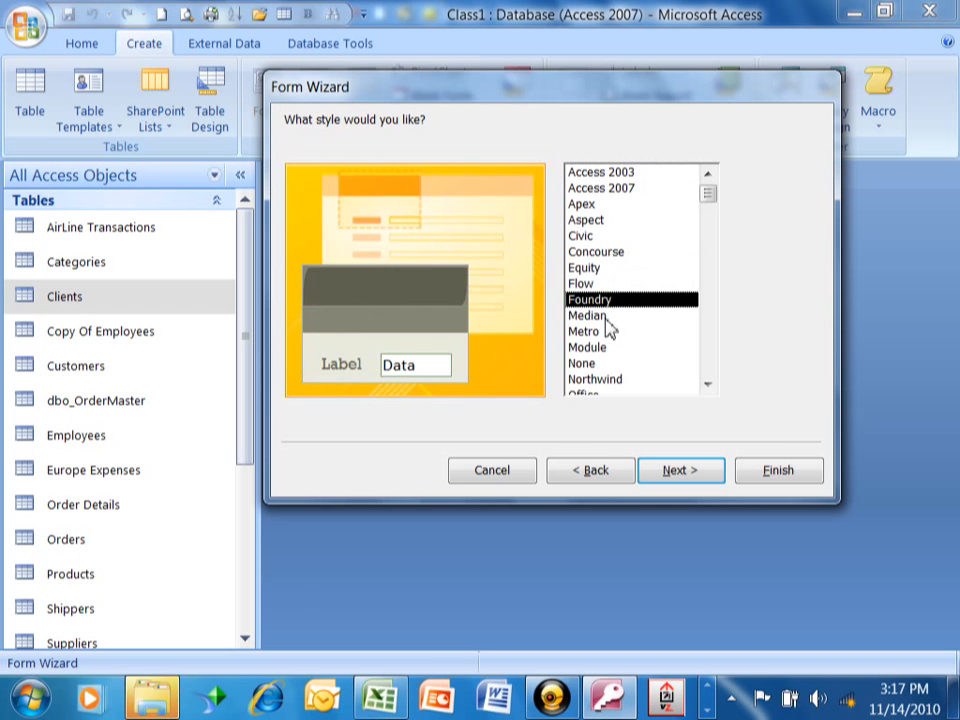
click(586, 348)
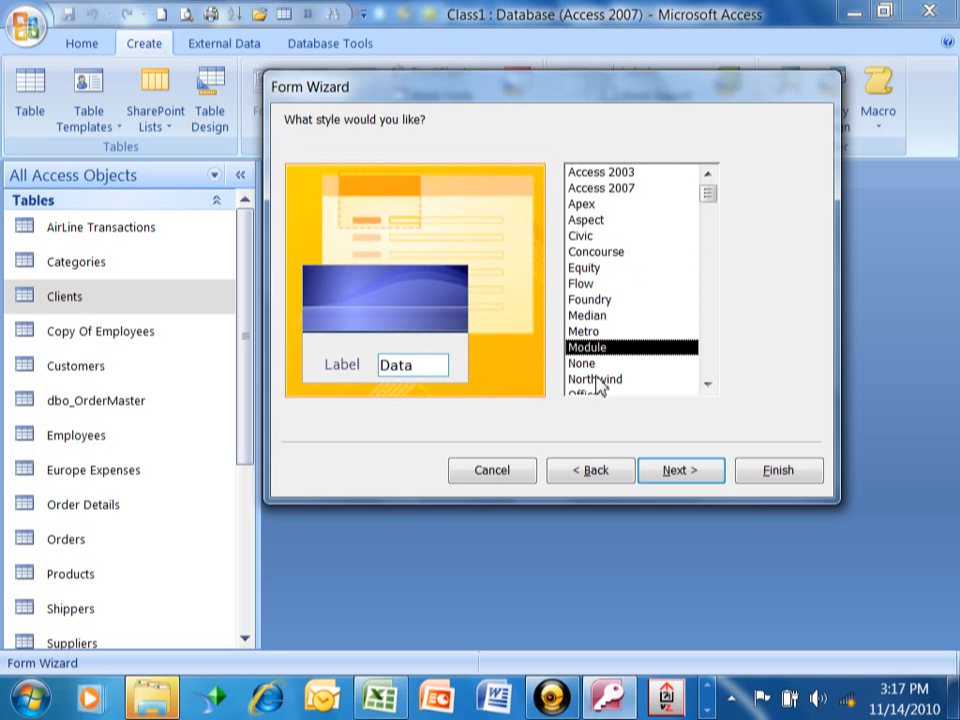
mouse_move(660, 292)
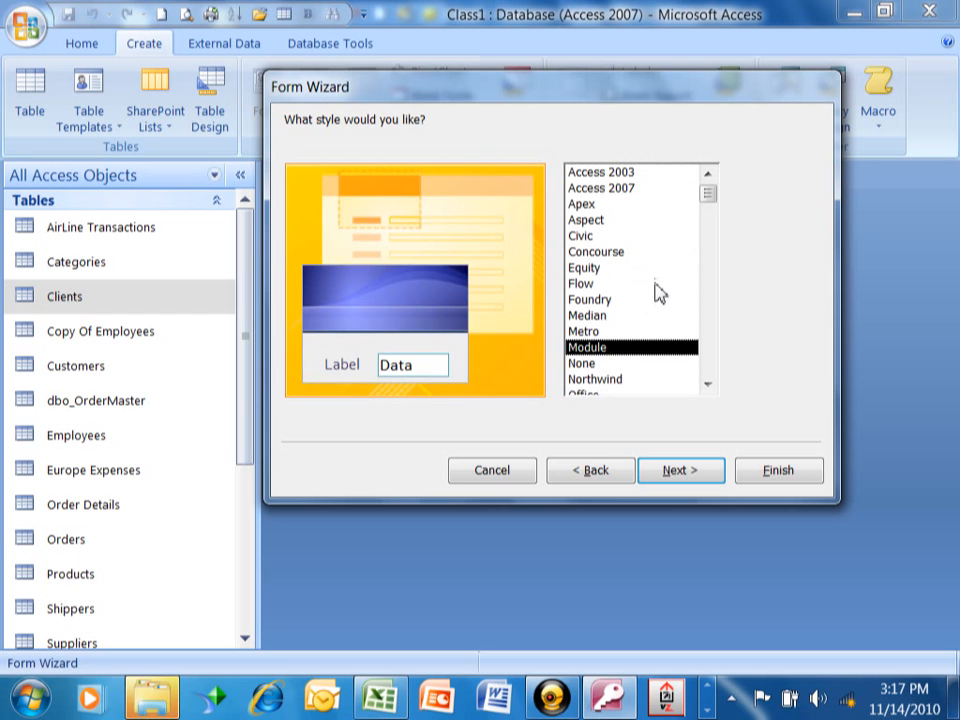
click(584, 268)
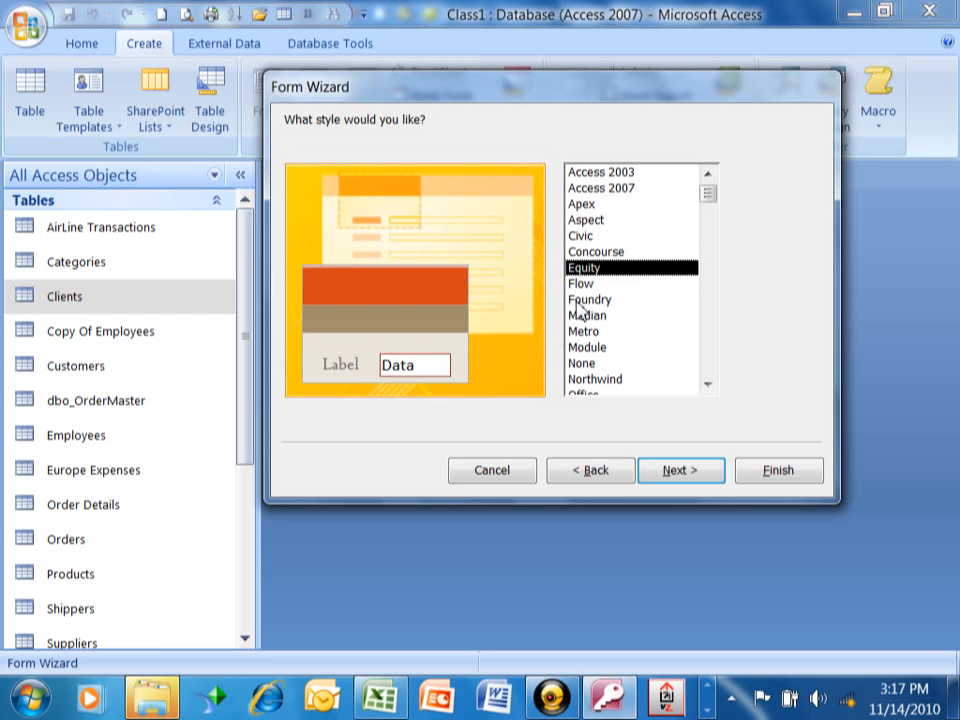
- Settle on the Foundry style and continue to the title step
click(588, 300)
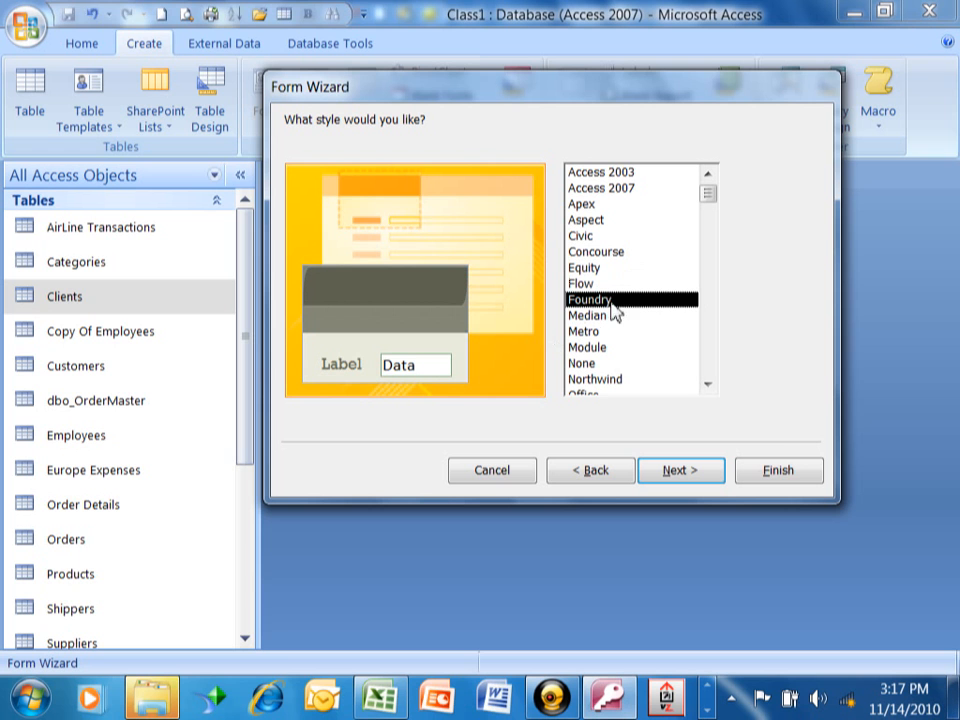
mouse_move(658, 258)
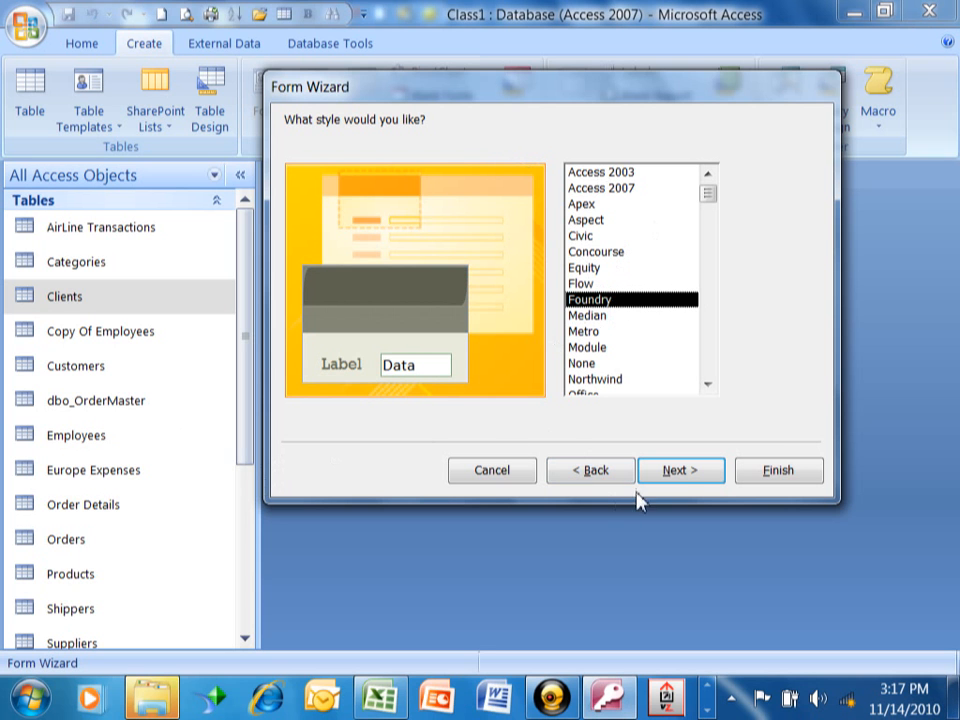
click(680, 470)
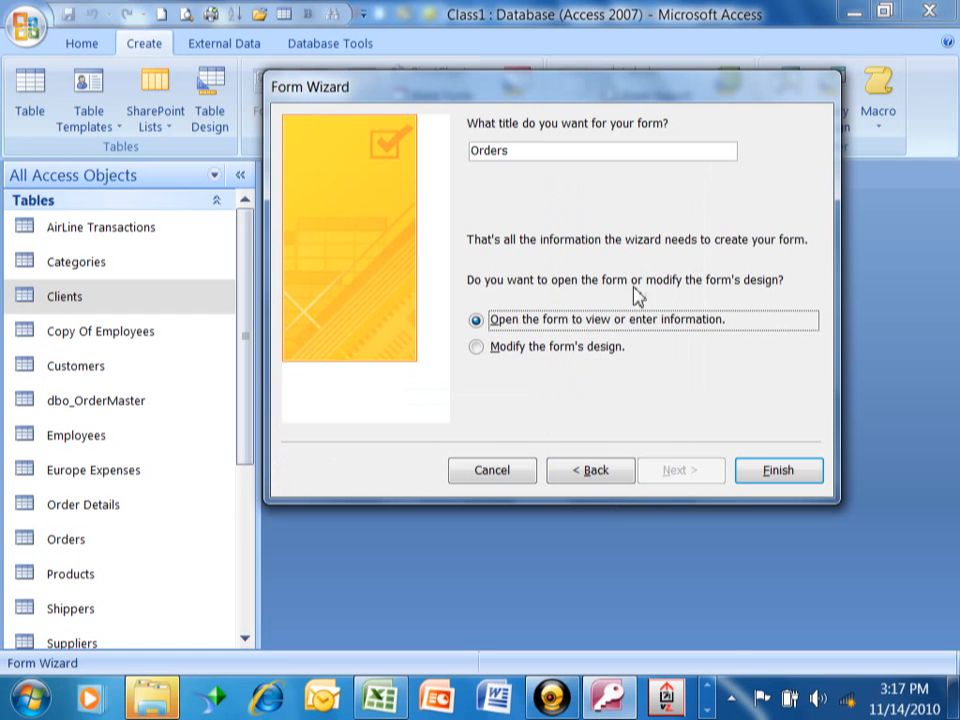
mouse_move(498, 118)
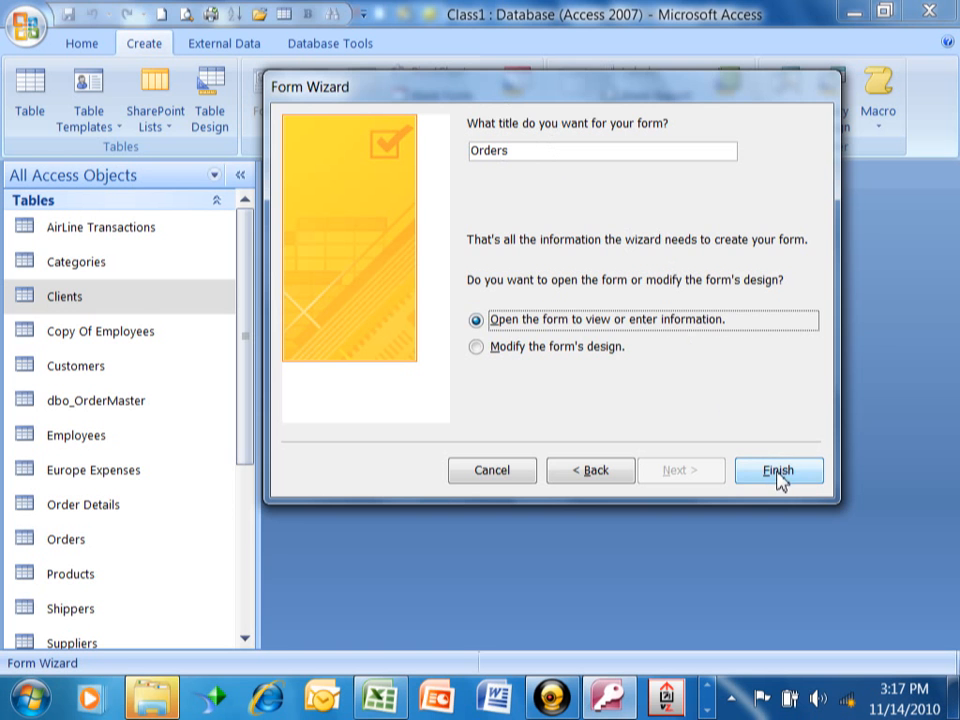
- Finish the wizard with title Orders, opening the form on order 10248 of 830
click(780, 470)
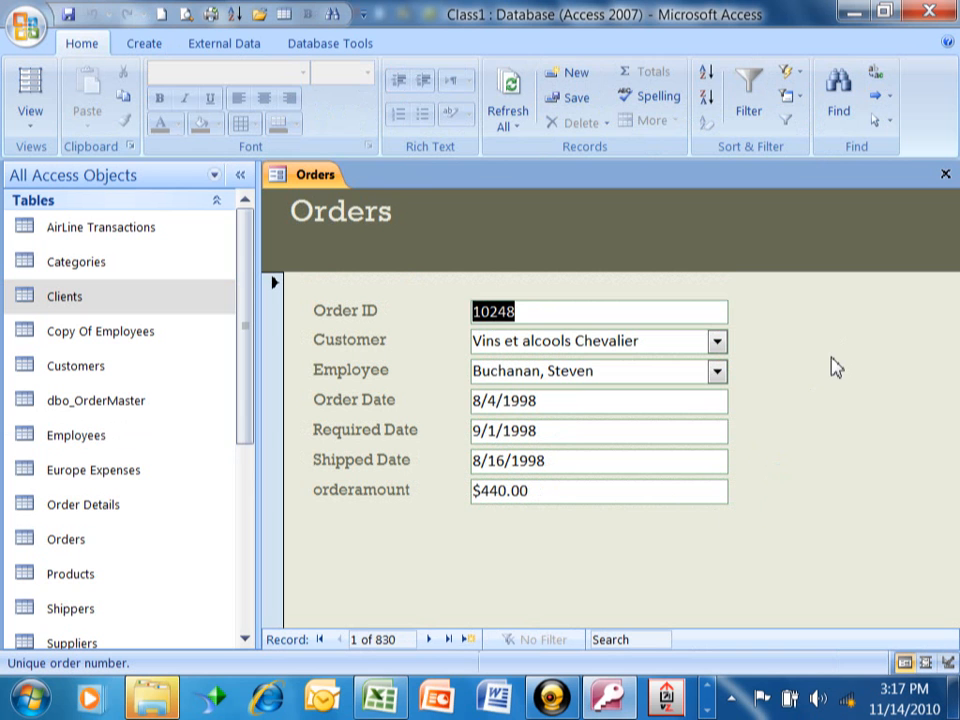
mouse_move(818, 386)
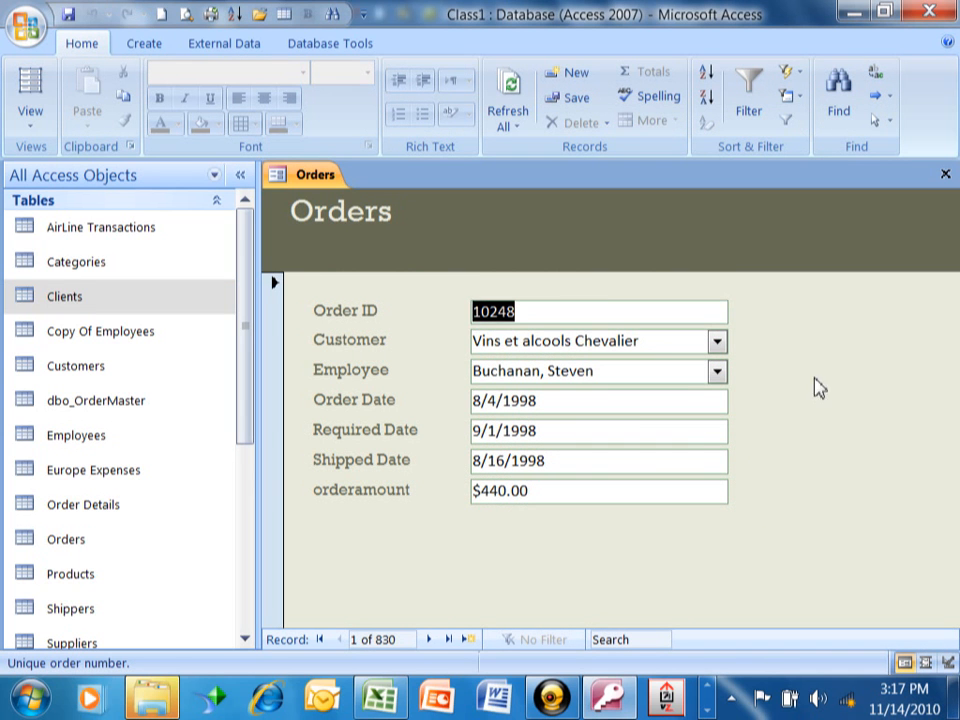
mouse_move(584, 524)
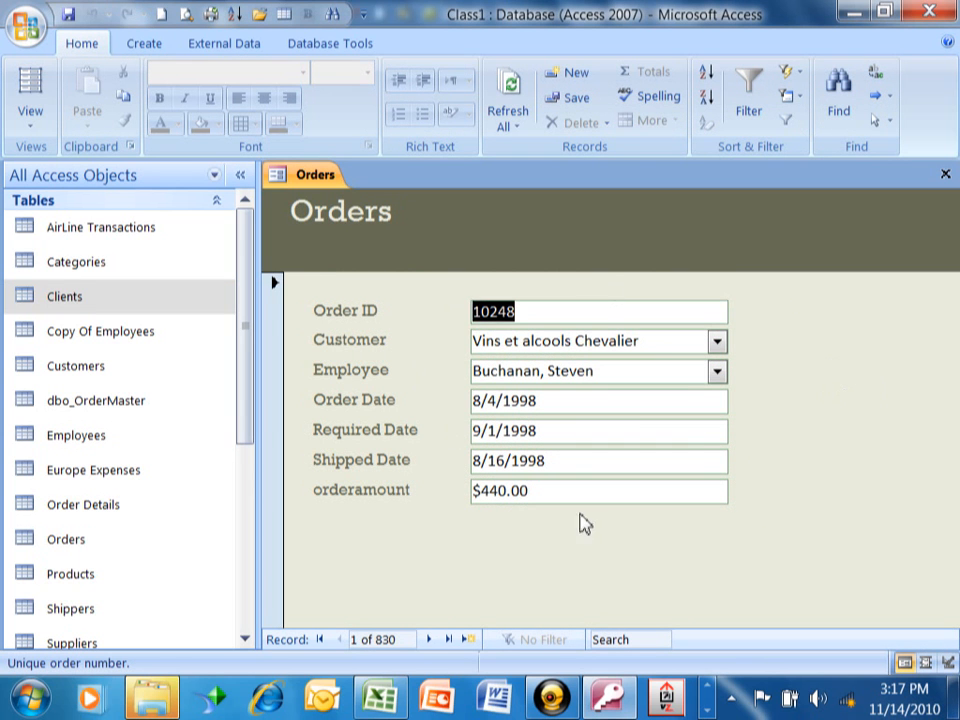
mouse_move(738, 522)
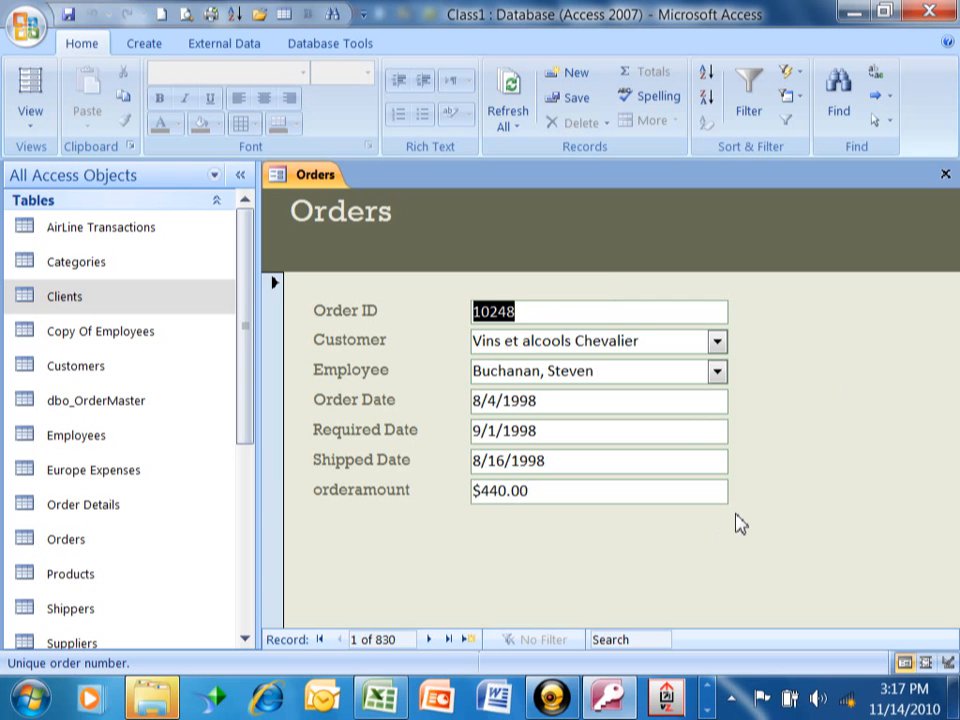
mouse_move(804, 500)
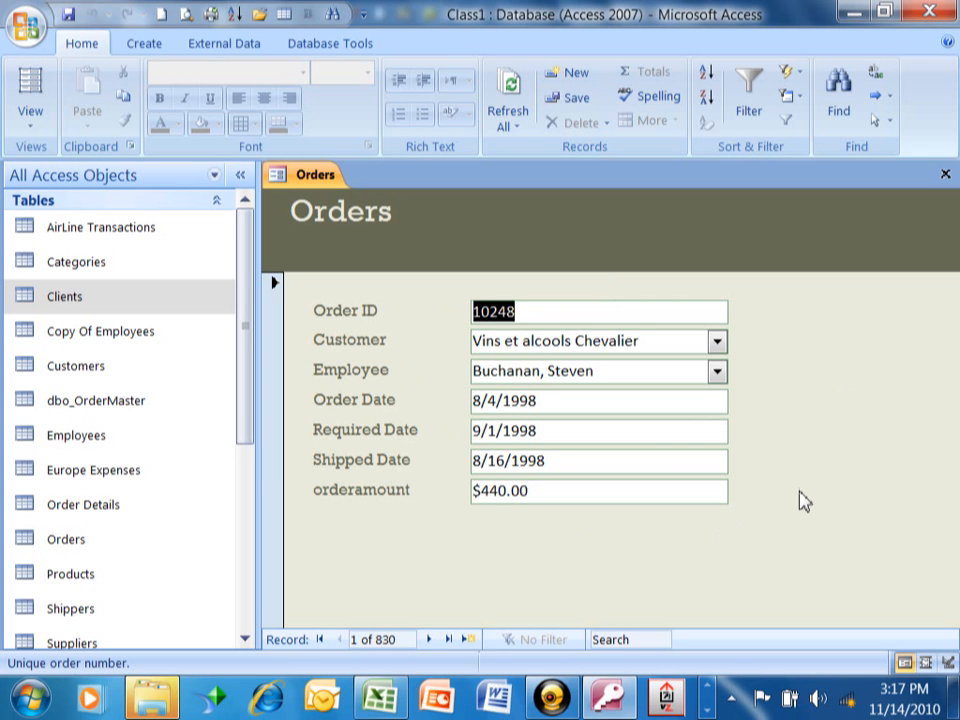
mouse_move(432, 658)
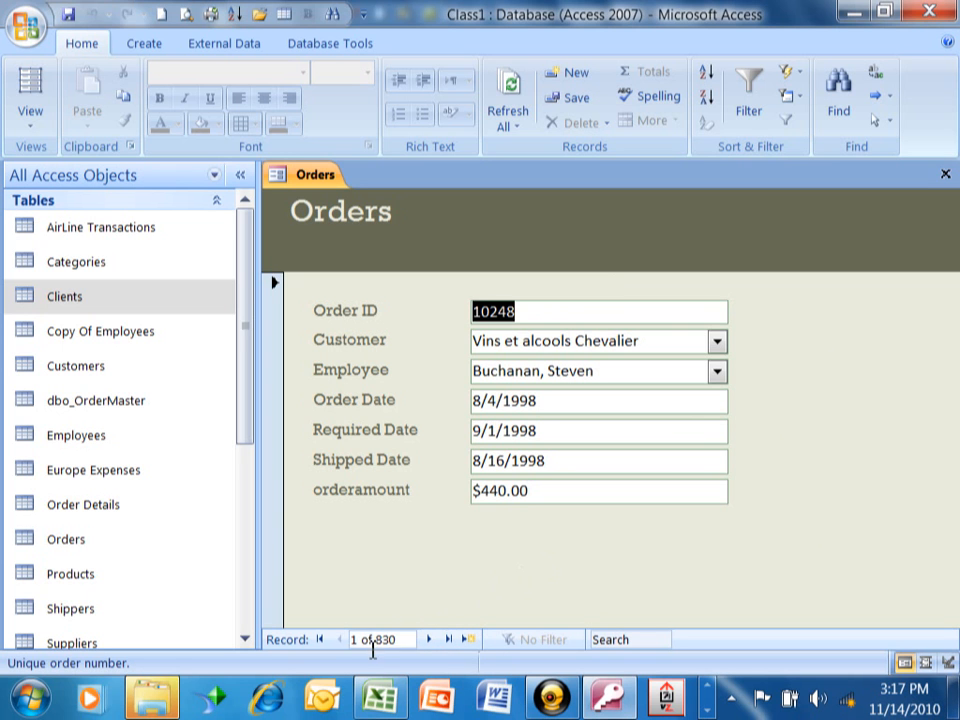
mouse_move(416, 590)
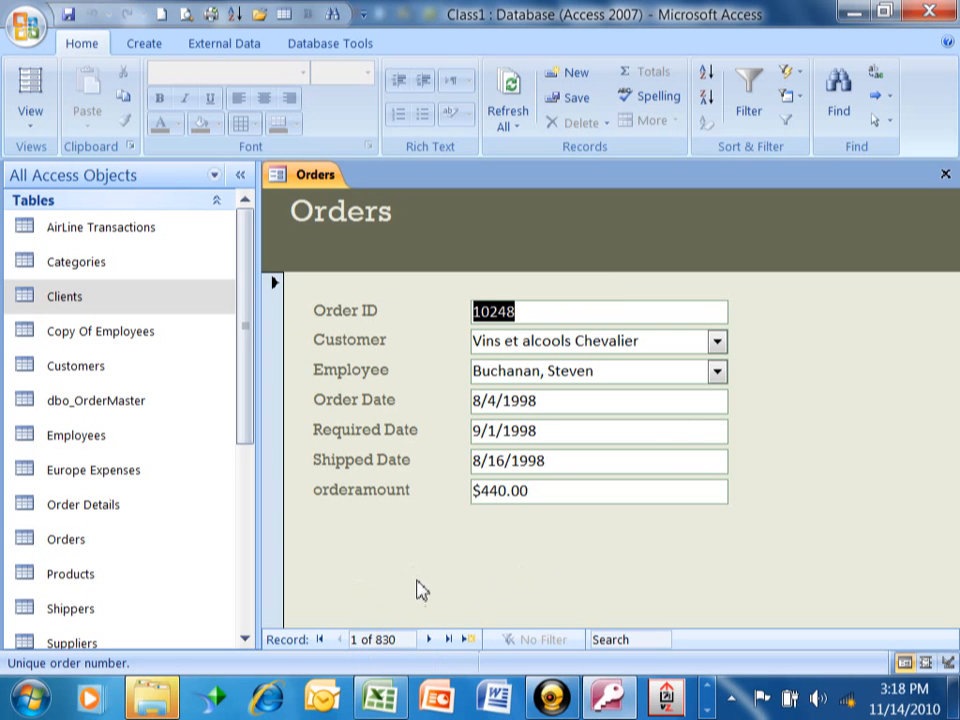
mouse_move(522, 588)
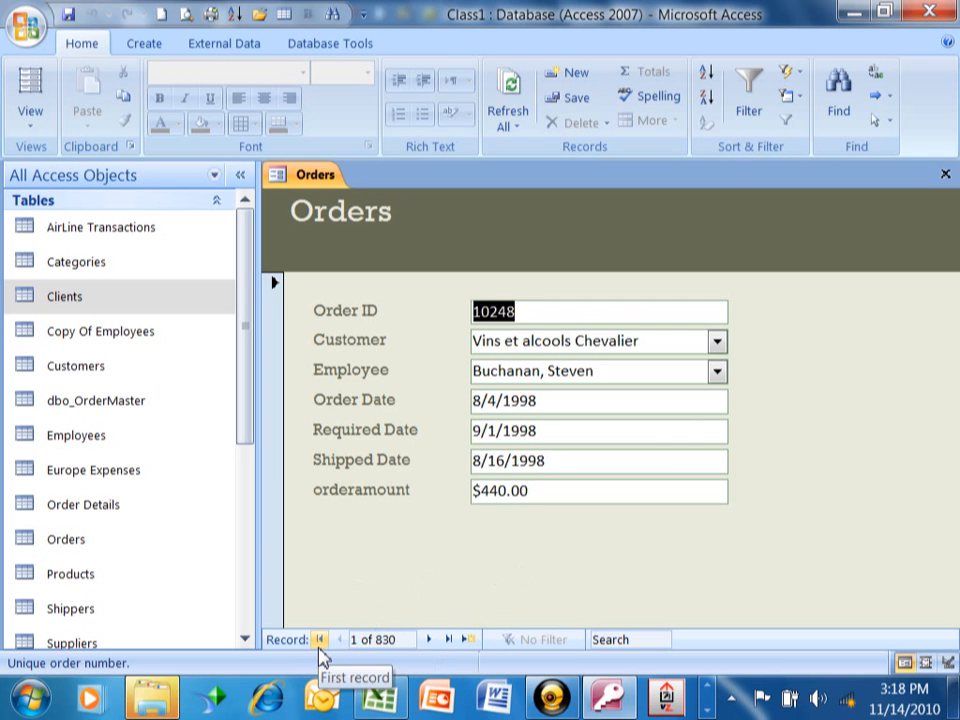
mouse_move(318, 656)
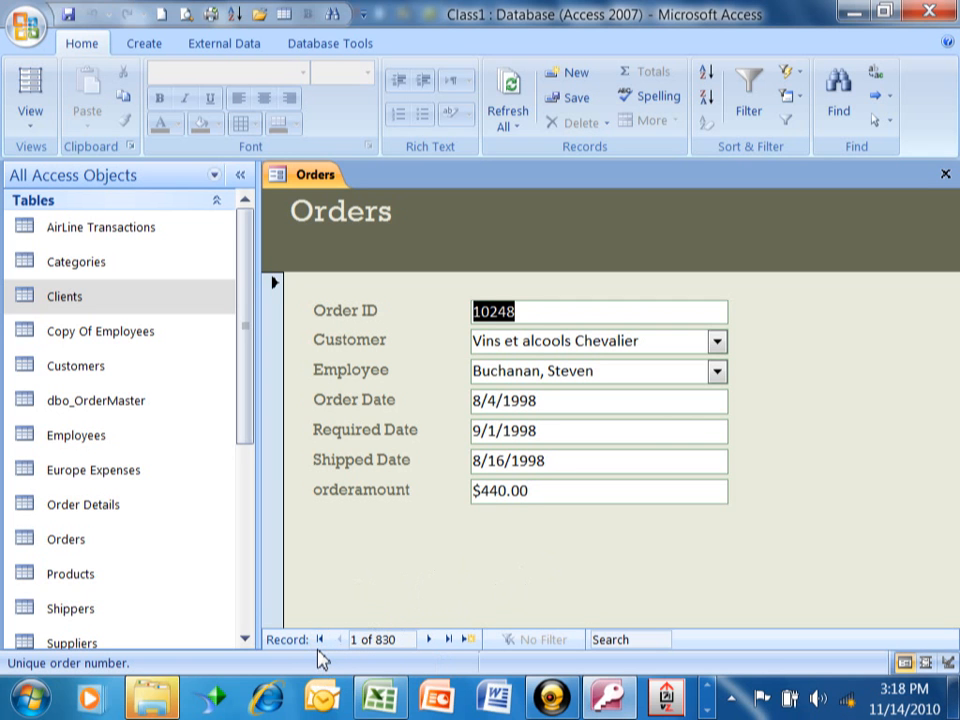
mouse_move(348, 656)
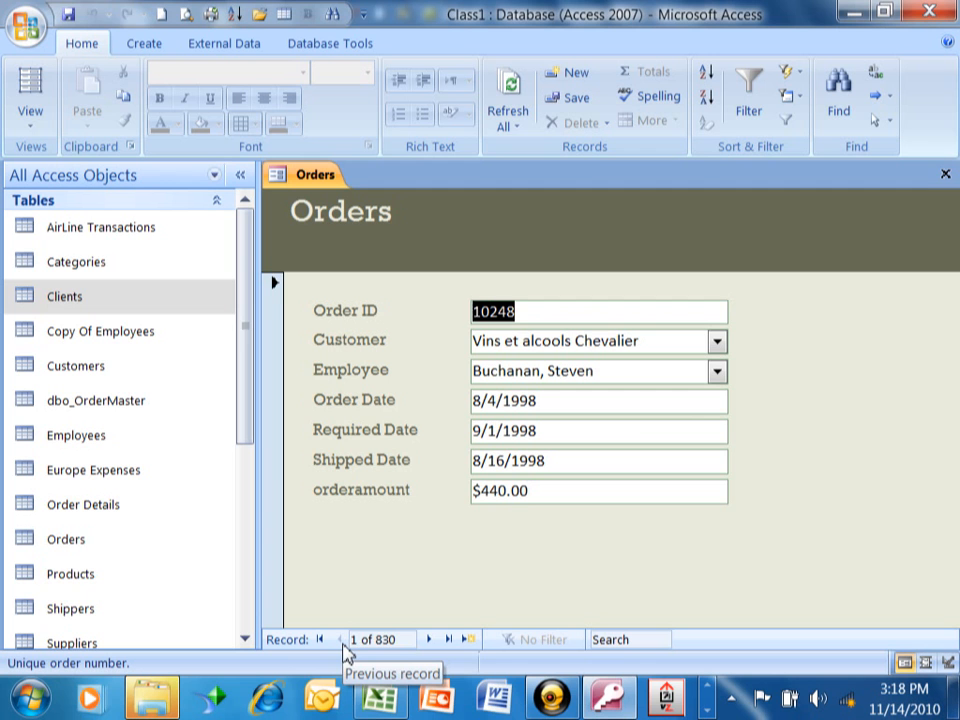
mouse_move(430, 640)
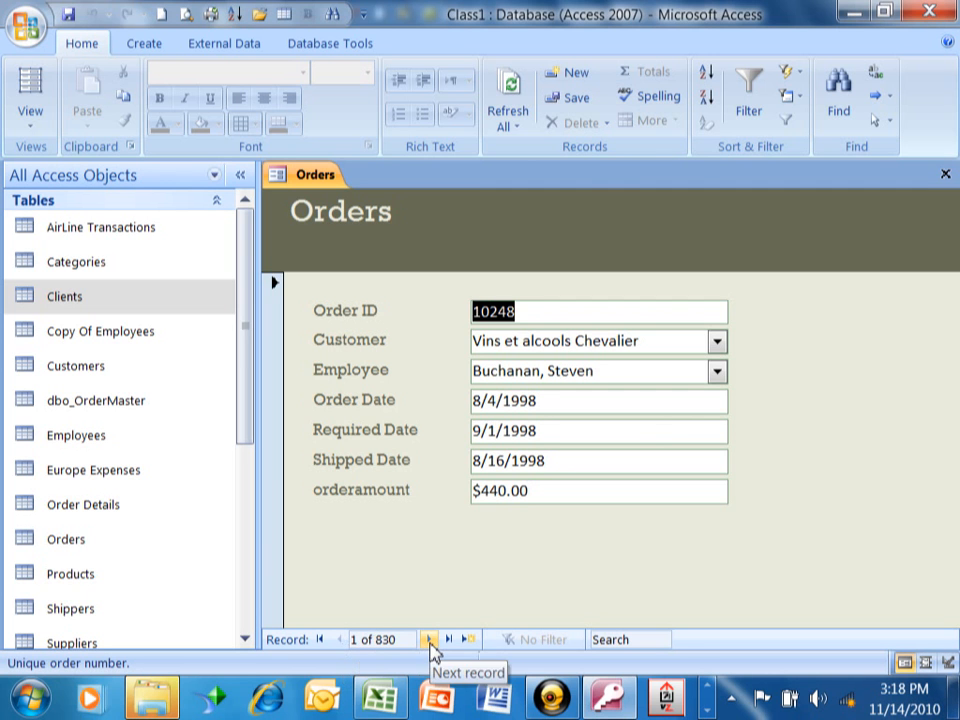
- Move to the next and last order records, then jump to record 100 (order 10347)
click(428, 640)
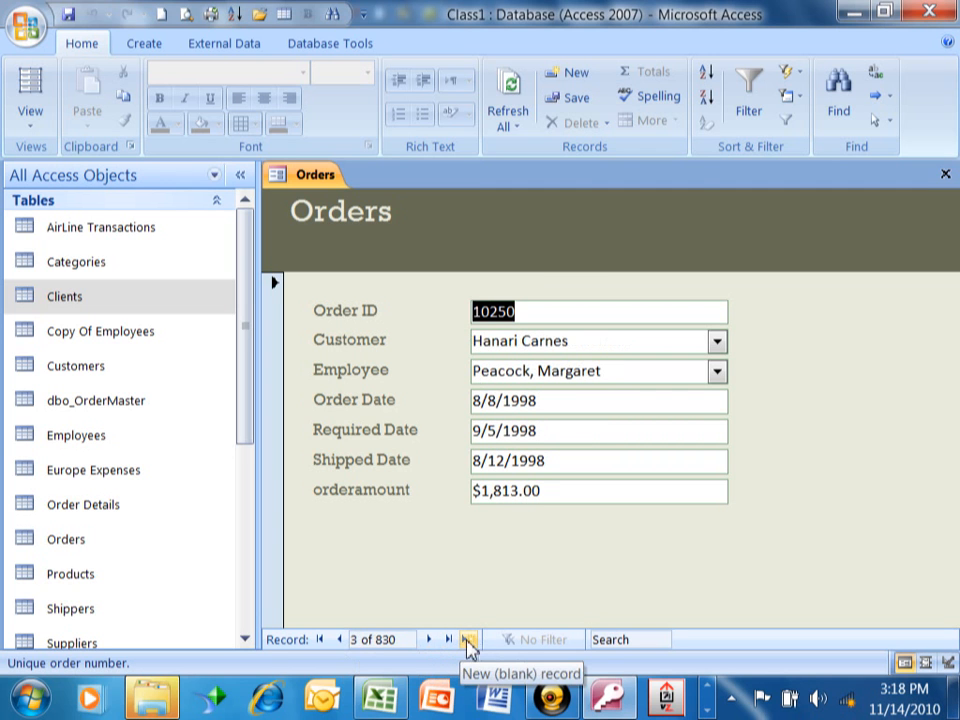
mouse_move(452, 640)
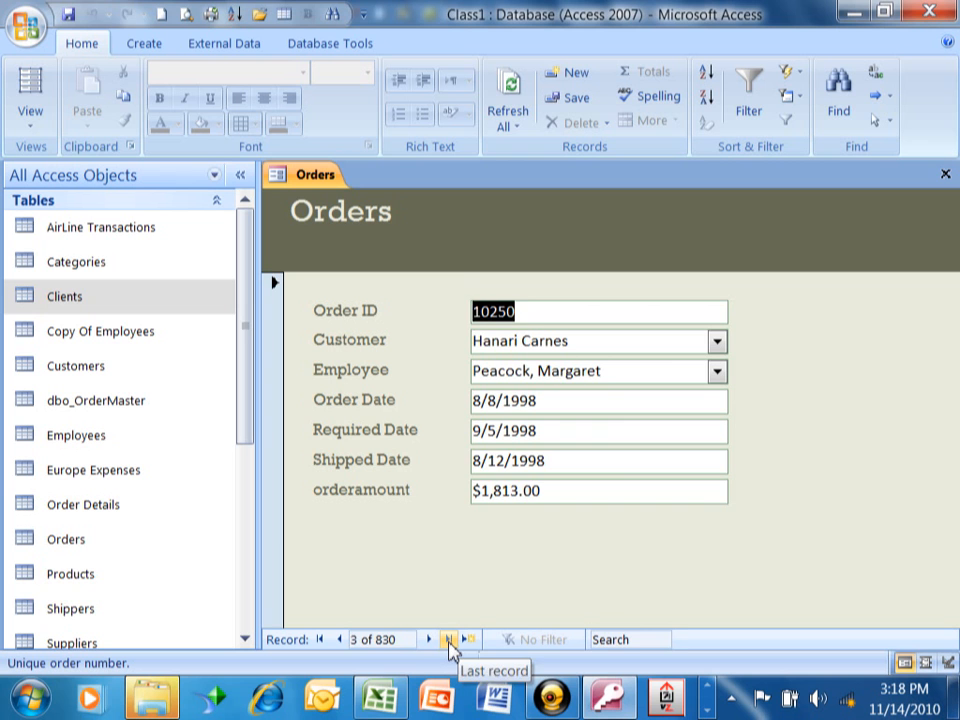
click(448, 640)
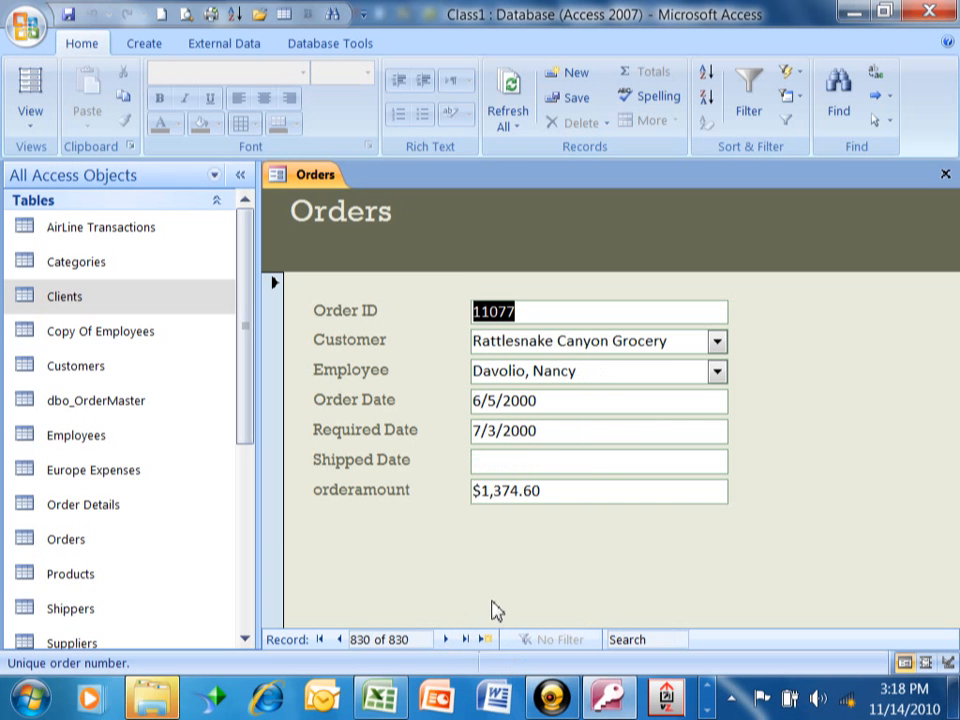
mouse_move(392, 608)
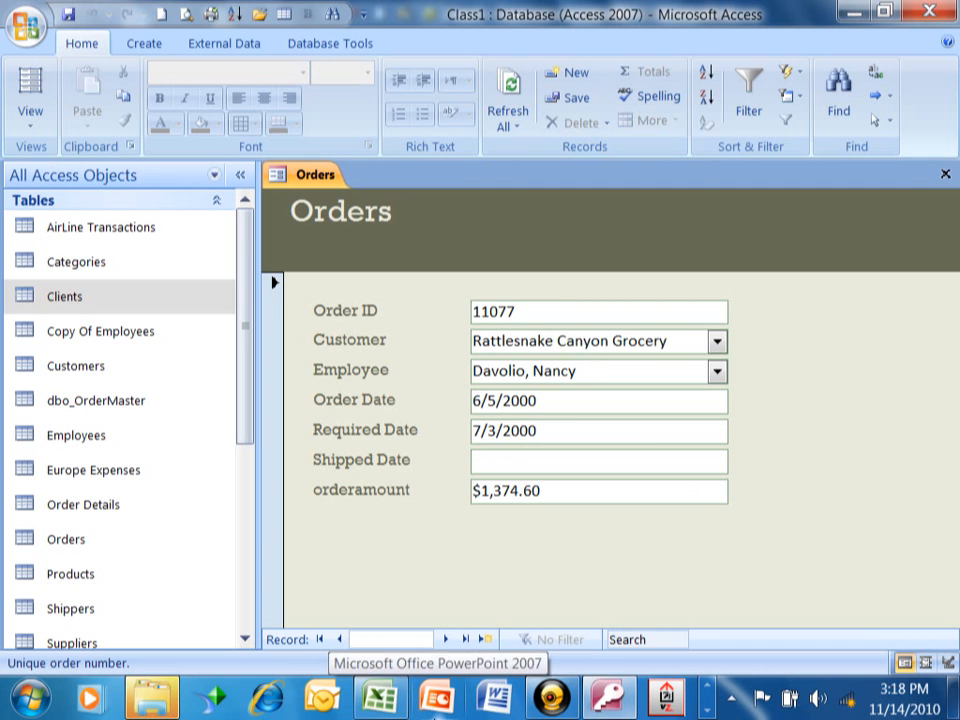
text(100 of 830)
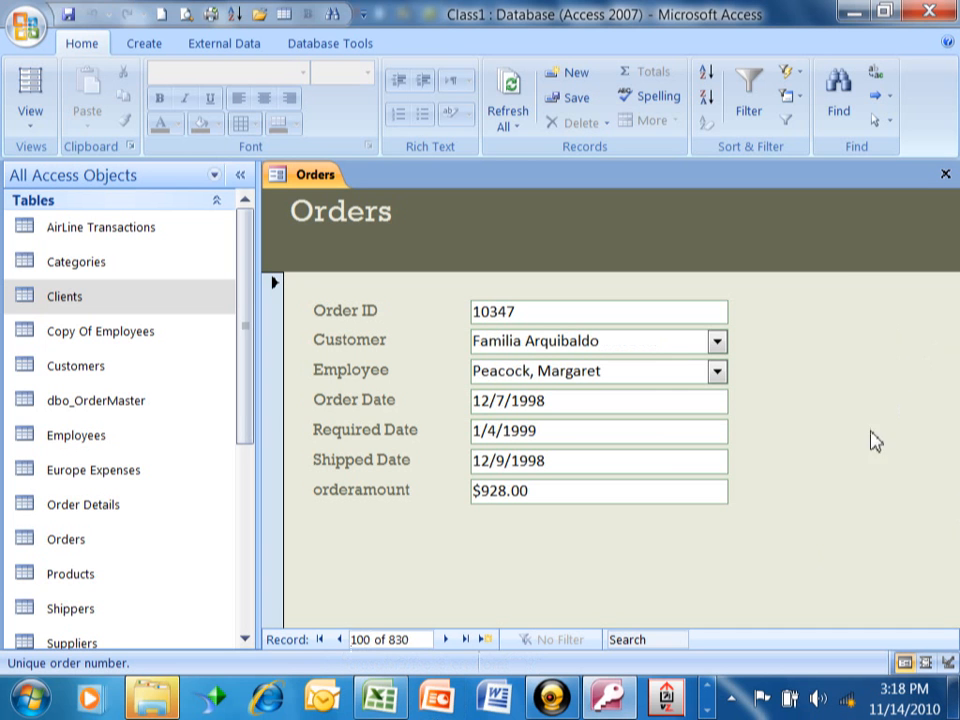
mouse_move(710, 400)
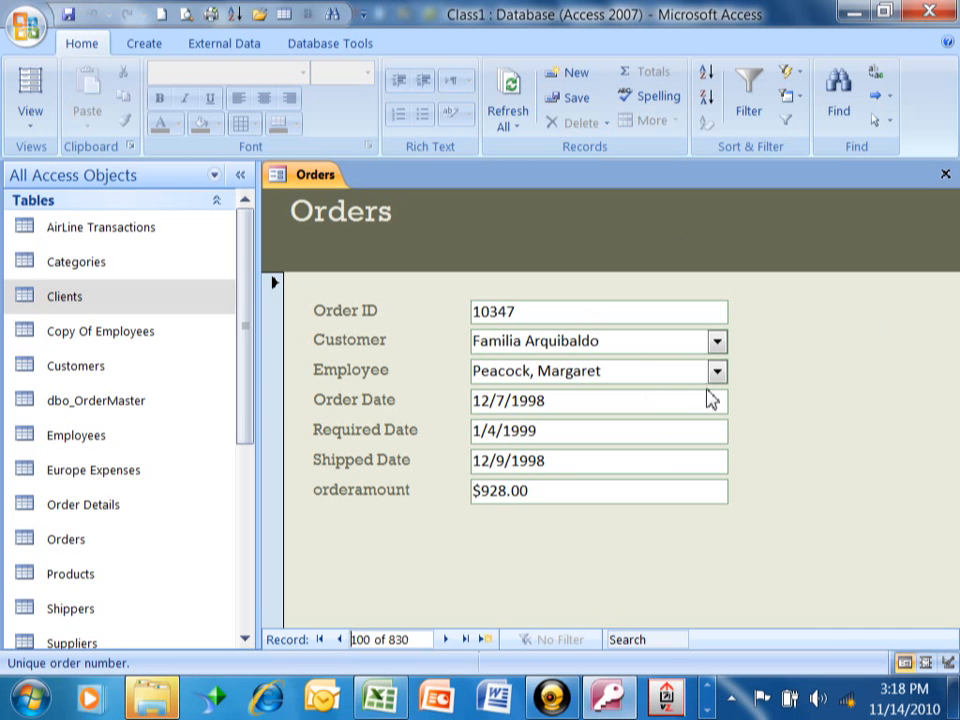
mouse_move(704, 372)
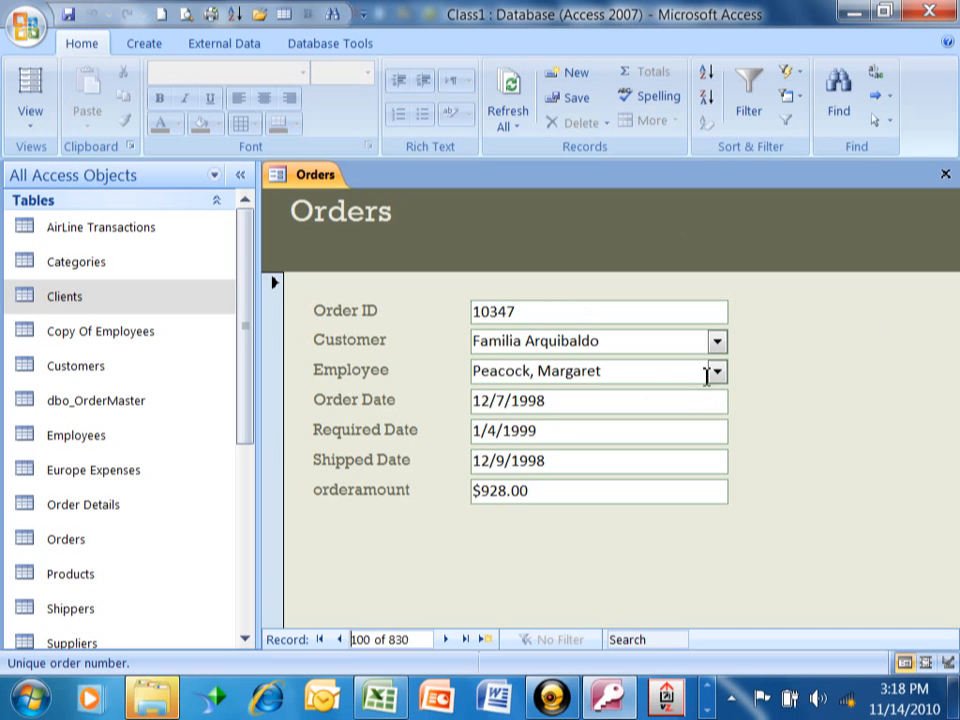
mouse_move(832, 410)
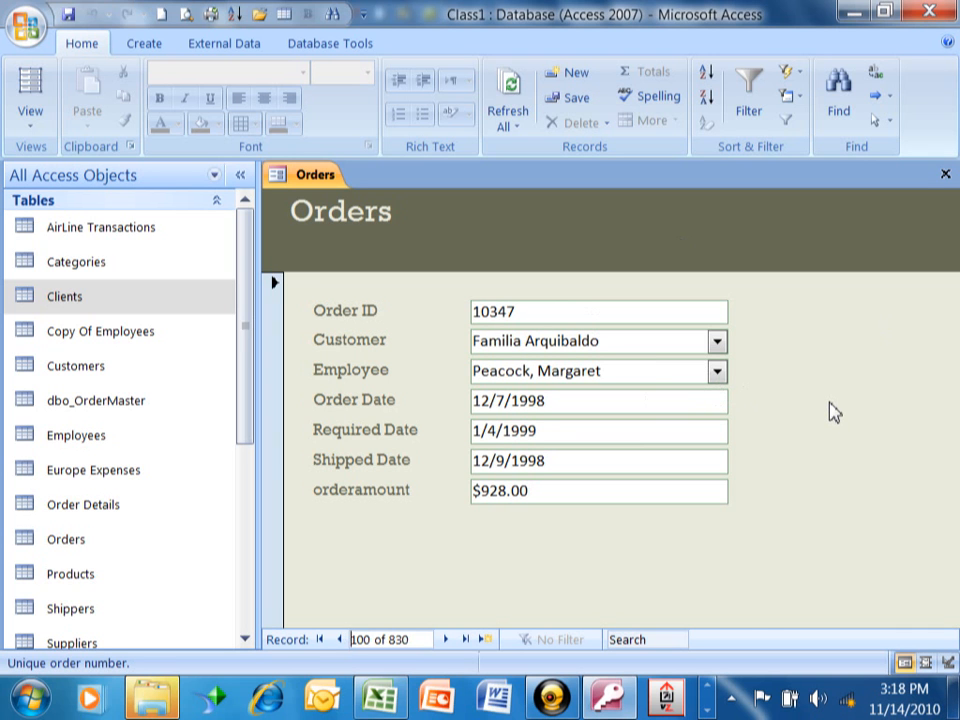
mouse_move(800, 384)
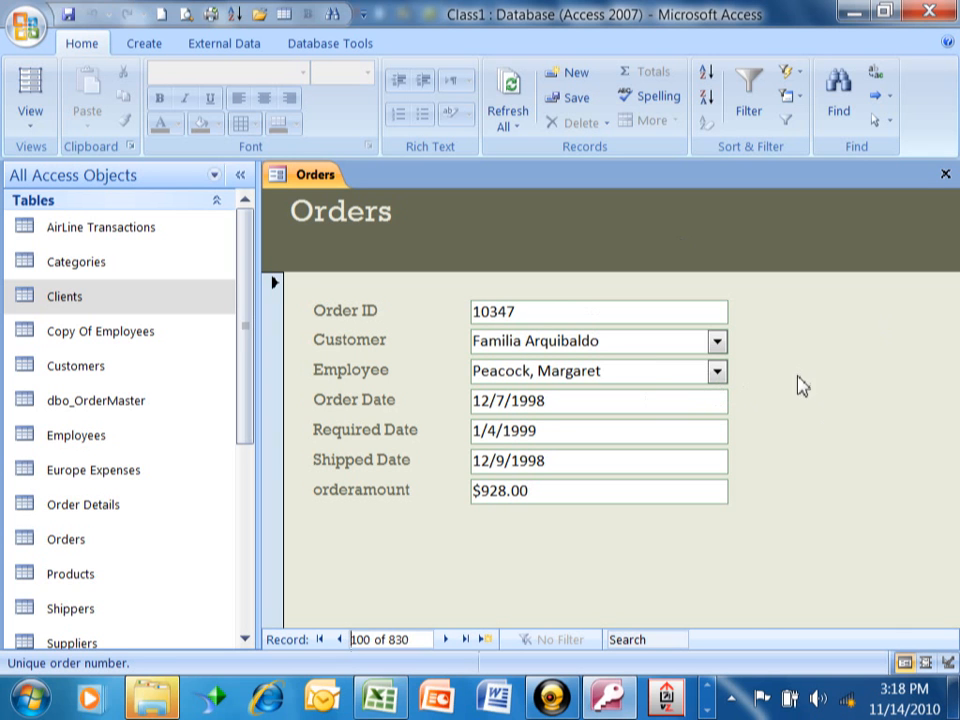
click(598, 340)
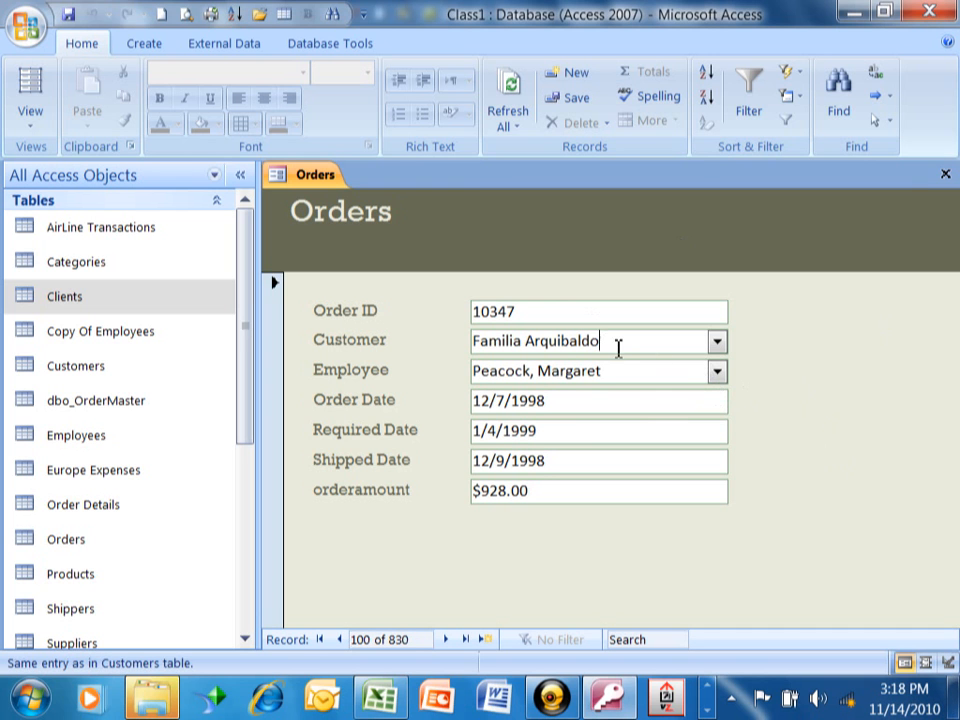
mouse_move(704, 72)
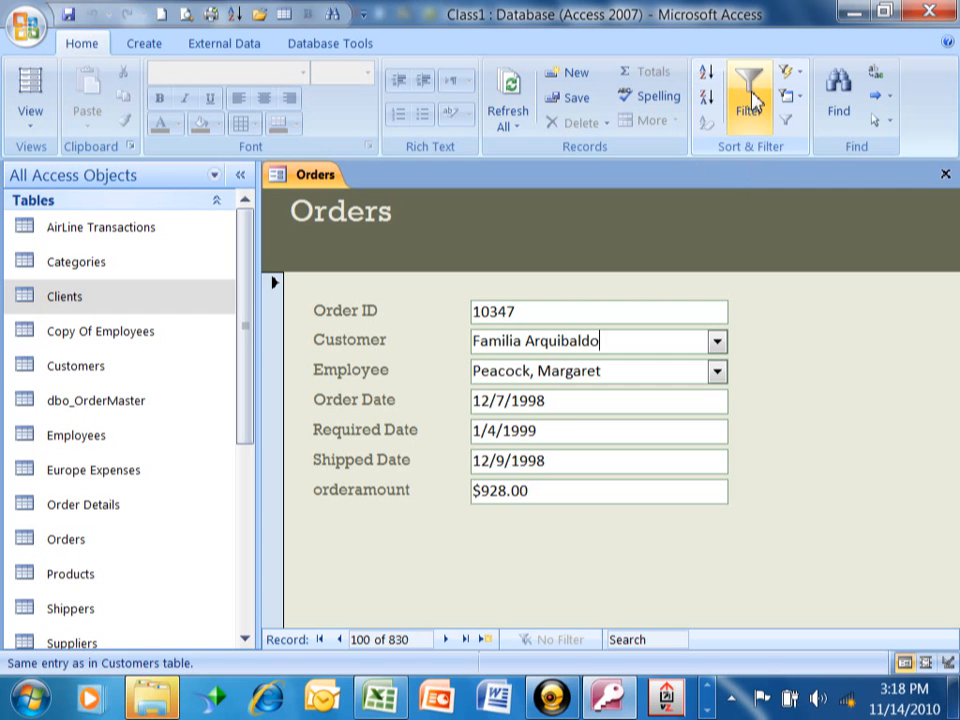
mouse_move(756, 96)
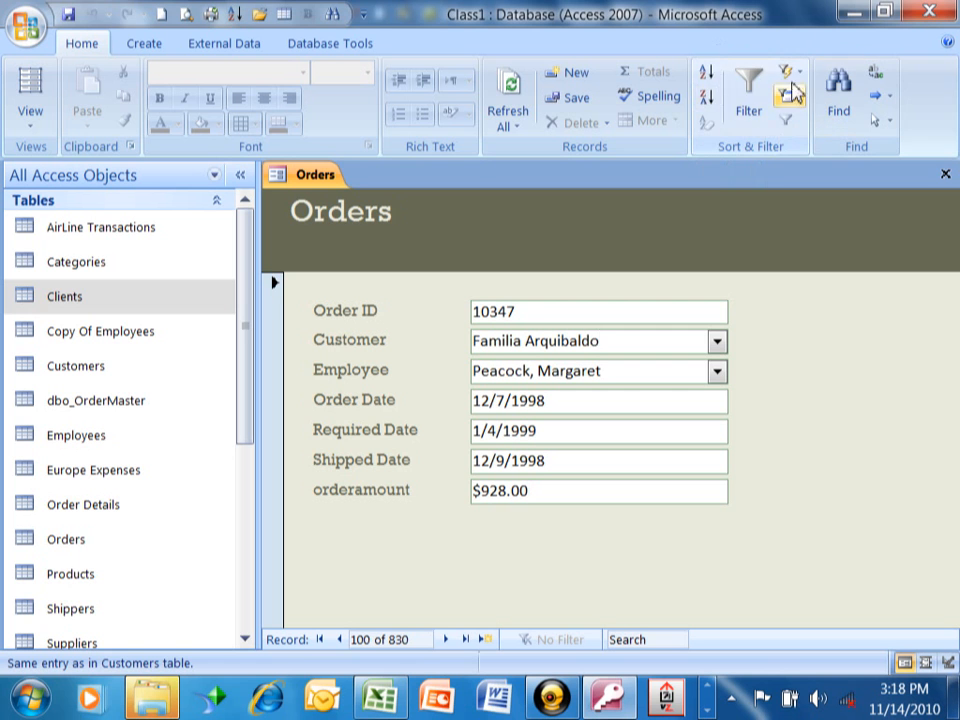
mouse_move(716, 278)
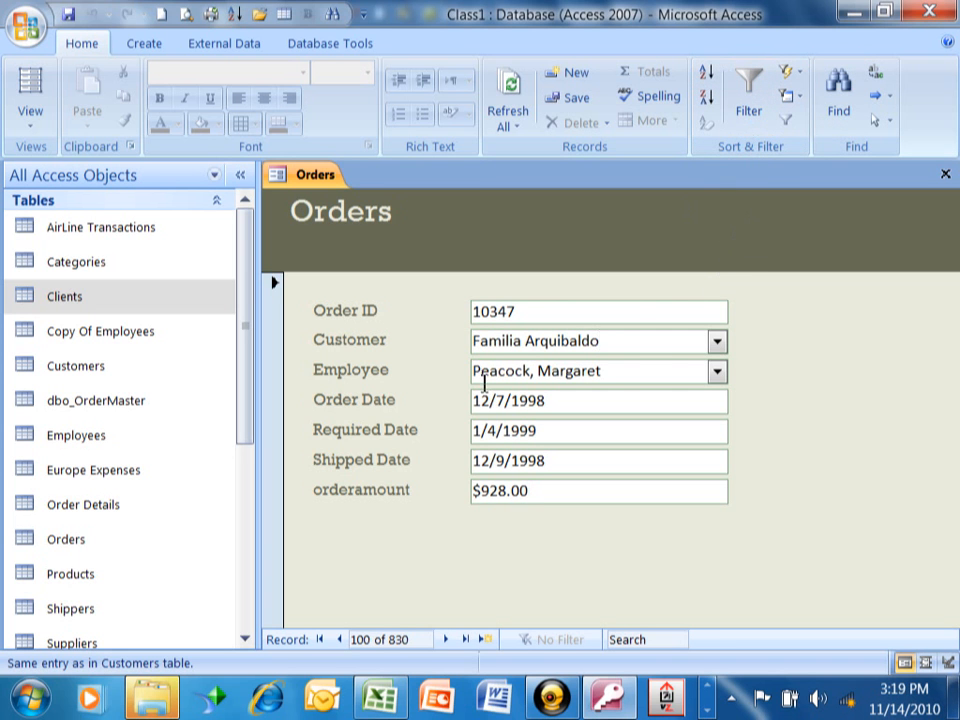
mouse_move(800, 414)
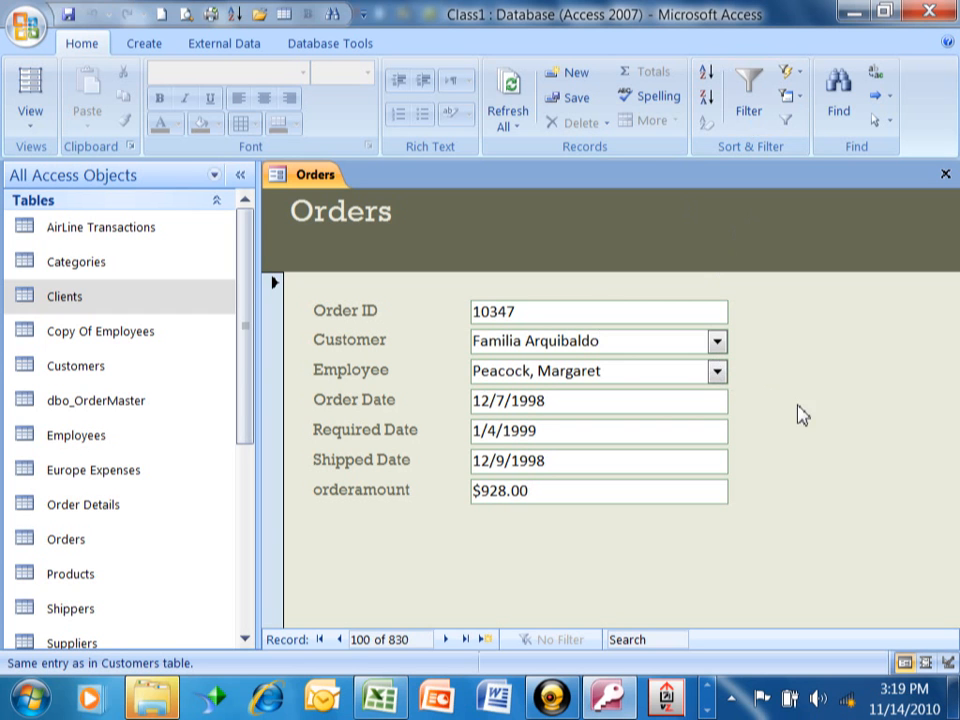
mouse_move(824, 416)
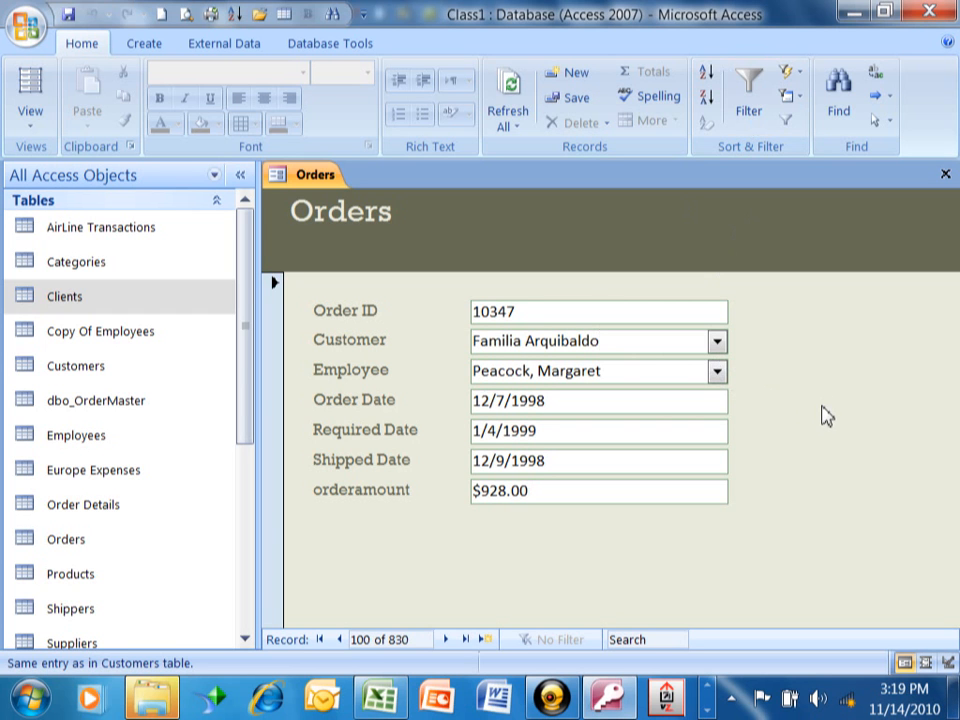
mouse_move(836, 396)
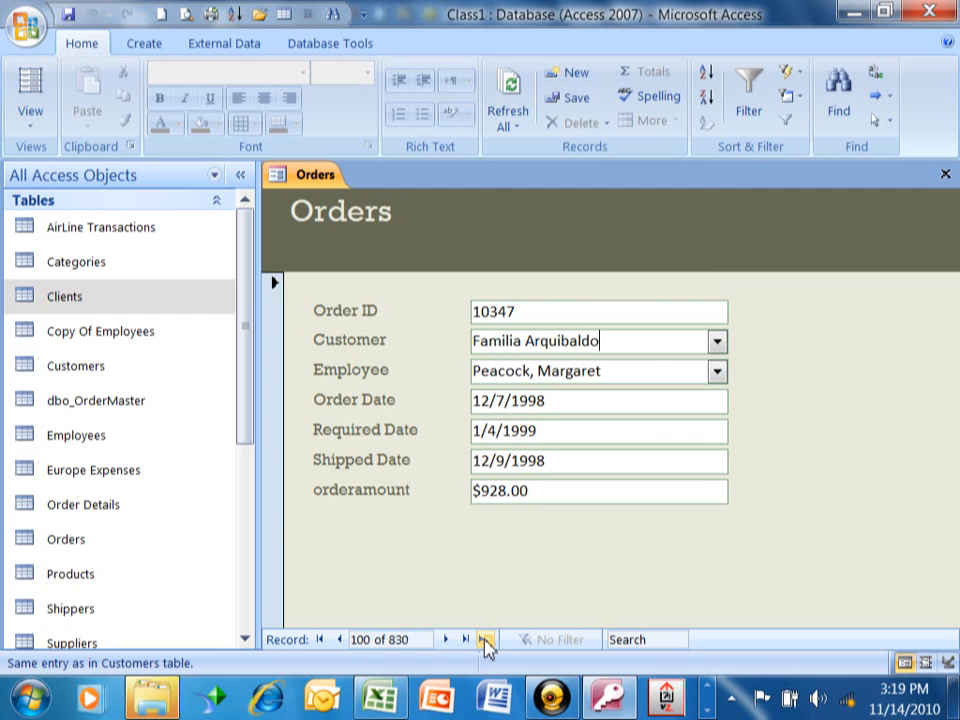
mouse_move(488, 646)
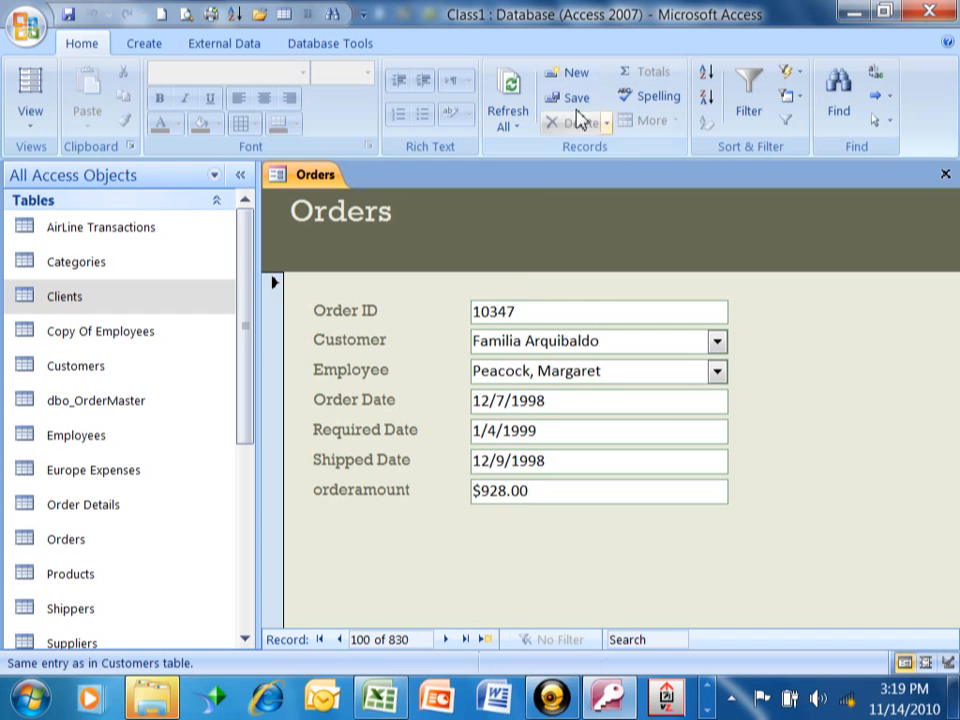
mouse_move(572, 72)
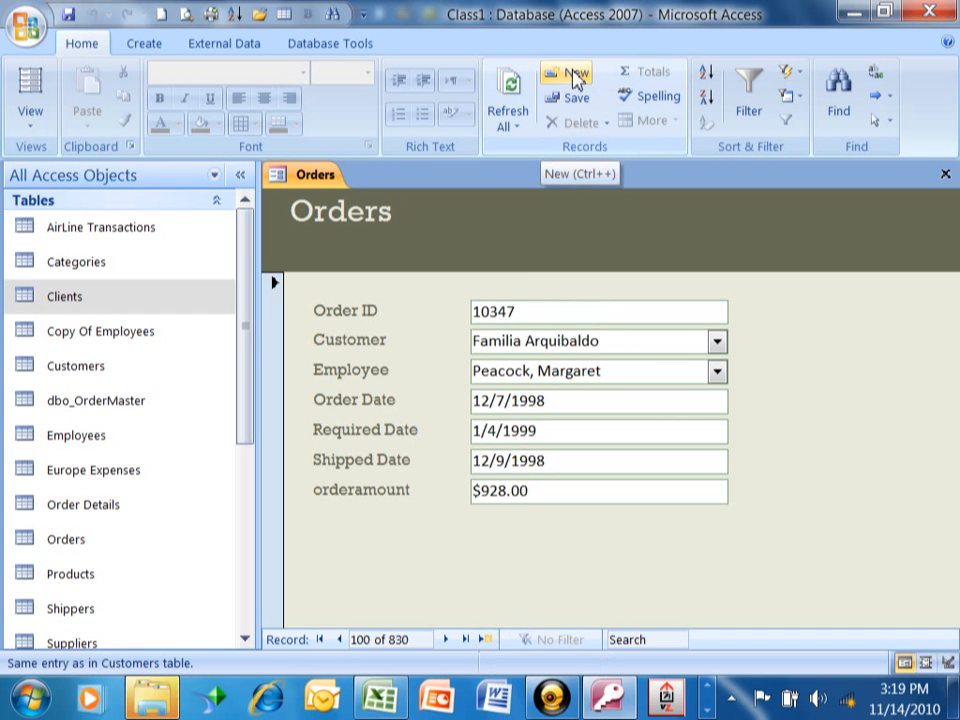
- Start a new order for customer Alfreds Futterkiste handled by Callahan, Laura
click(564, 72)
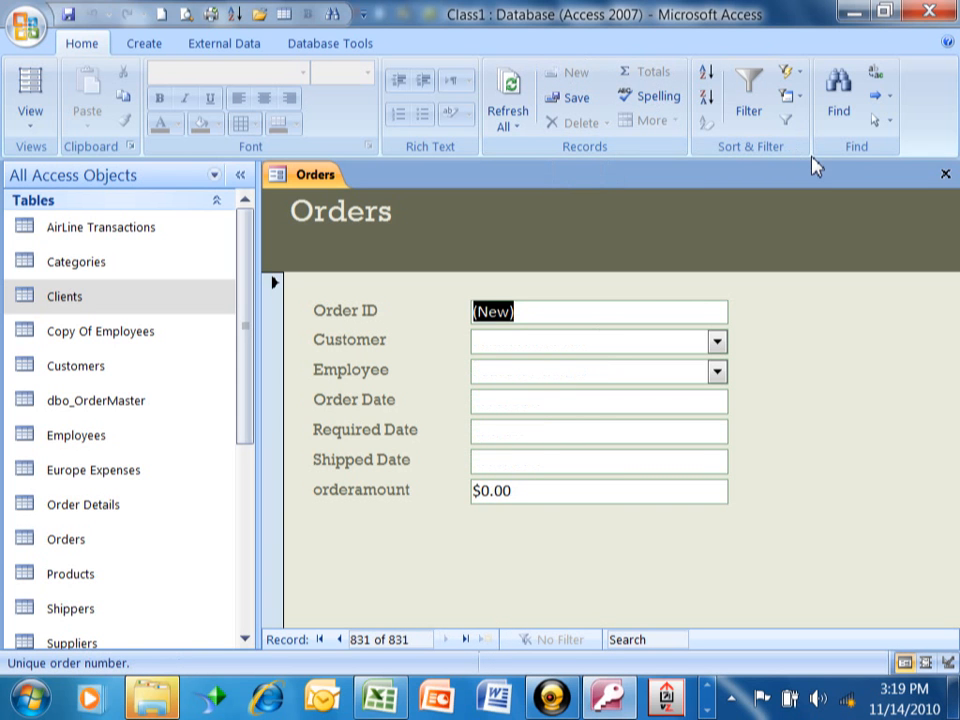
mouse_move(602, 390)
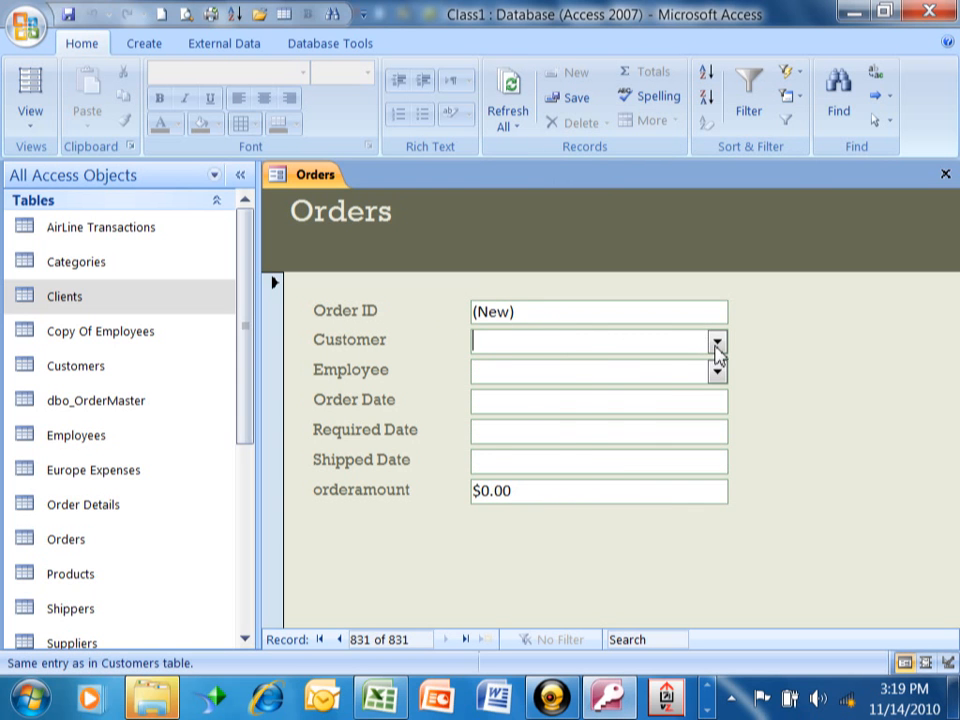
click(716, 340)
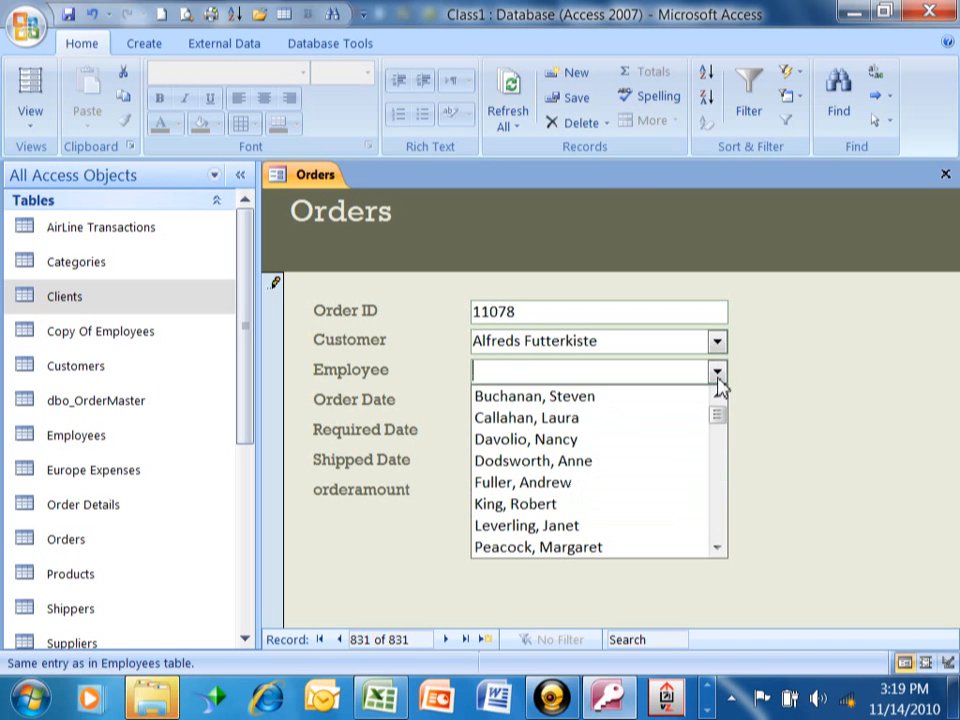
click(526, 418)
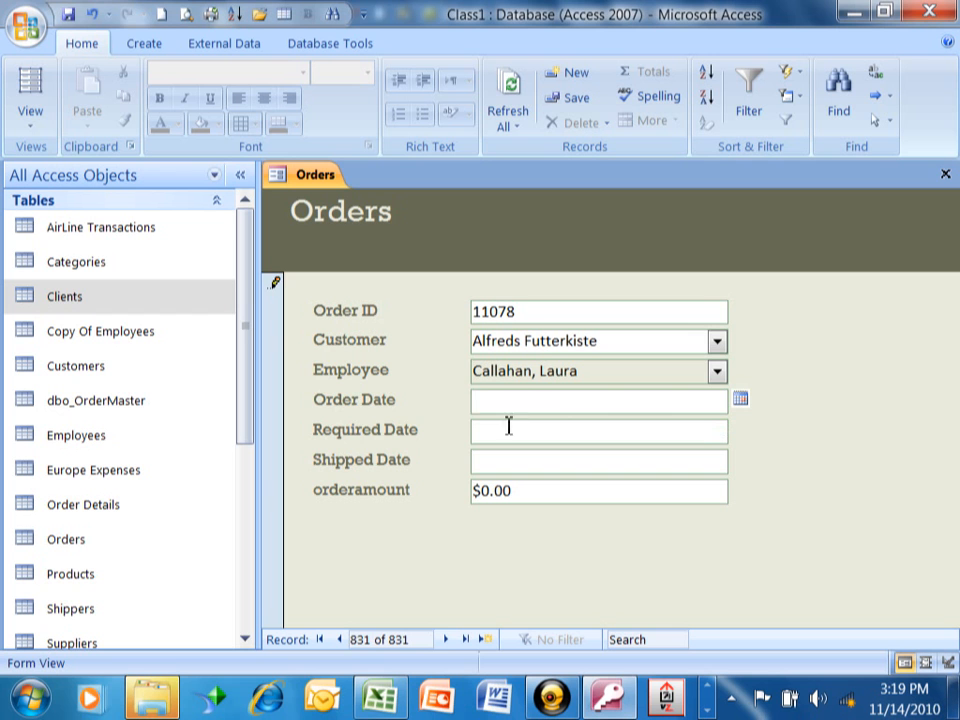
mouse_move(744, 404)
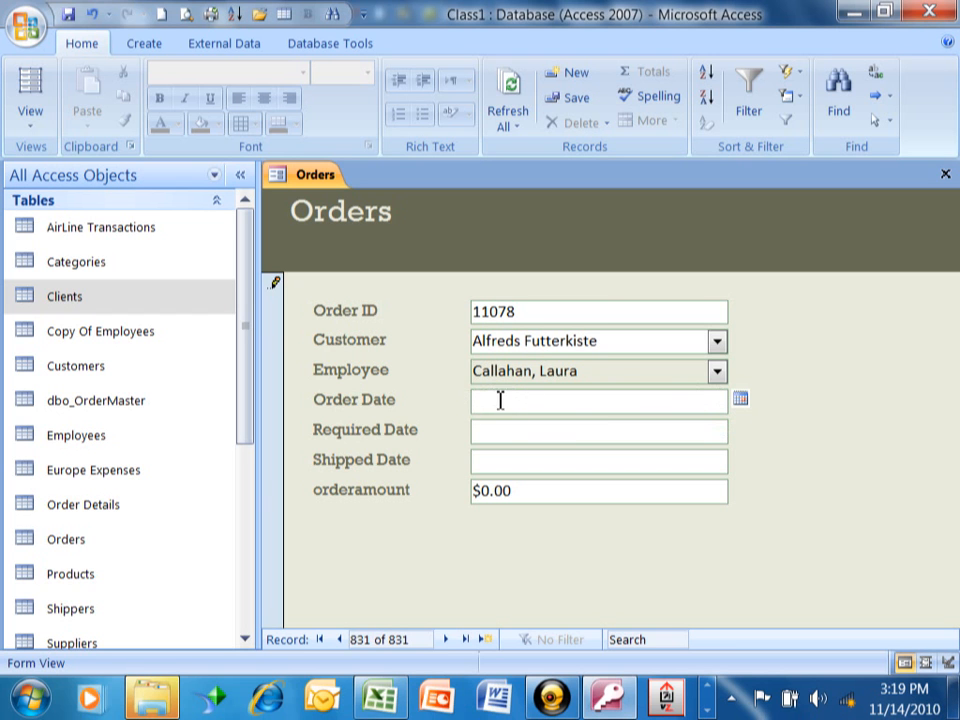
- Set the order date to 11/10/2010 from the calendar and enter the required date
click(740, 398)
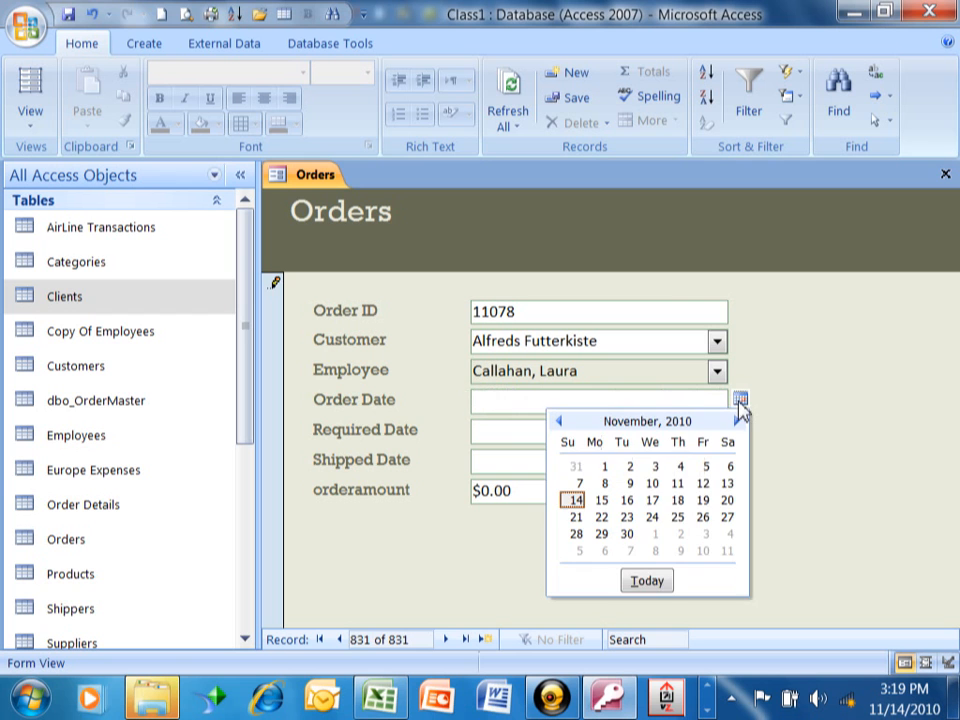
mouse_move(654, 494)
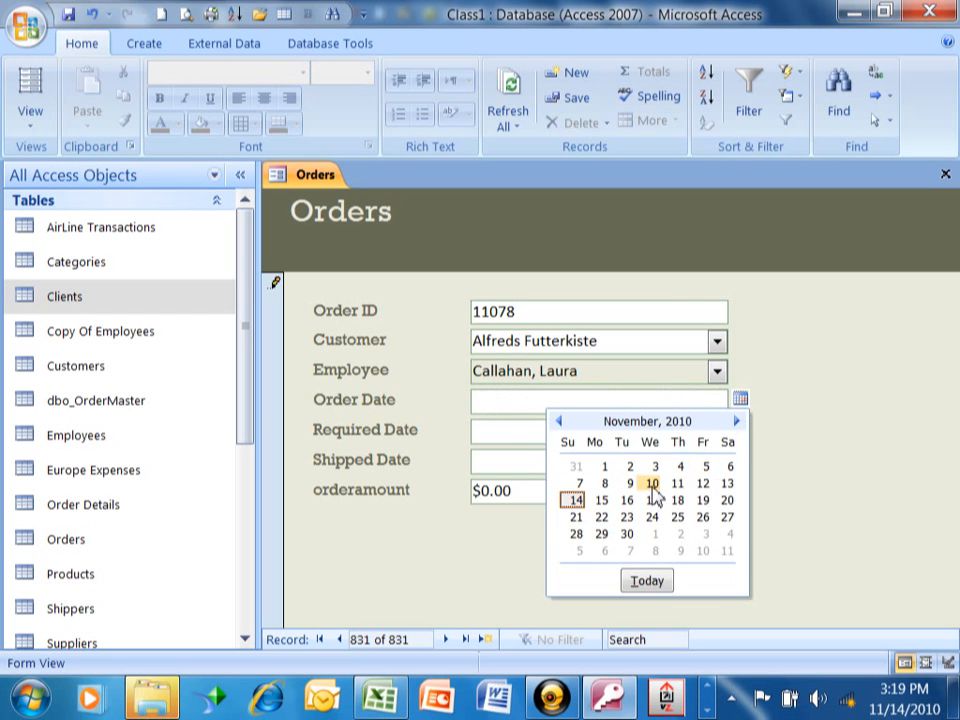
click(648, 482)
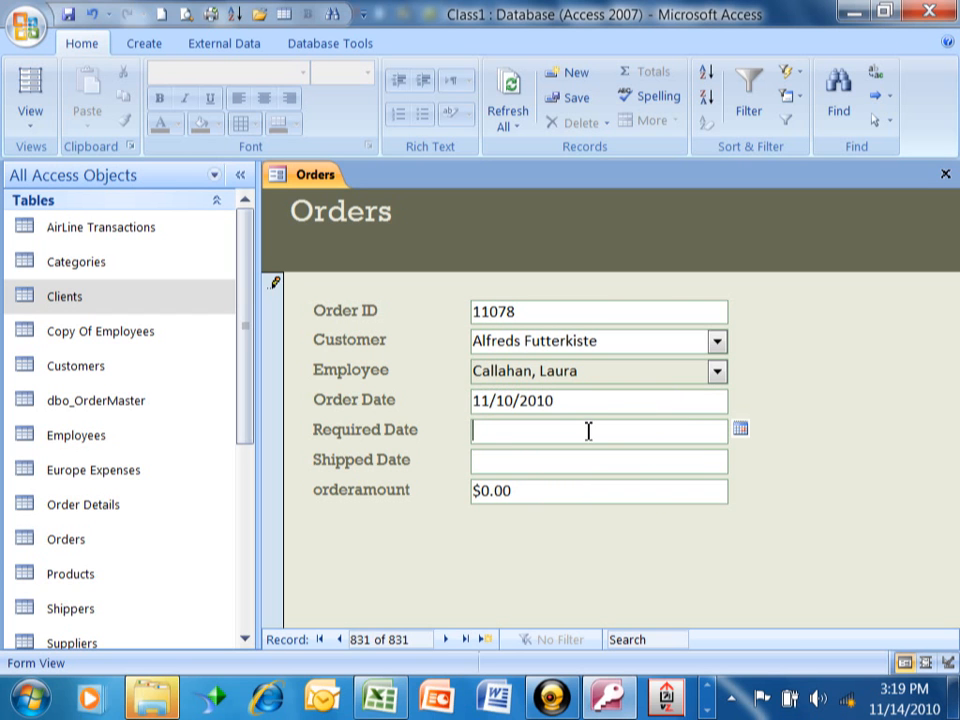
mouse_move(572, 544)
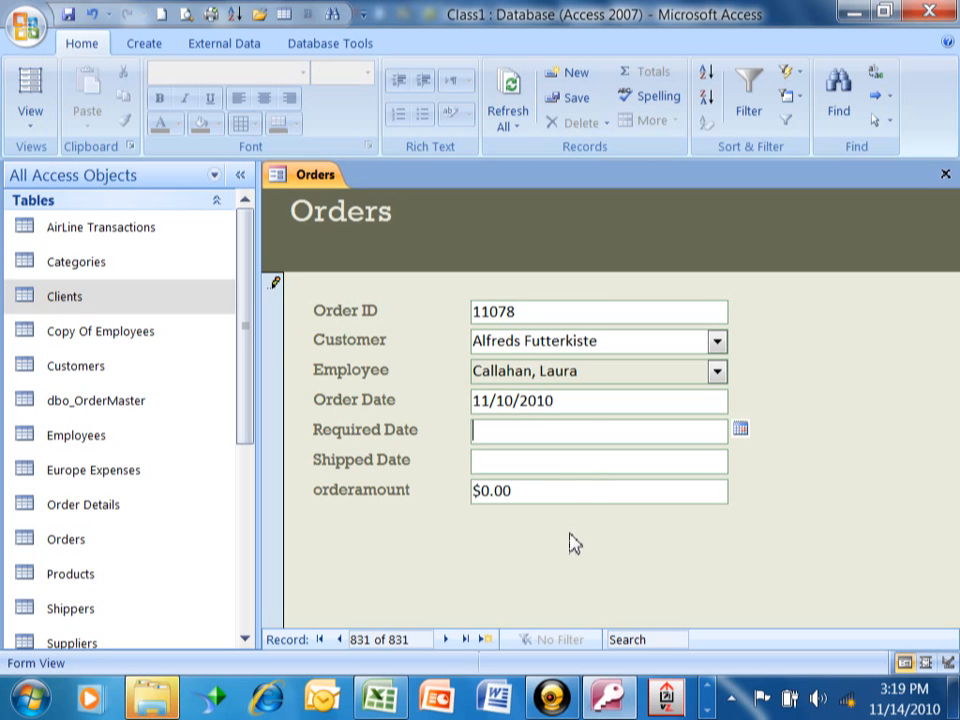
text(11/20)
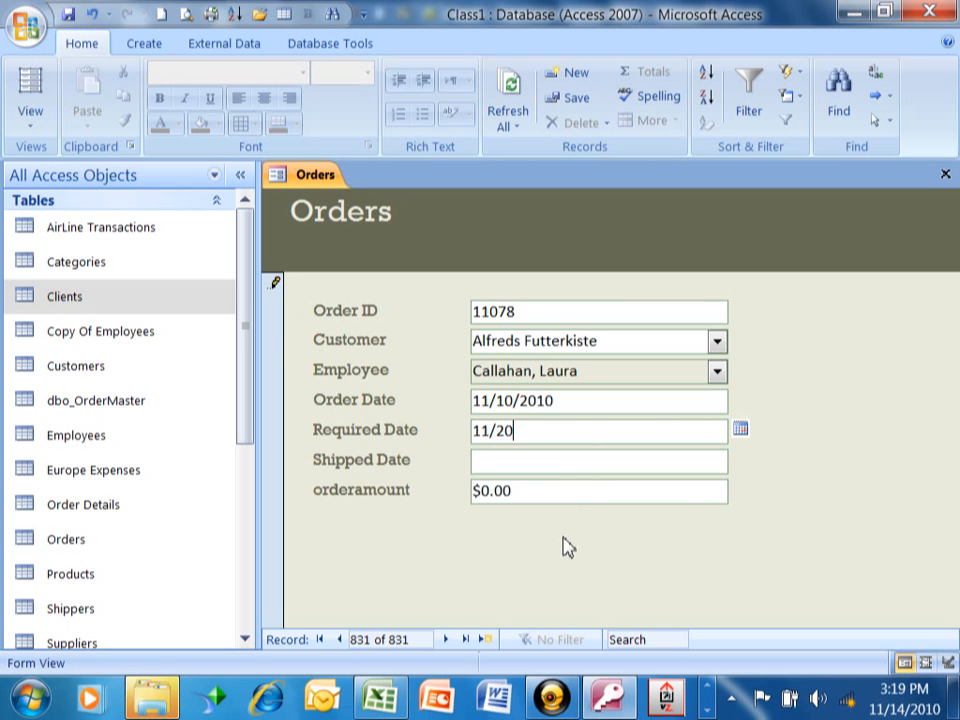
text(/12)
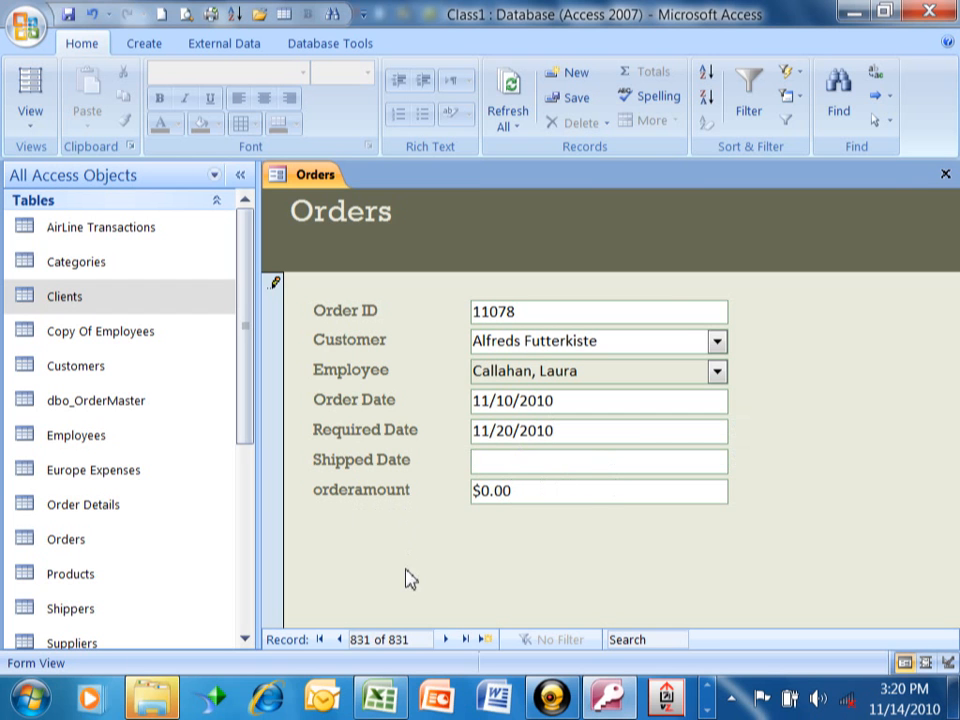
- Enter 100 as the new order's order amount
click(598, 492)
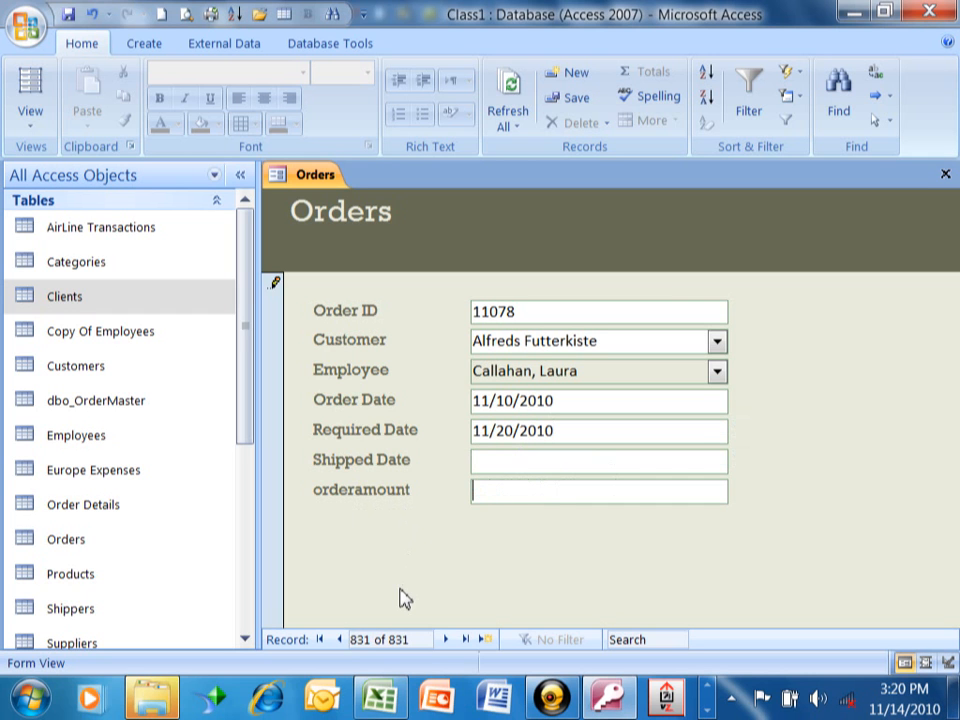
text(100)
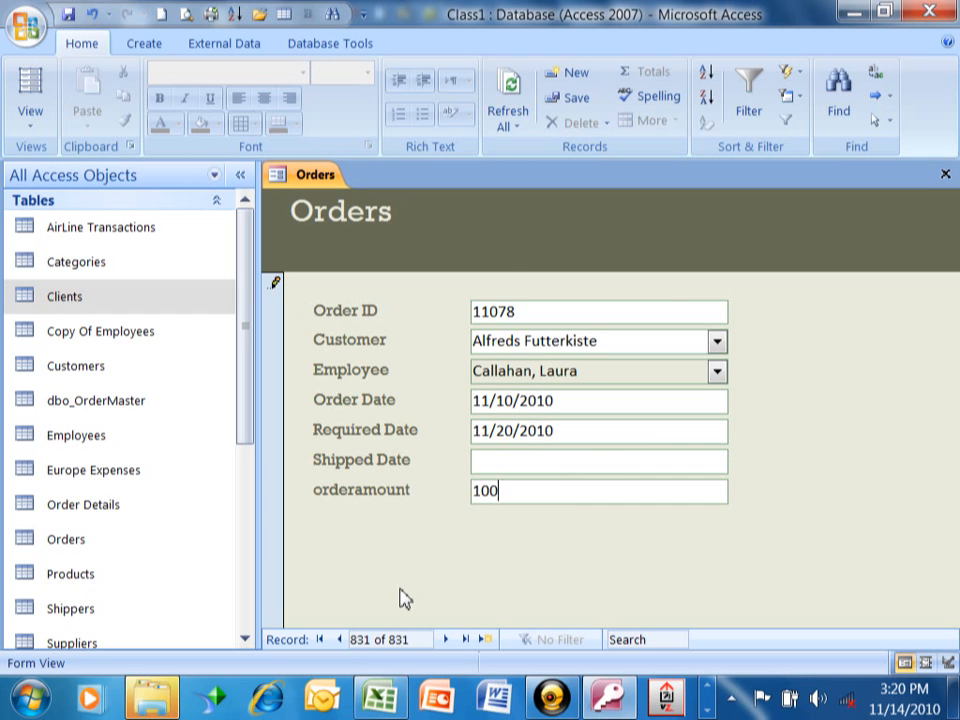
mouse_move(588, 392)
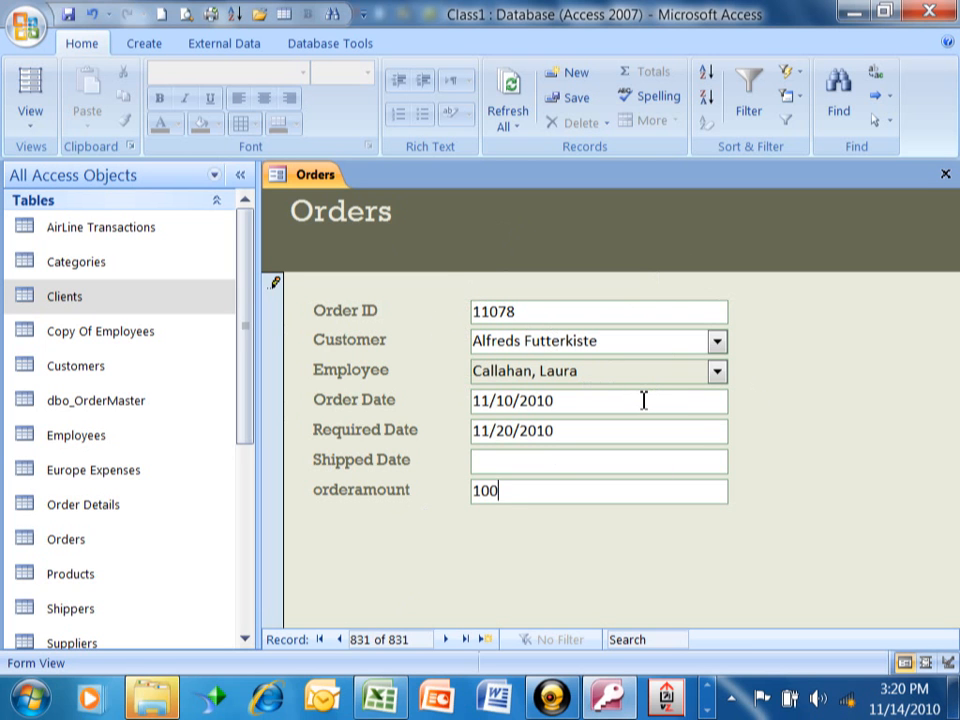
mouse_move(122, 300)
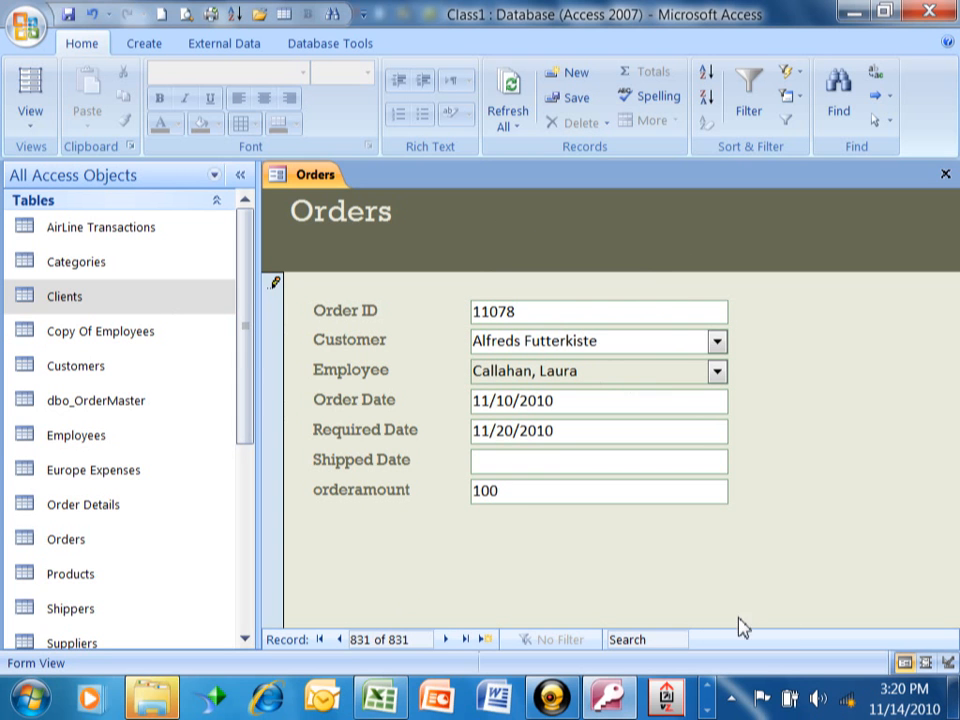
mouse_move(716, 612)
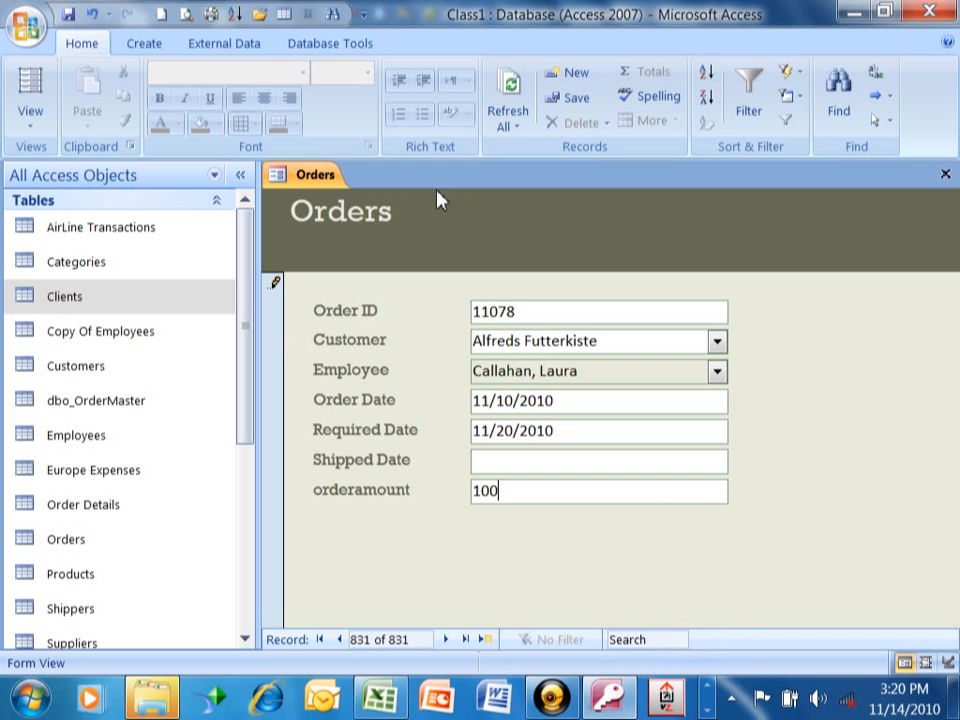
mouse_move(450, 212)
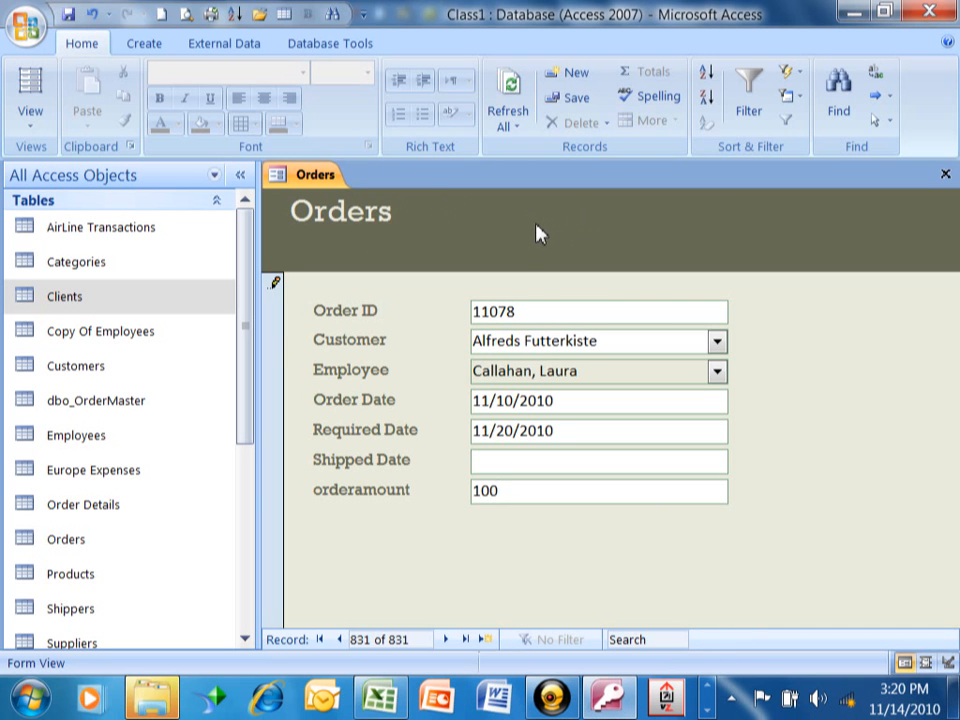
mouse_move(532, 240)
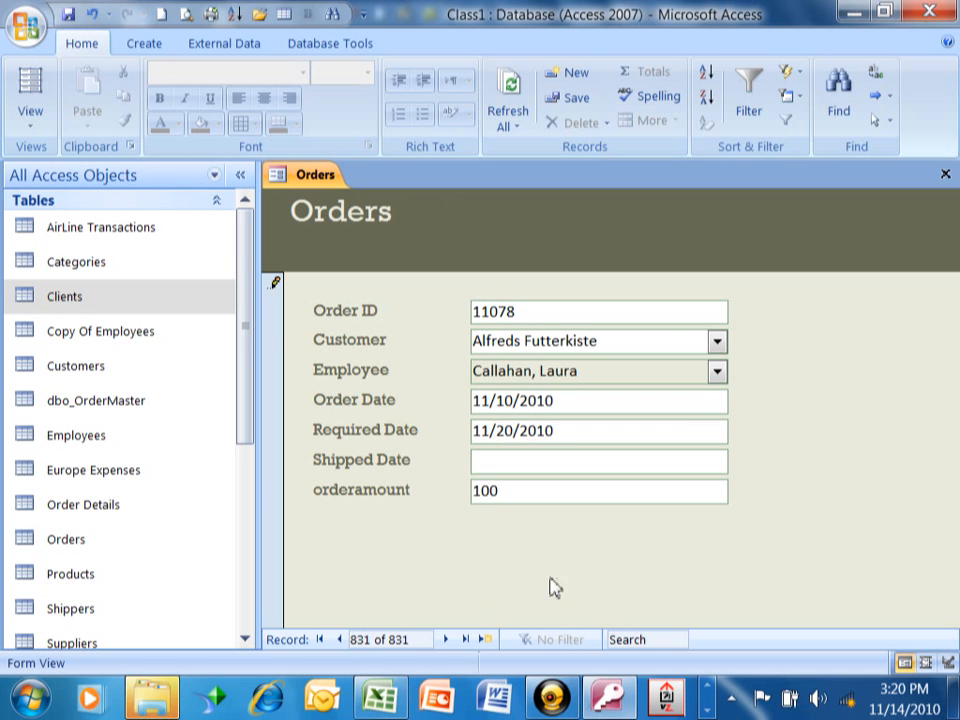
mouse_move(444, 604)
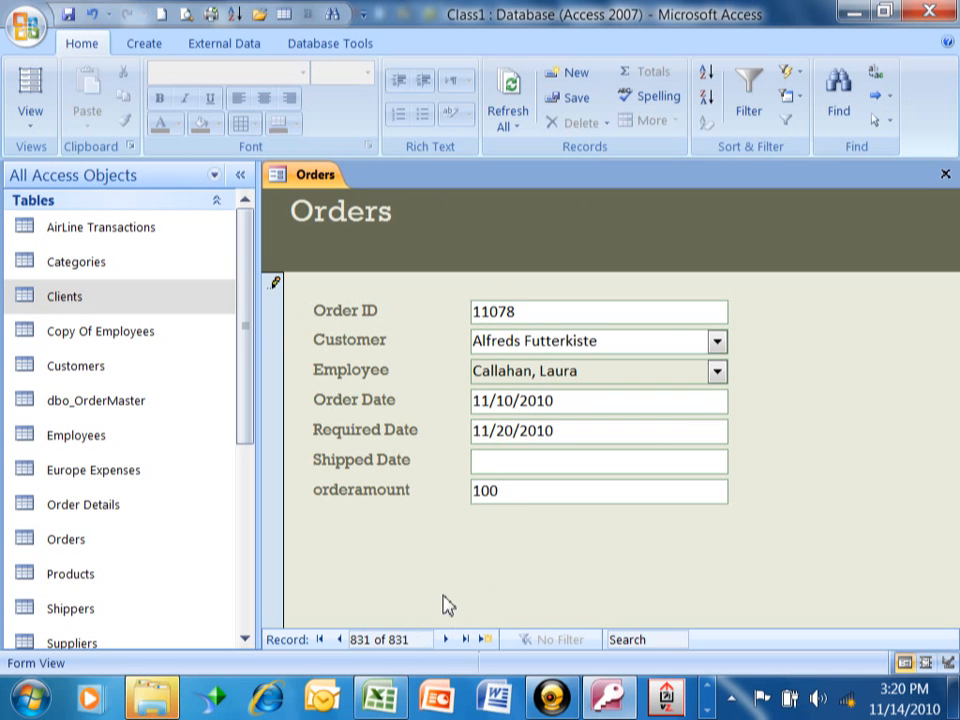
mouse_move(668, 324)
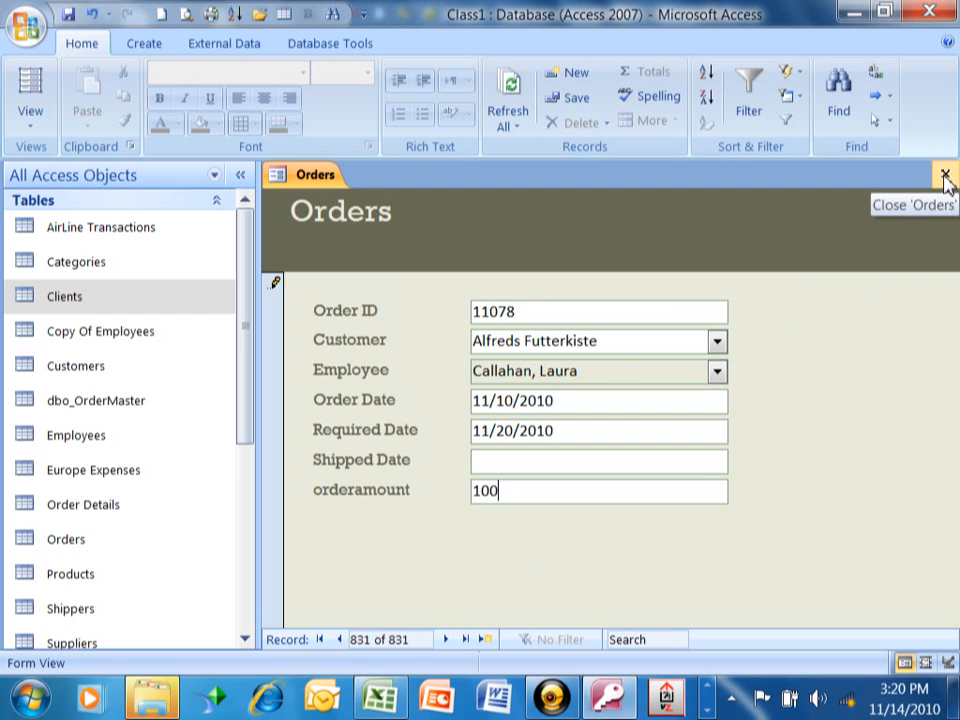
- Close the Orders form and scroll the Navigation Pane down to the Forms group
click(946, 176)
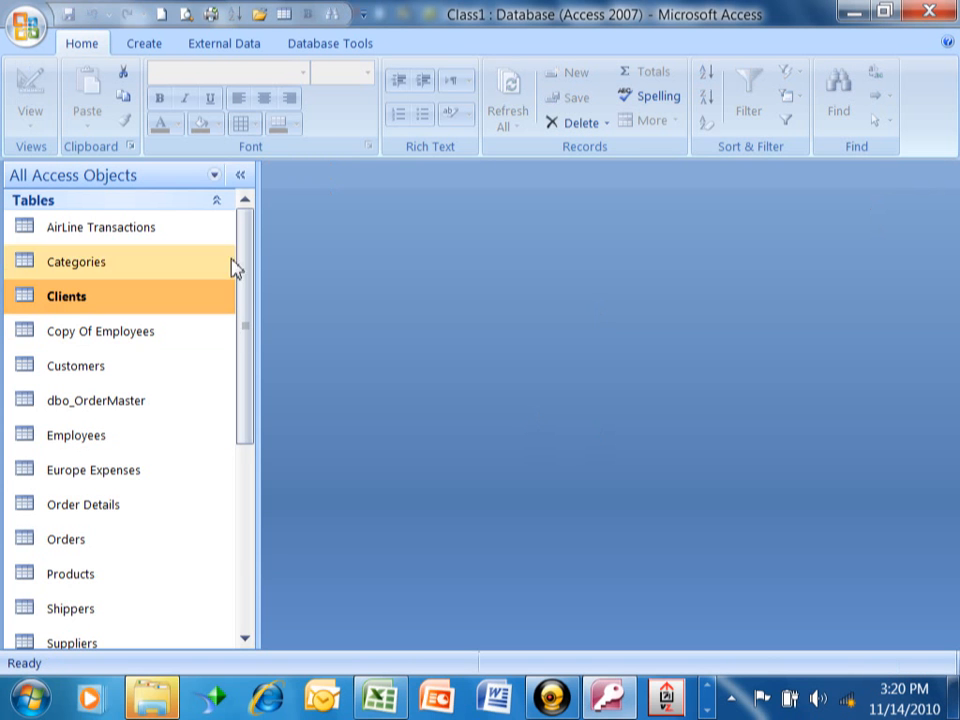
scroll(down, 3)
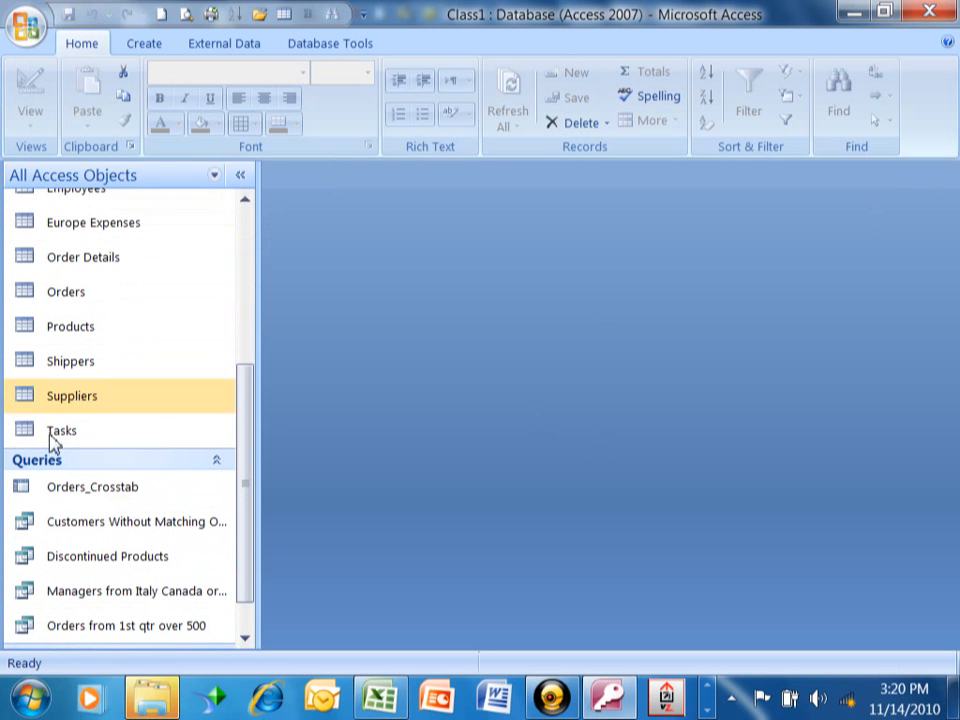
scroll(down, 3)
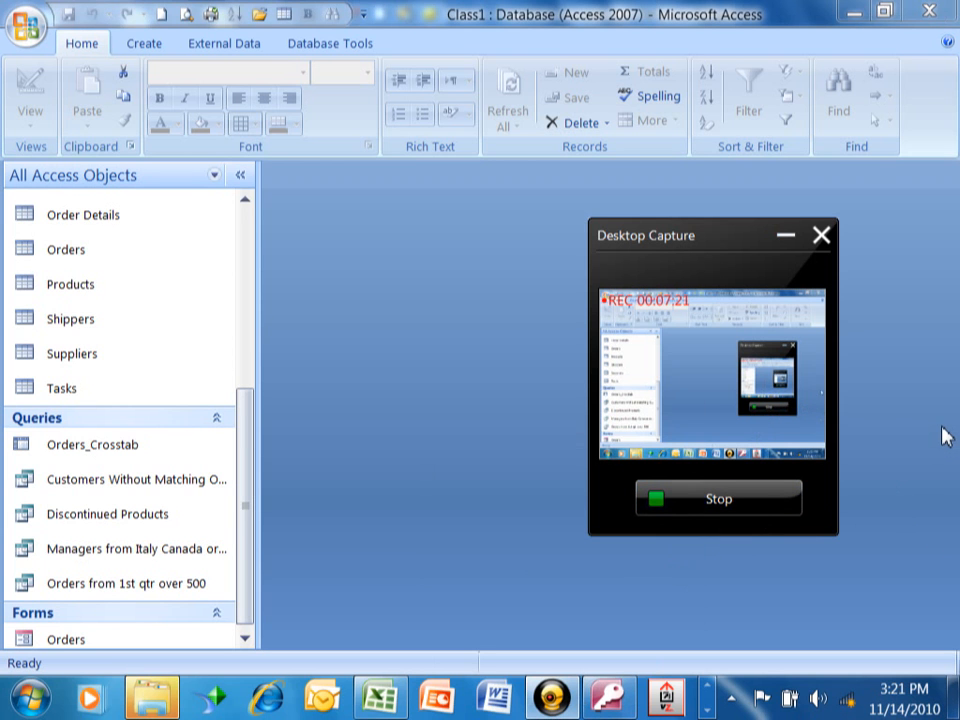
mouse_move(436, 176)
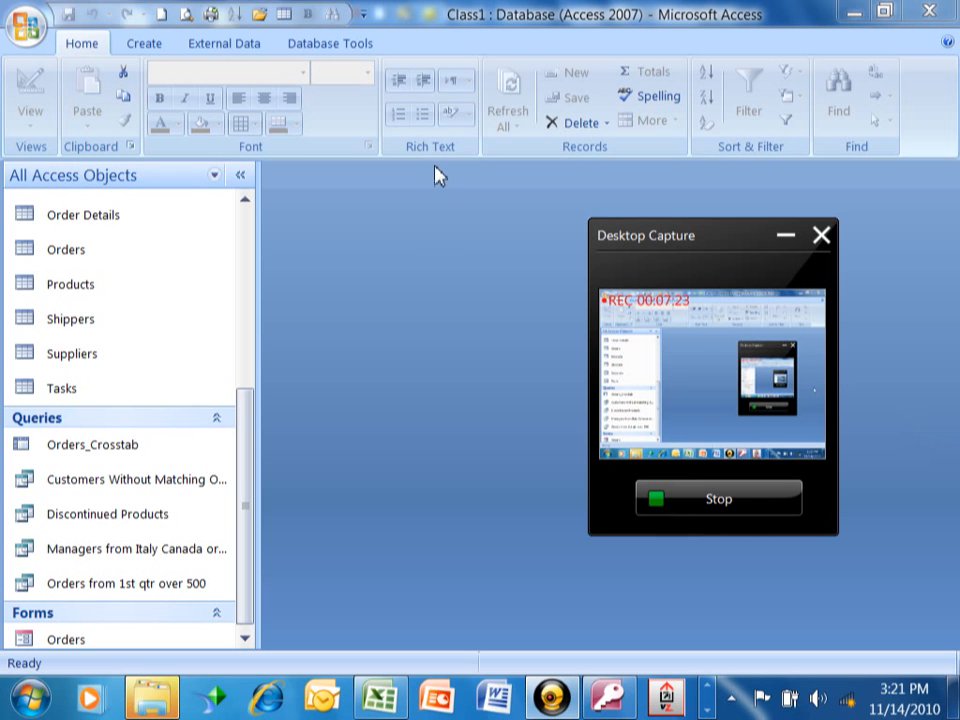
mouse_move(536, 396)
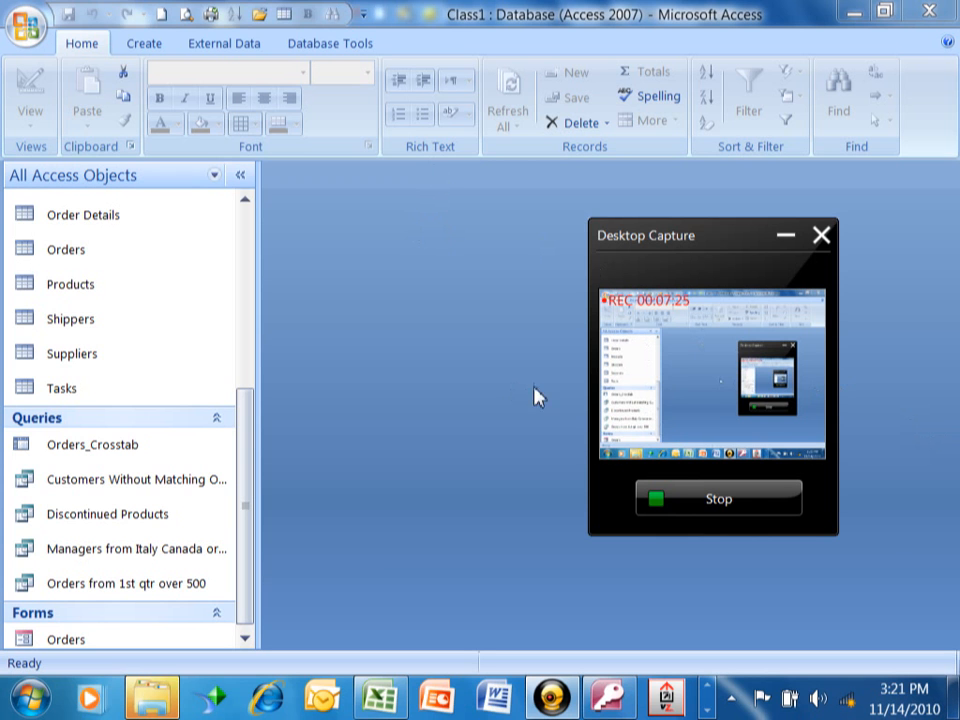